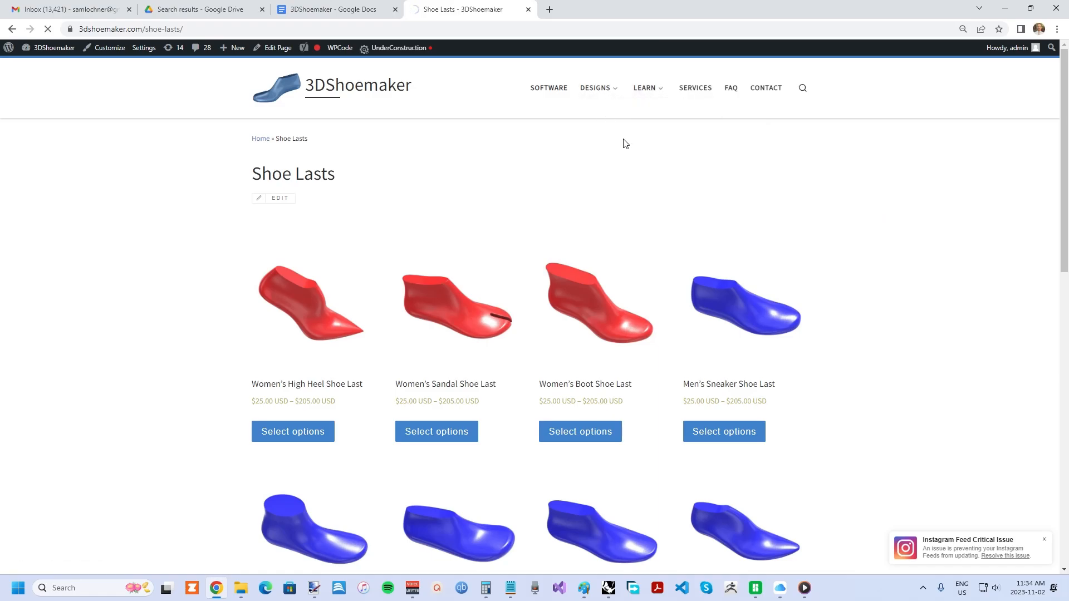
Open the Men's Zero Drop Barefoot Shoe Last product page from the listing.
scroll(down, 3)
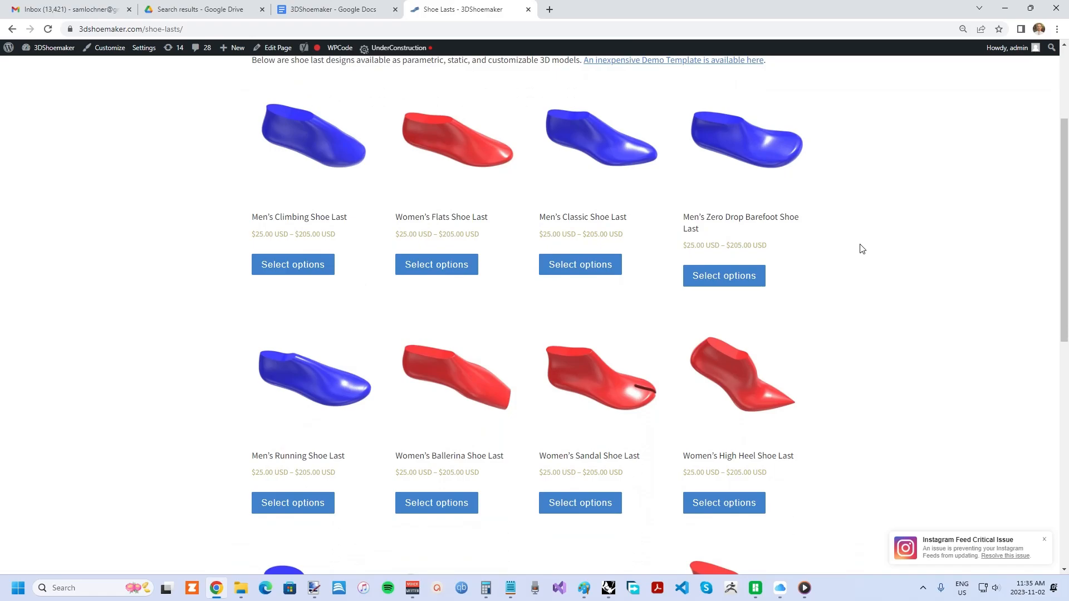
scroll(up, 3)
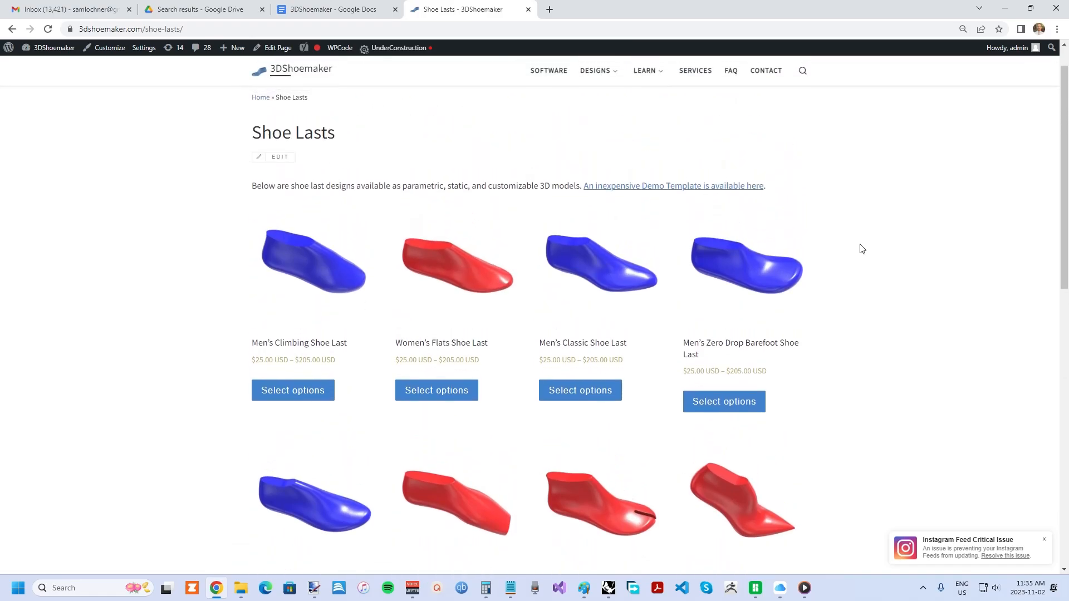
scroll(down, 3)
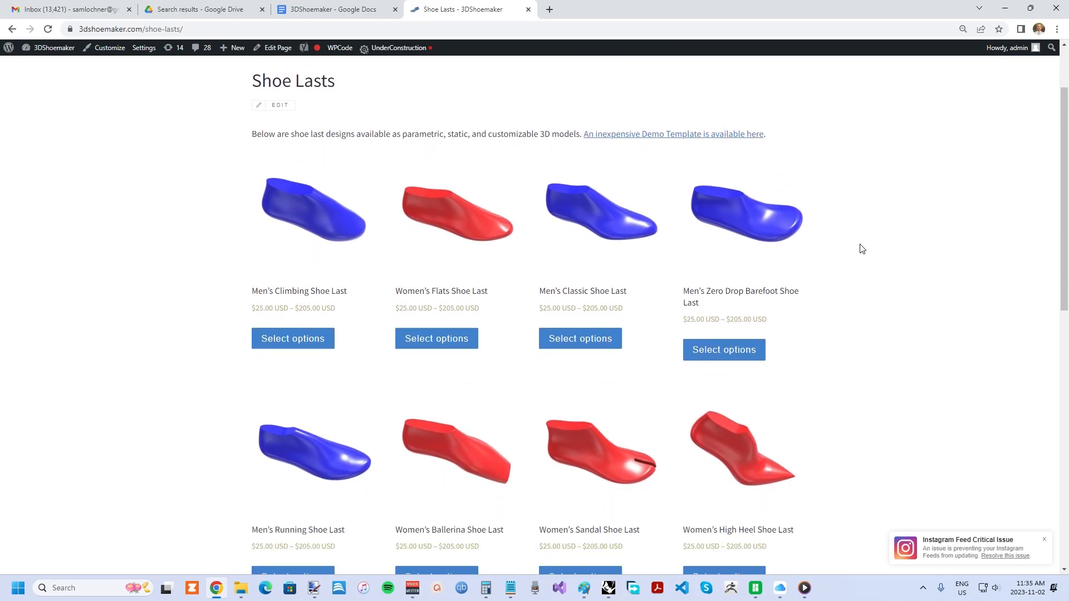
scroll(down, 3)
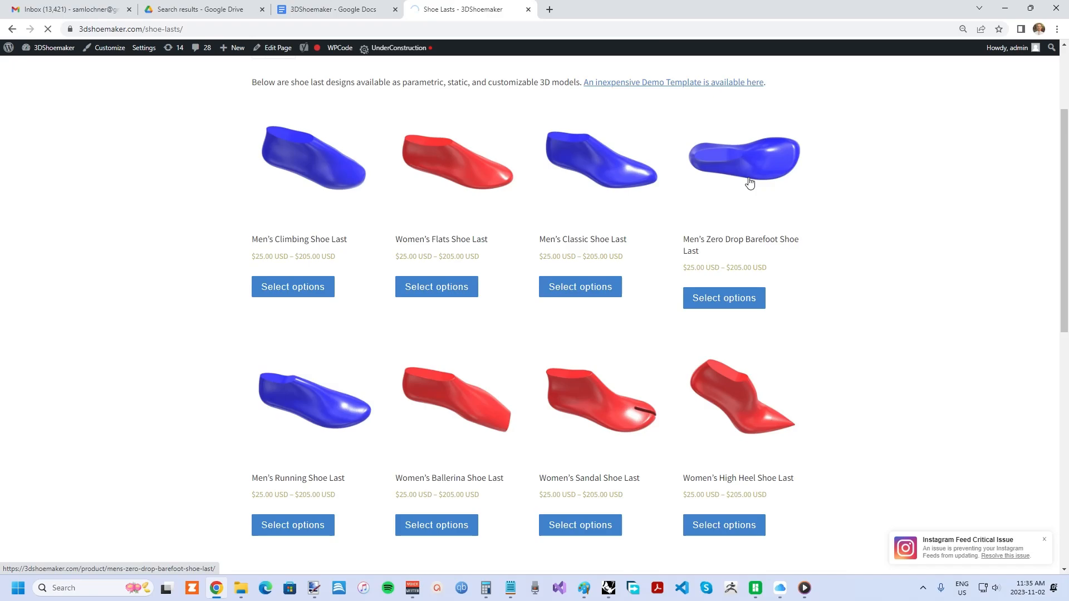
click(750, 161)
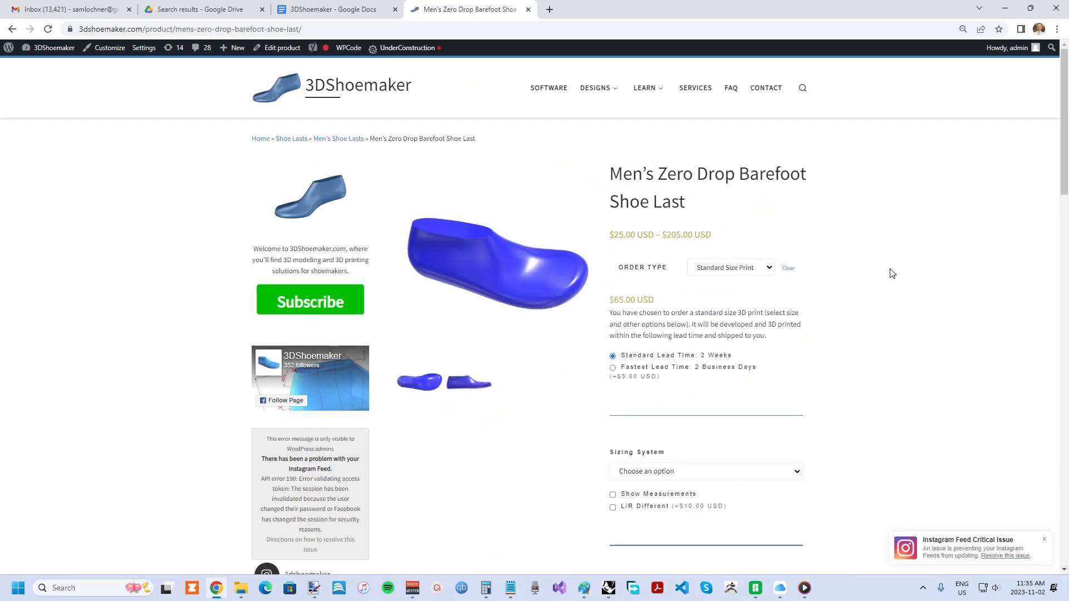
Rotate the barefoot last's 3D model to view it from several angles.
scroll(down, 3)
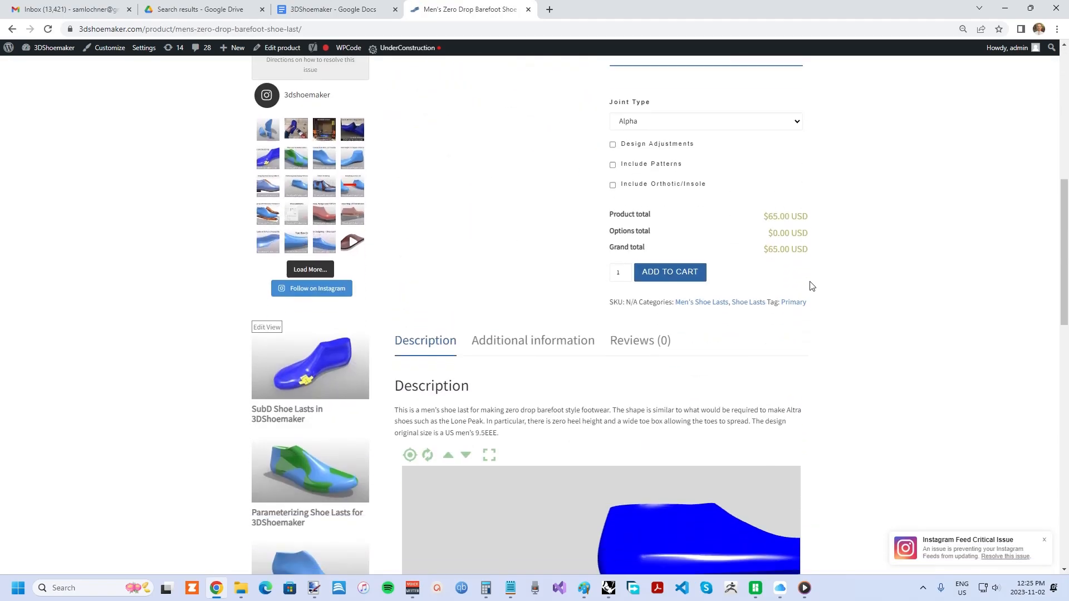
scroll(down, 3)
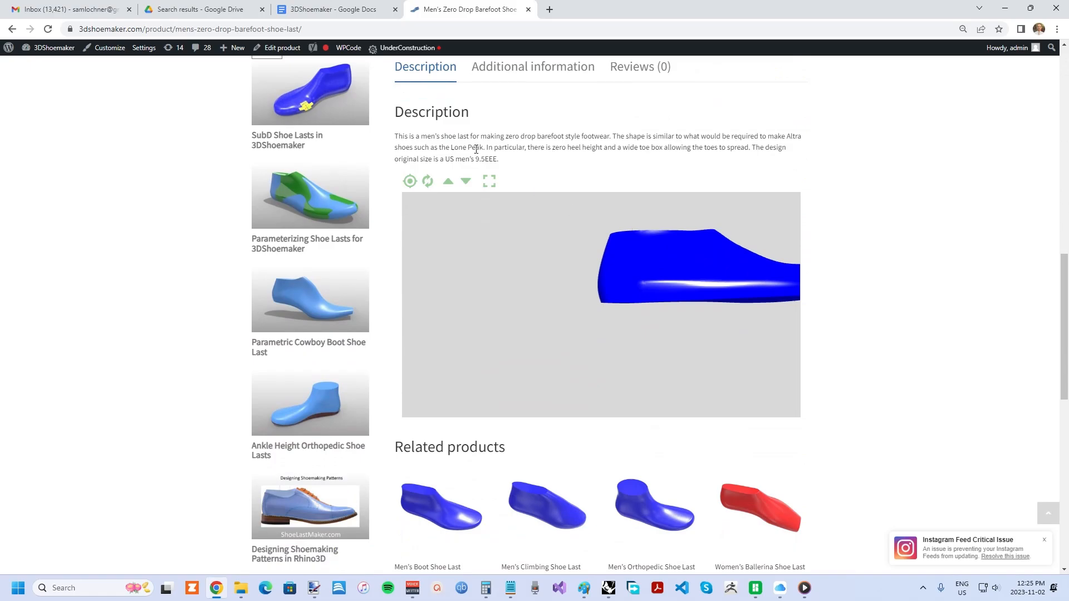
mouse_move(689, 227)
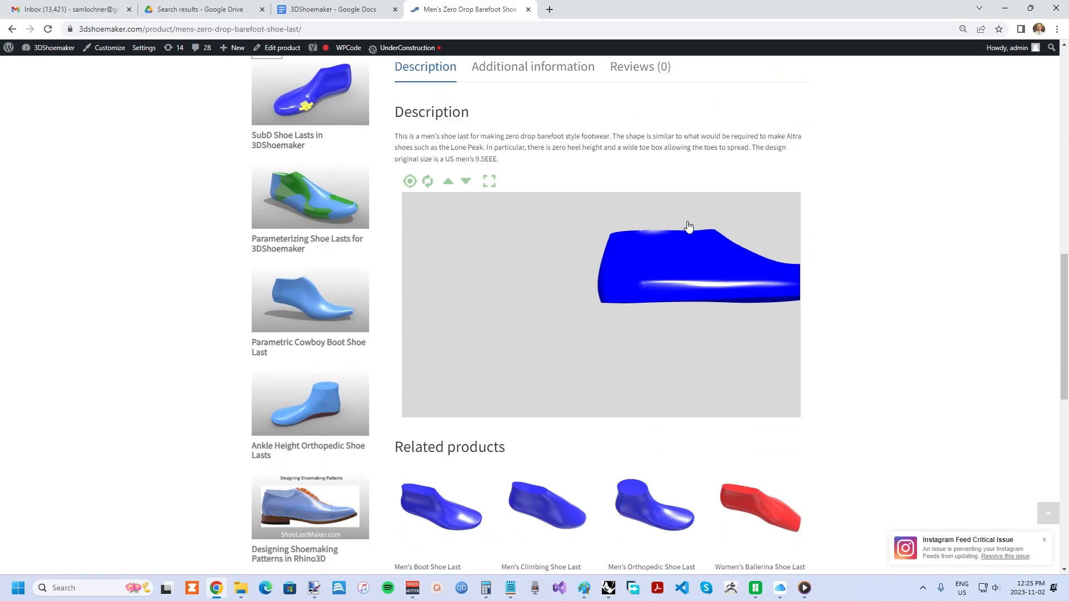
drag(689, 225, 503, 257)
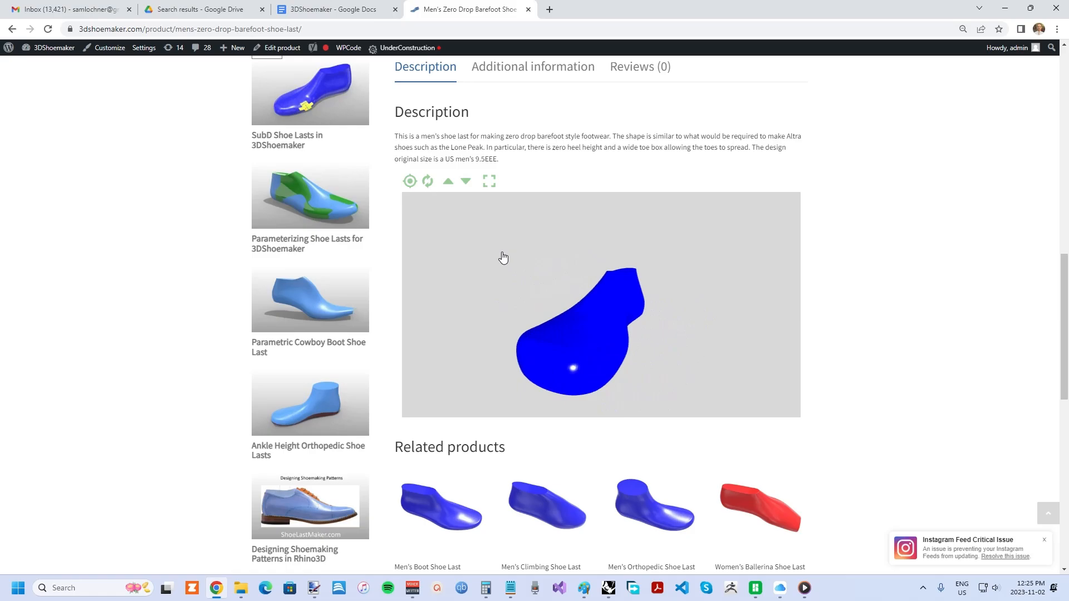
drag(504, 258, 663, 270)
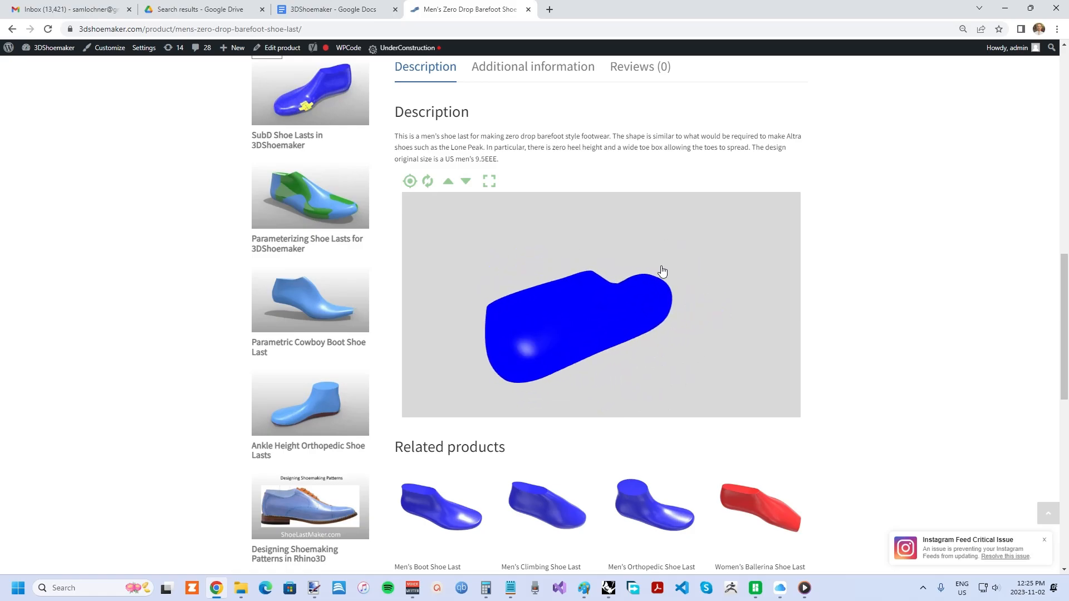
drag(663, 270, 458, 237)
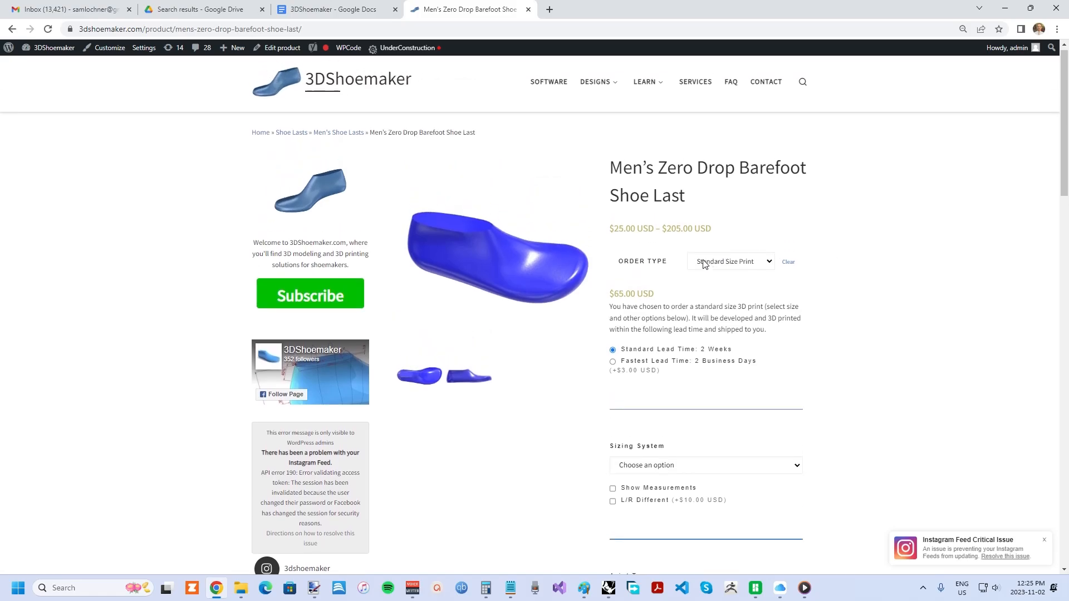
mouse_move(728, 265)
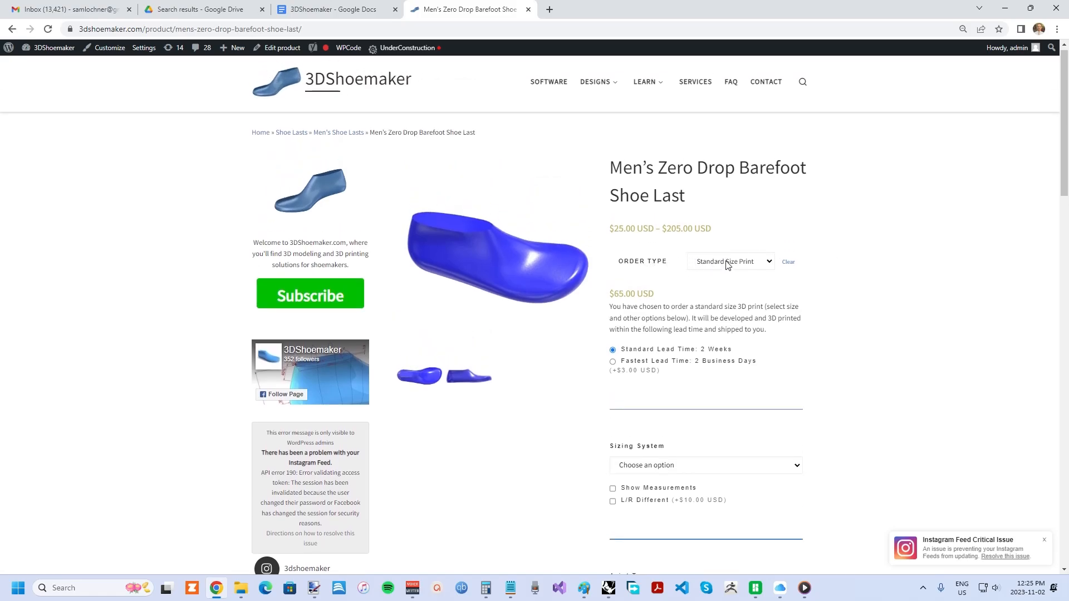
Review the order types, then set the sizing system to US Men.
click(731, 261)
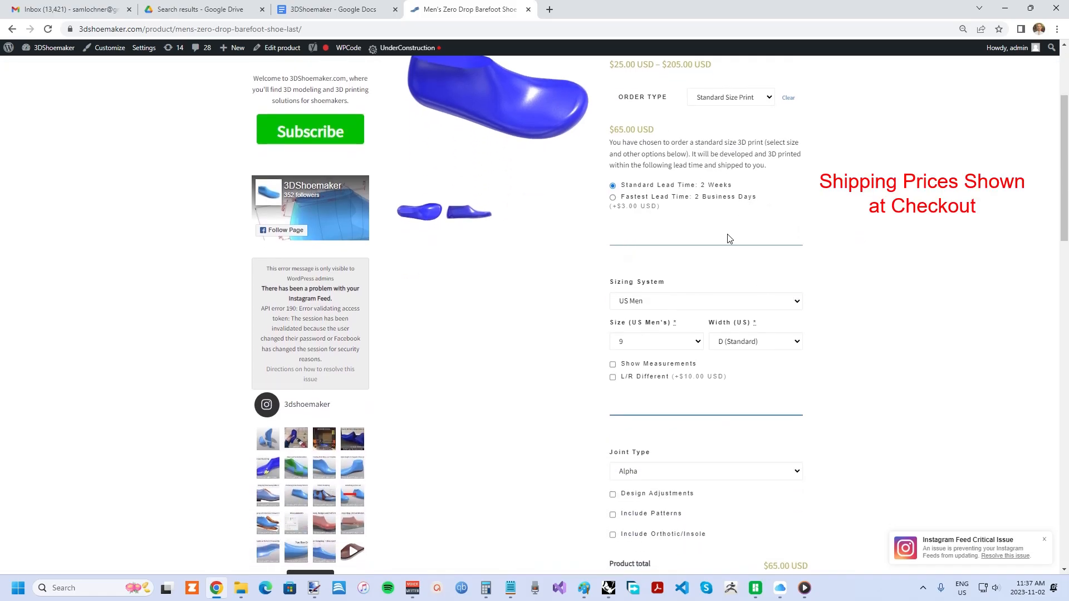
mouse_move(647, 304)
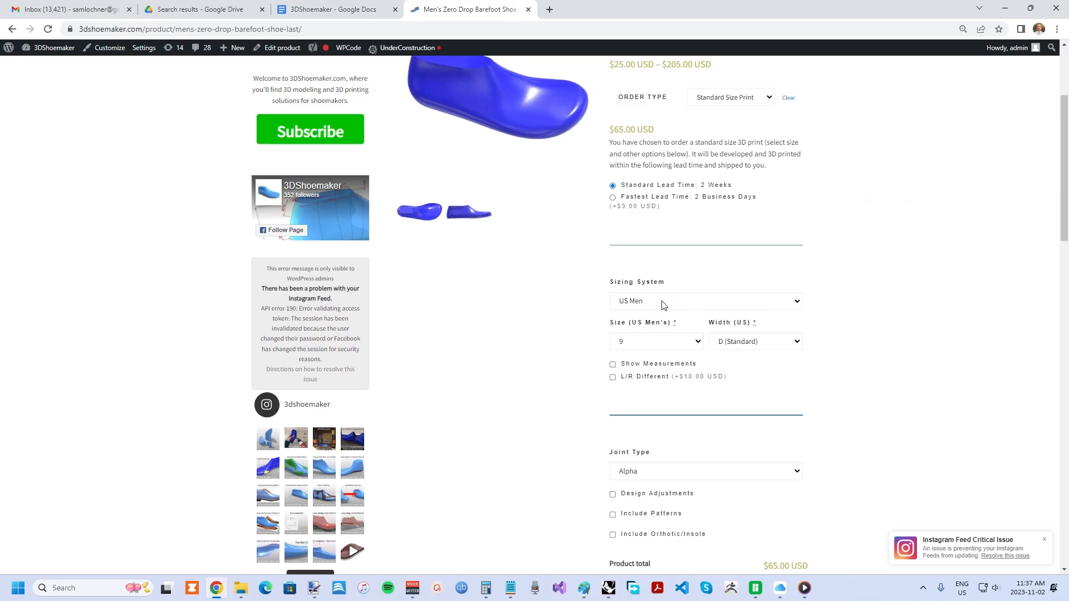
click(705, 302)
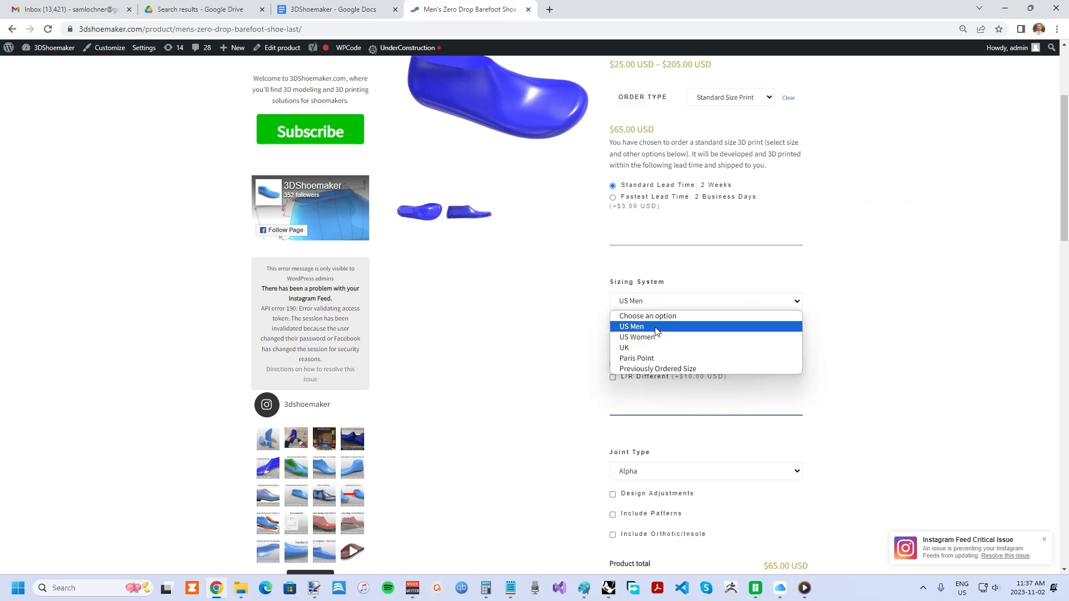
click(632, 327)
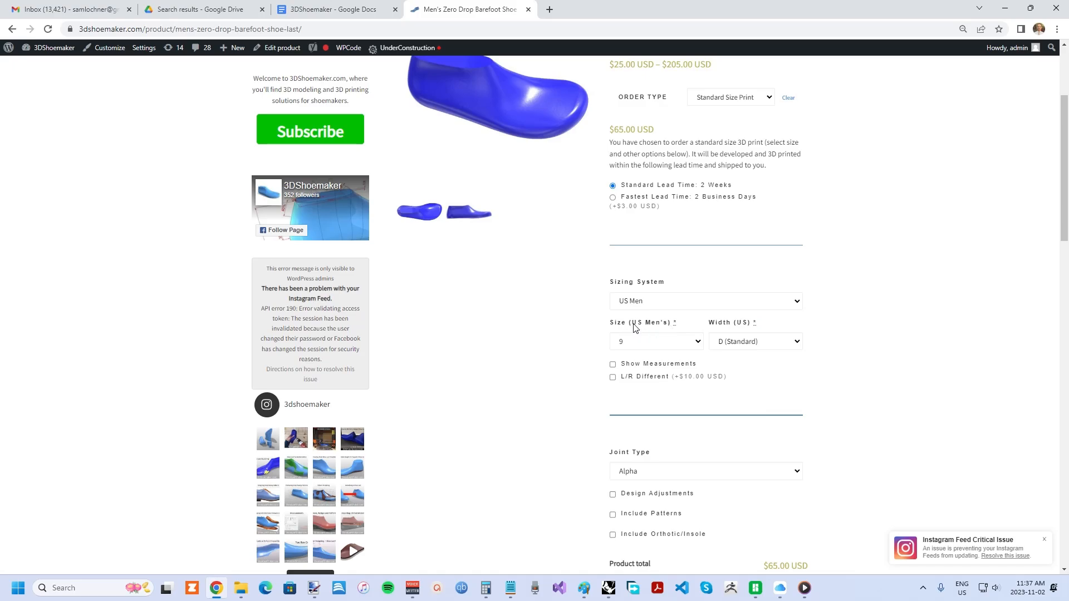
mouse_move(656, 346)
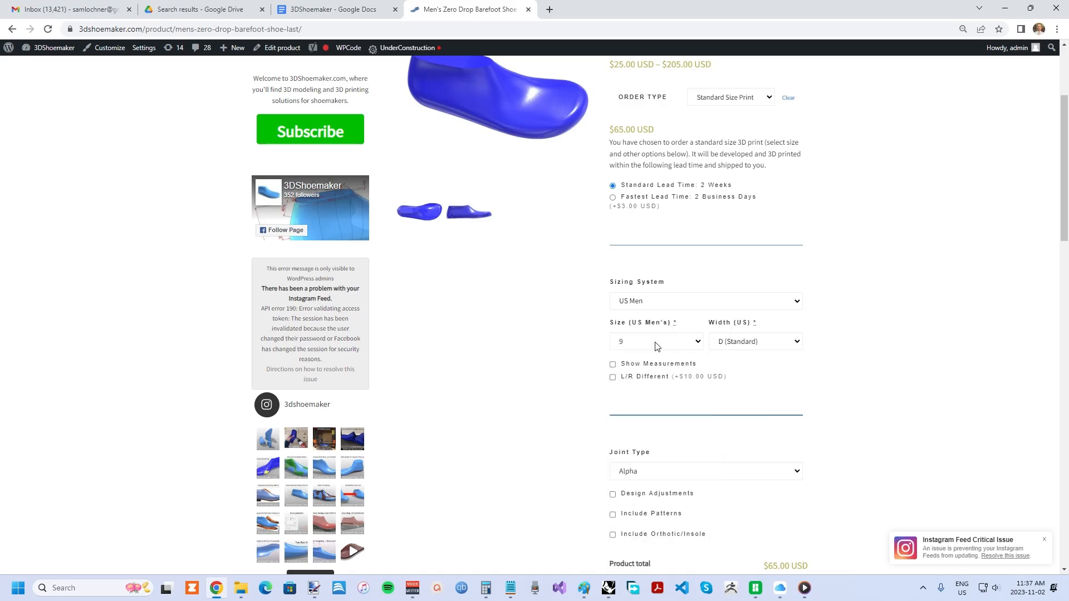
mouse_move(749, 344)
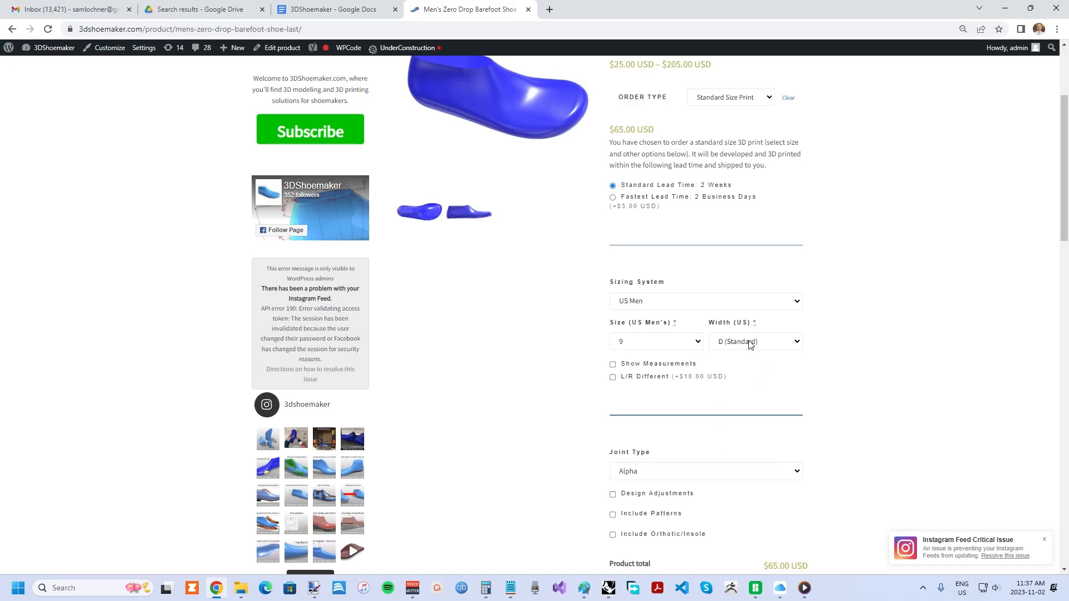
mouse_move(670, 345)
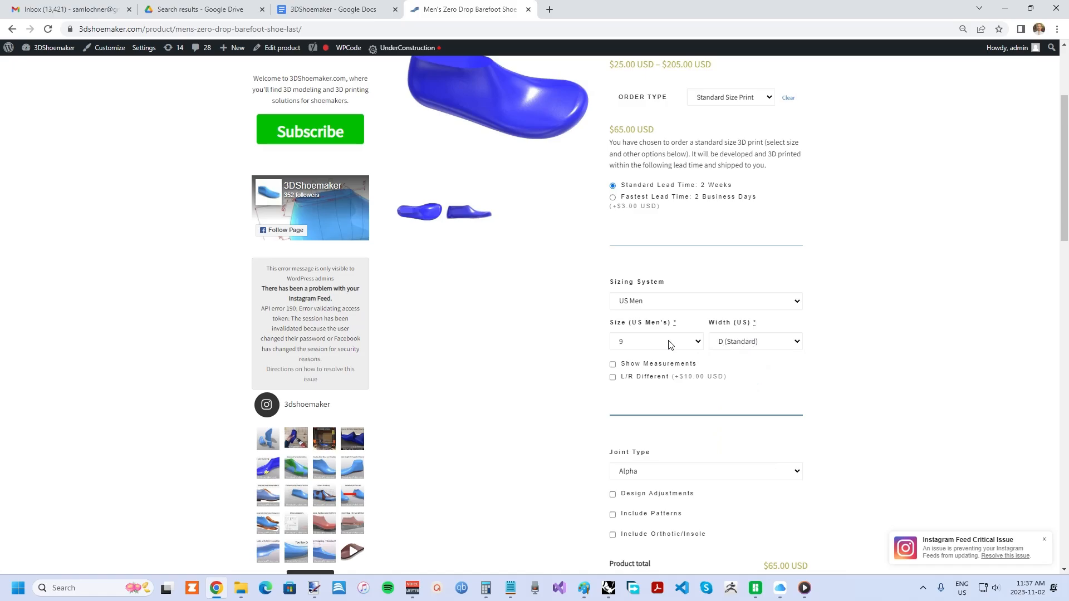
mouse_move(648, 368)
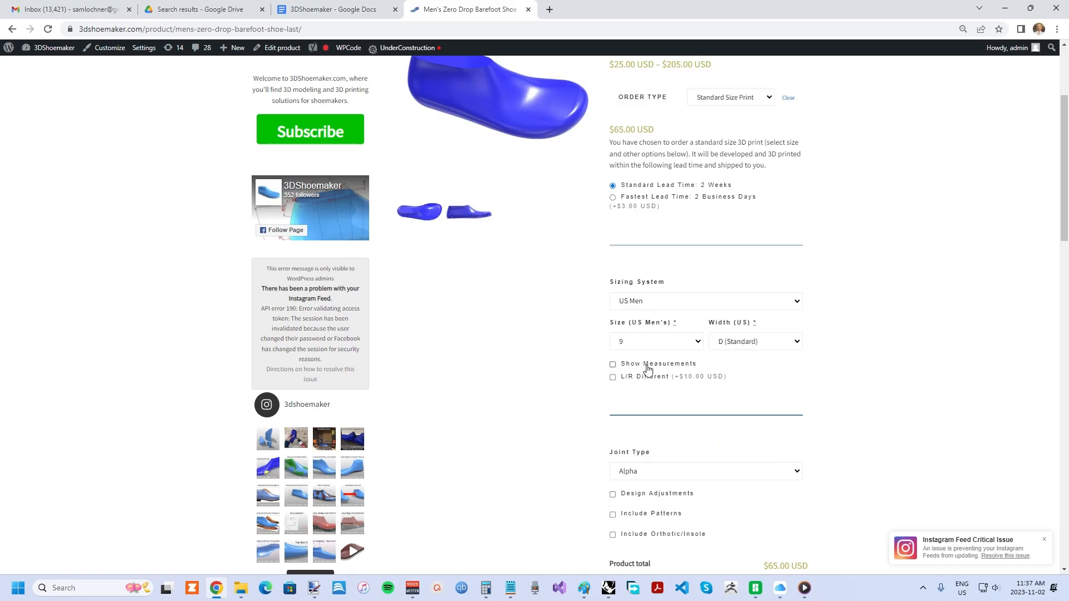
mouse_move(644, 369)
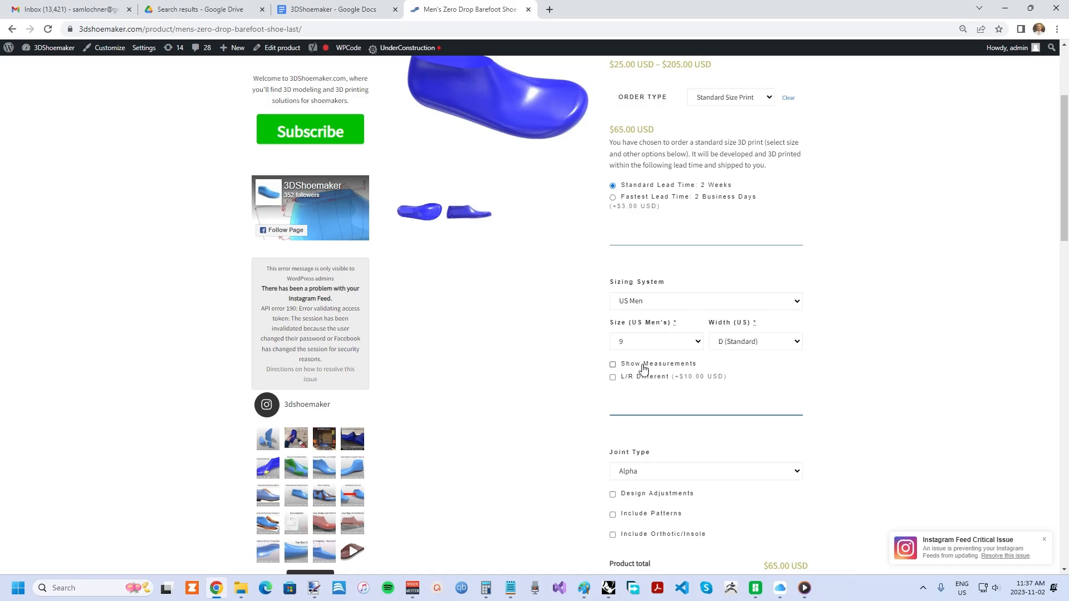
Show the last's measurements and enable separate left/right sizing with right size 9.5.
click(613, 364)
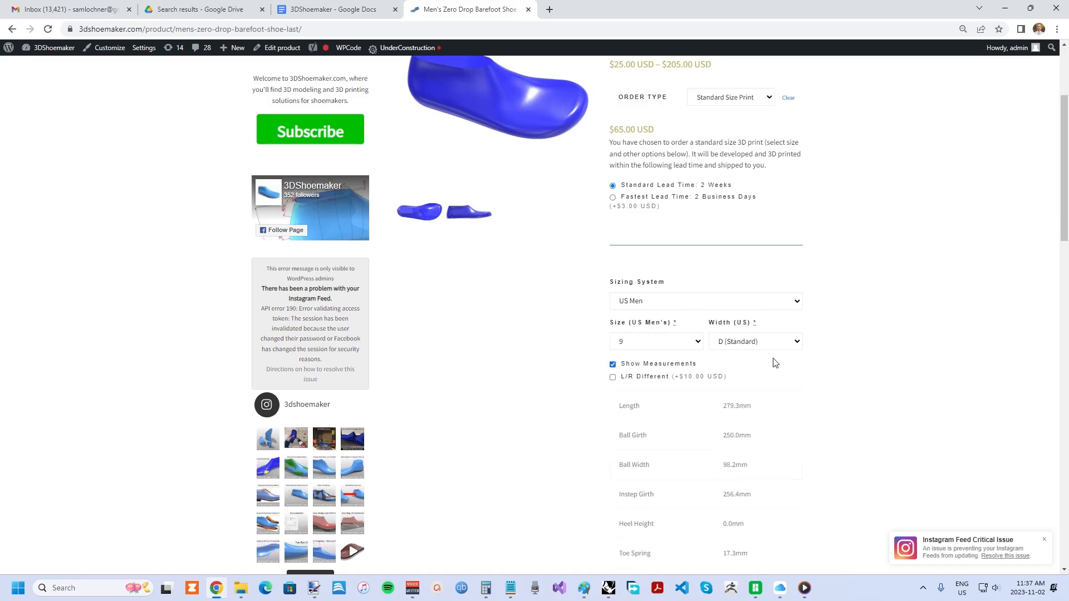
scroll(down, 3)
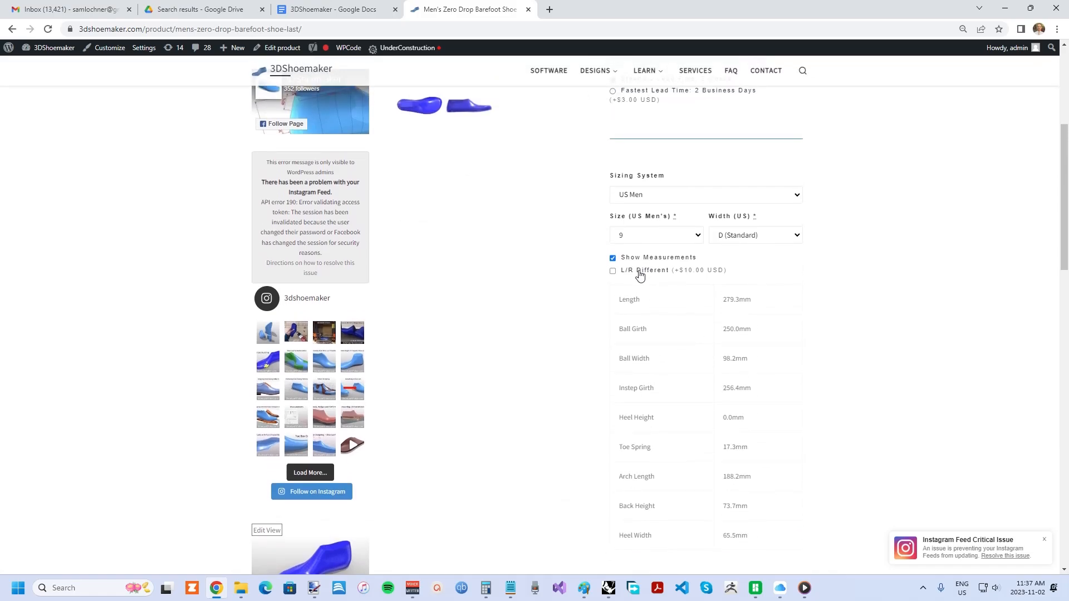
click(613, 271)
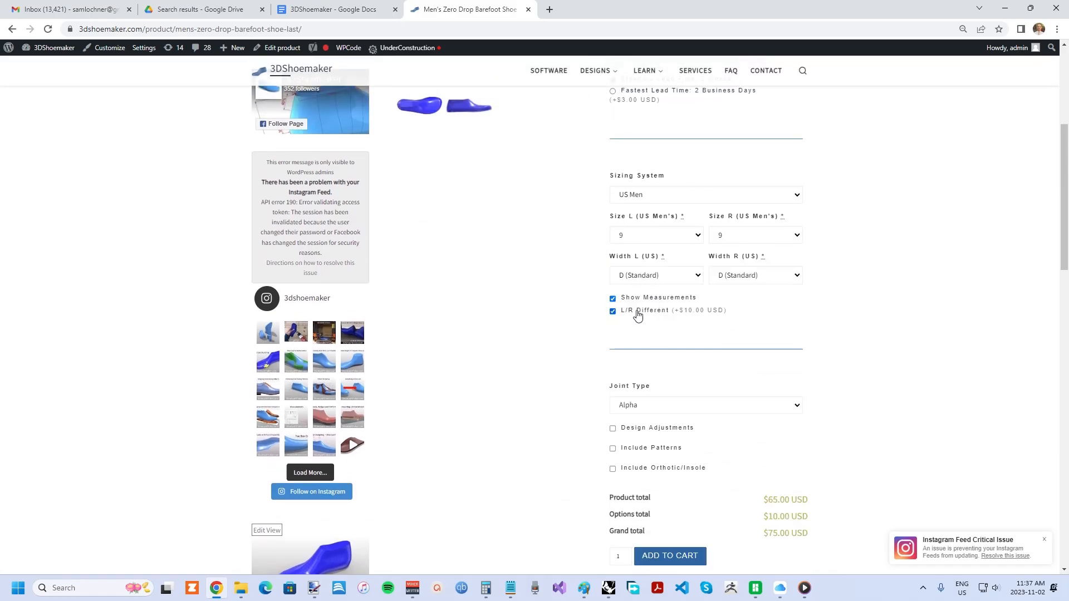
mouse_move(640, 308)
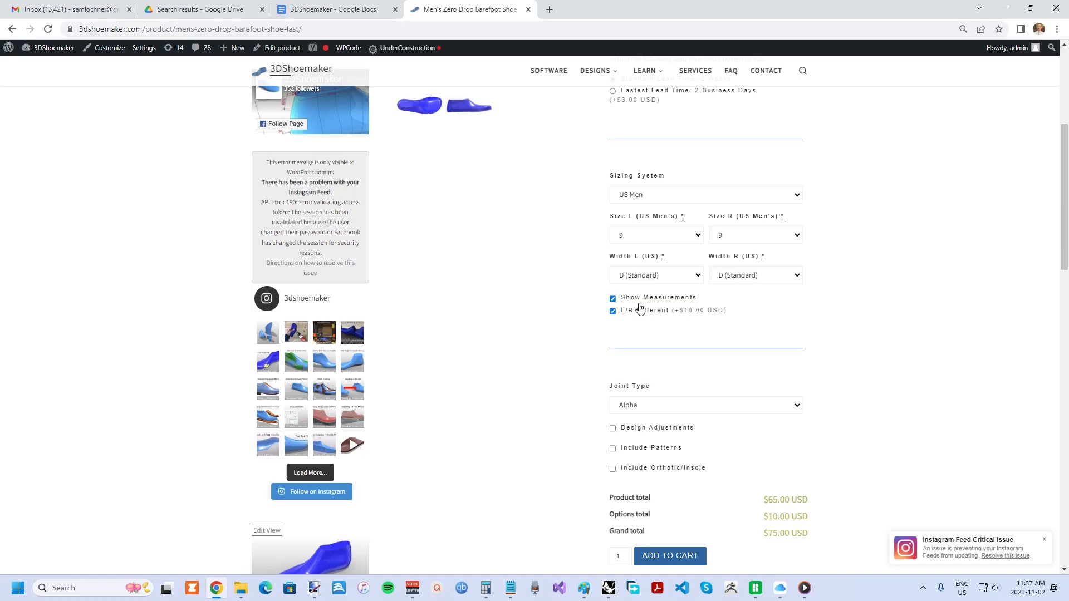
mouse_move(664, 232)
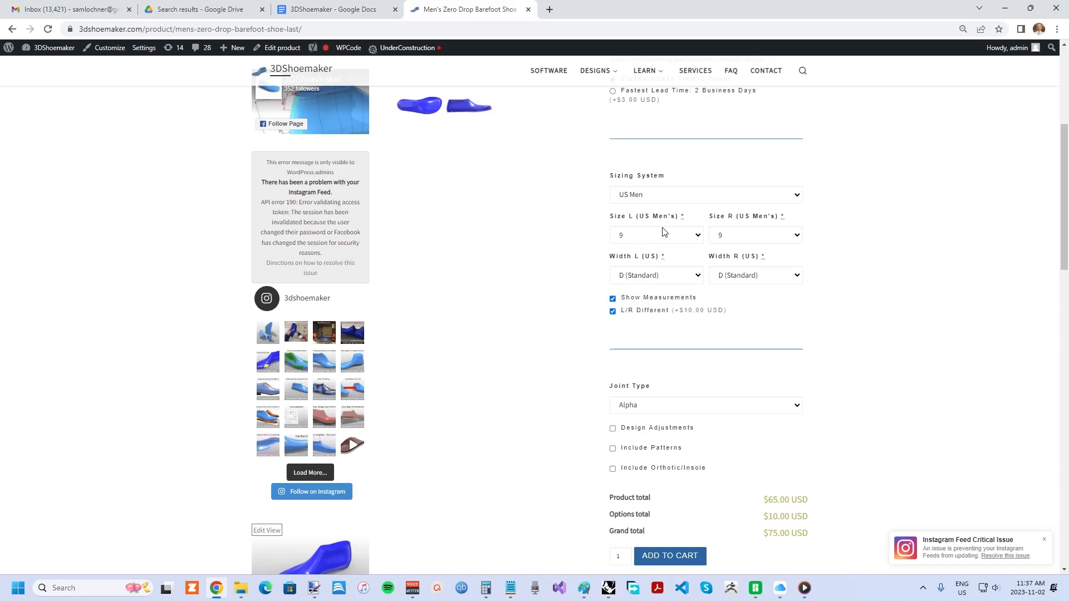
click(755, 235)
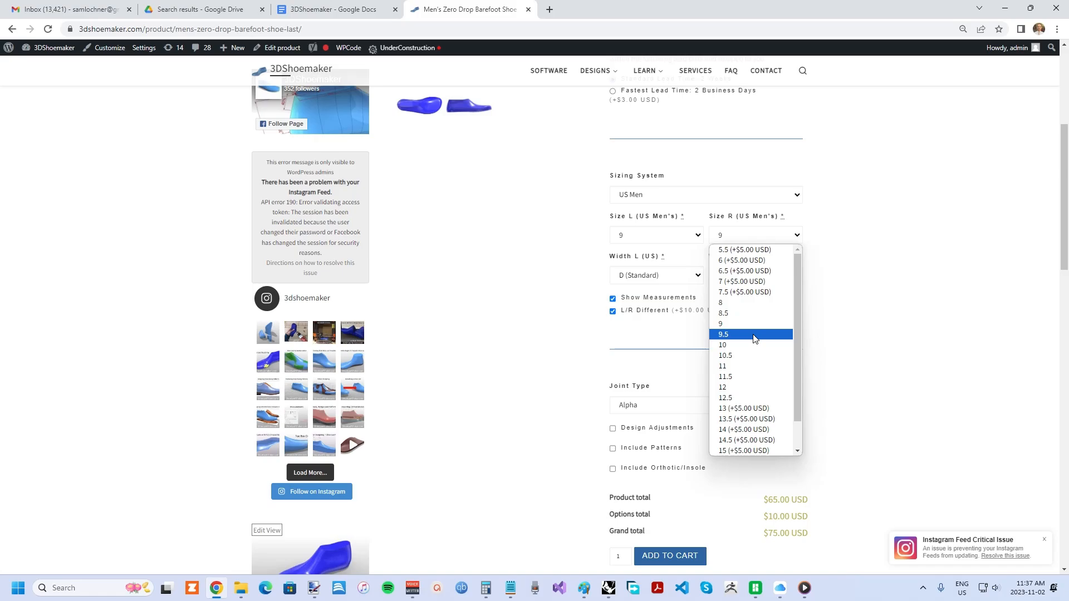
click(724, 334)
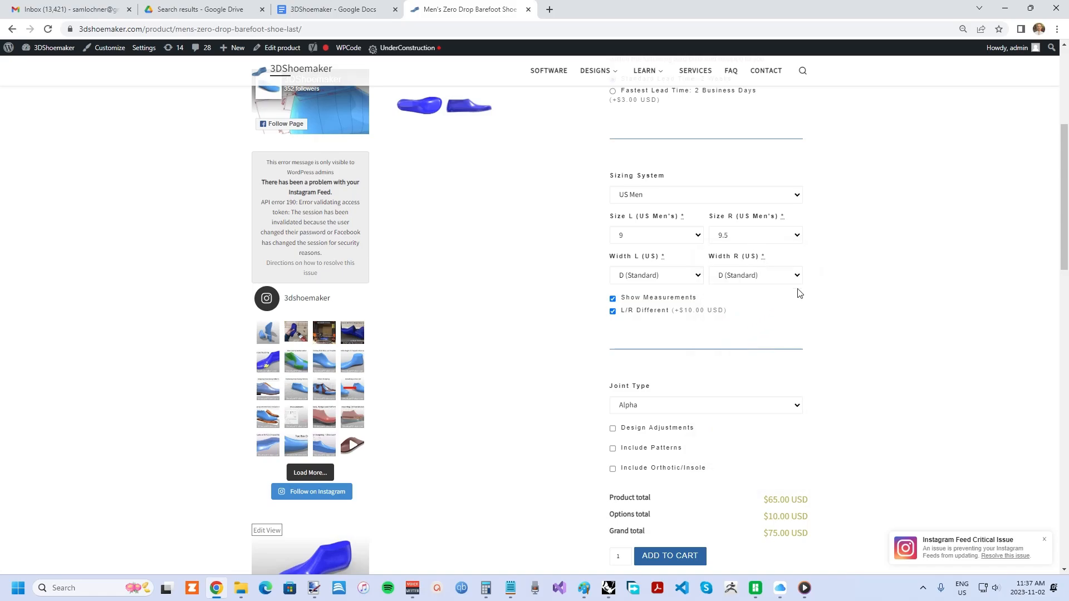
mouse_move(760, 369)
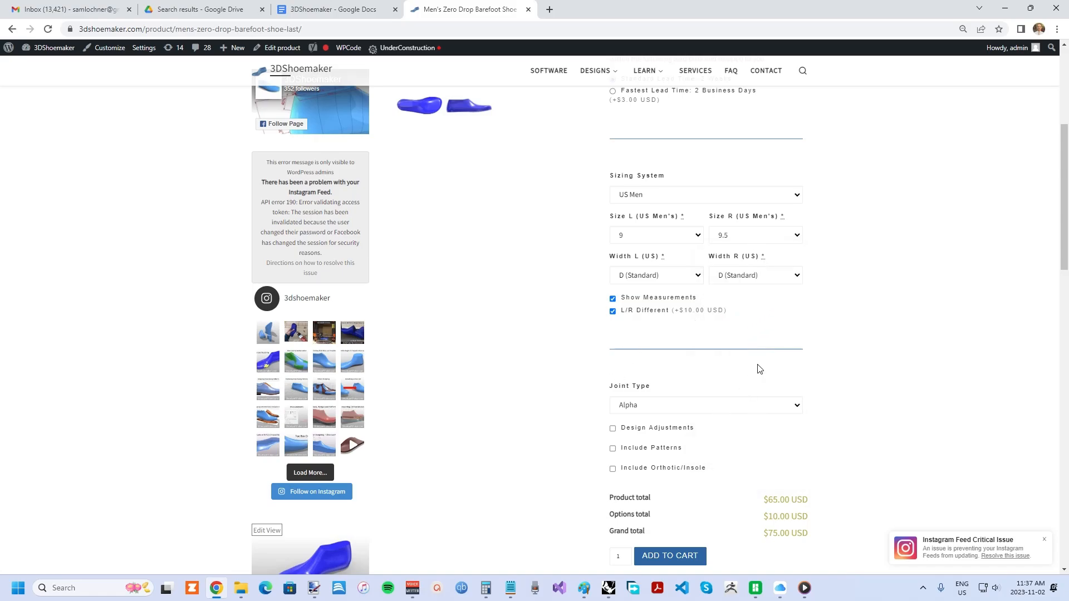
mouse_move(799, 316)
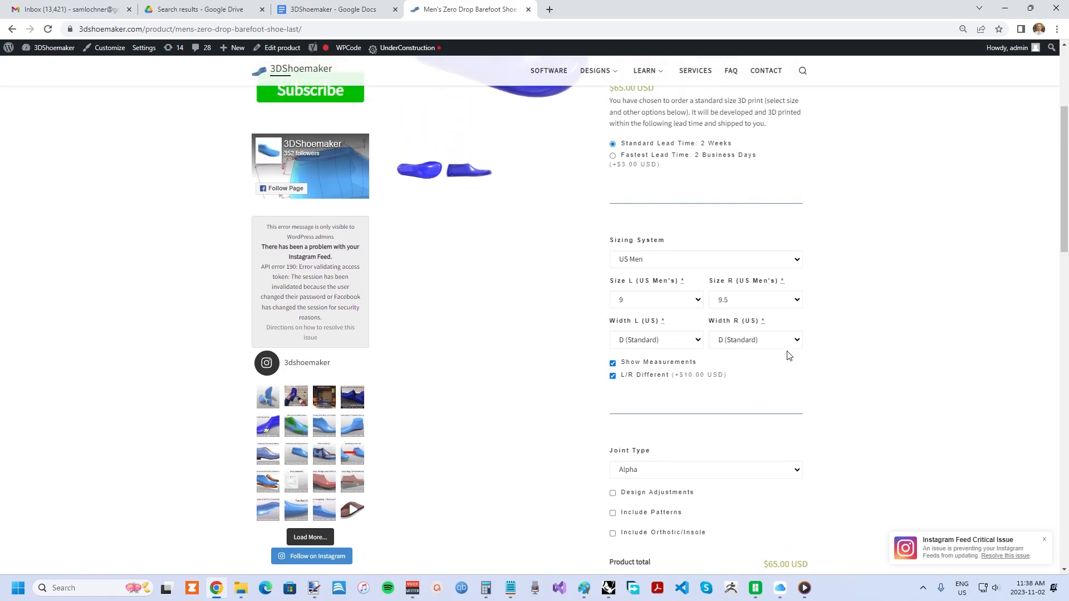
Change the order type to Standard Size Model at $30.00.
click(730, 267)
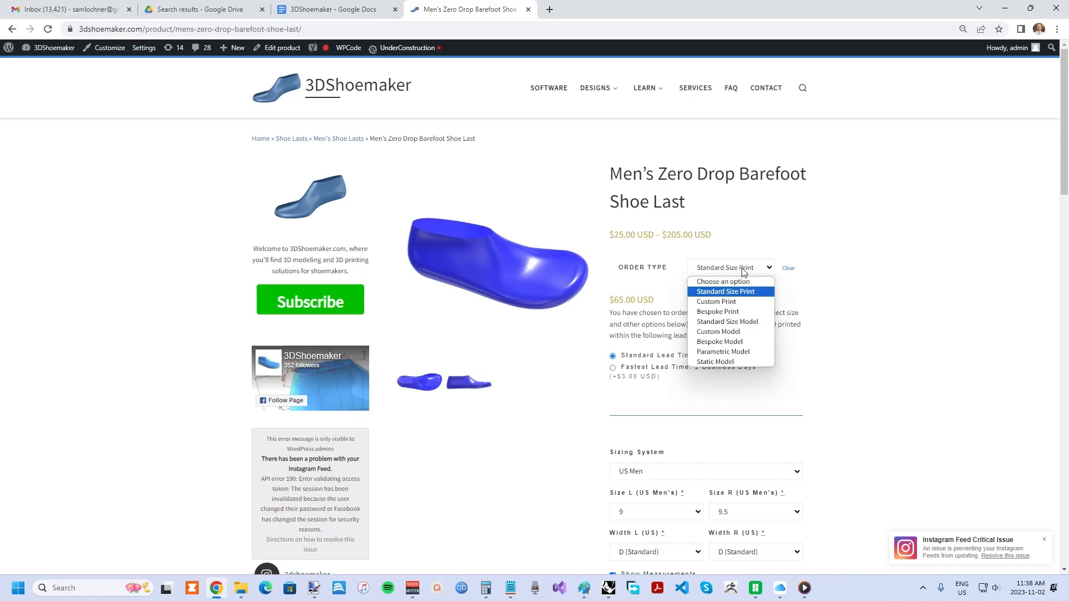
mouse_move(724, 332)
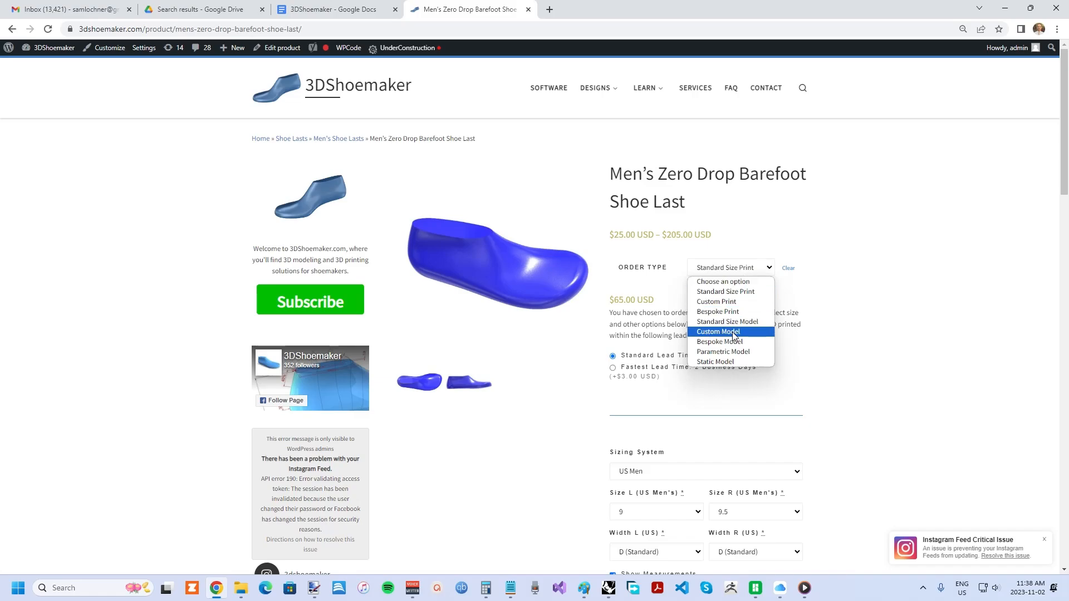
mouse_move(738, 325)
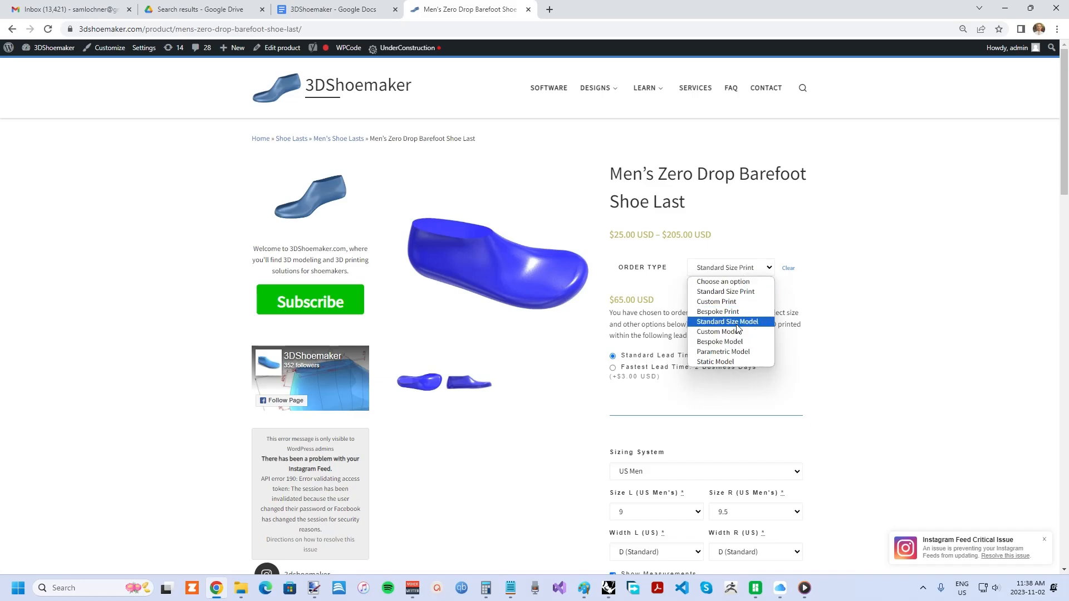
click(727, 322)
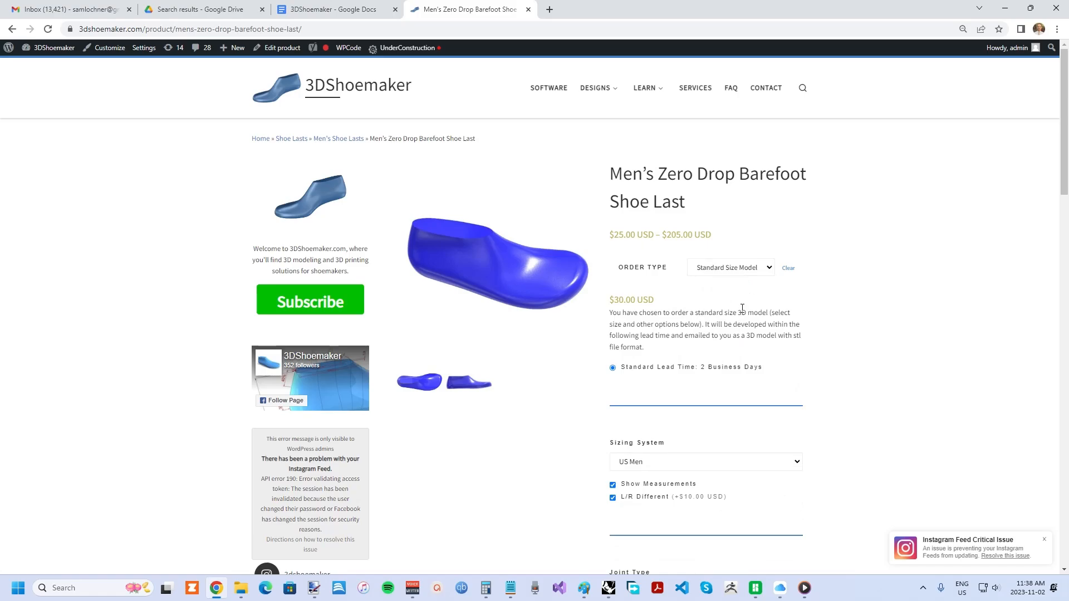
mouse_move(761, 311)
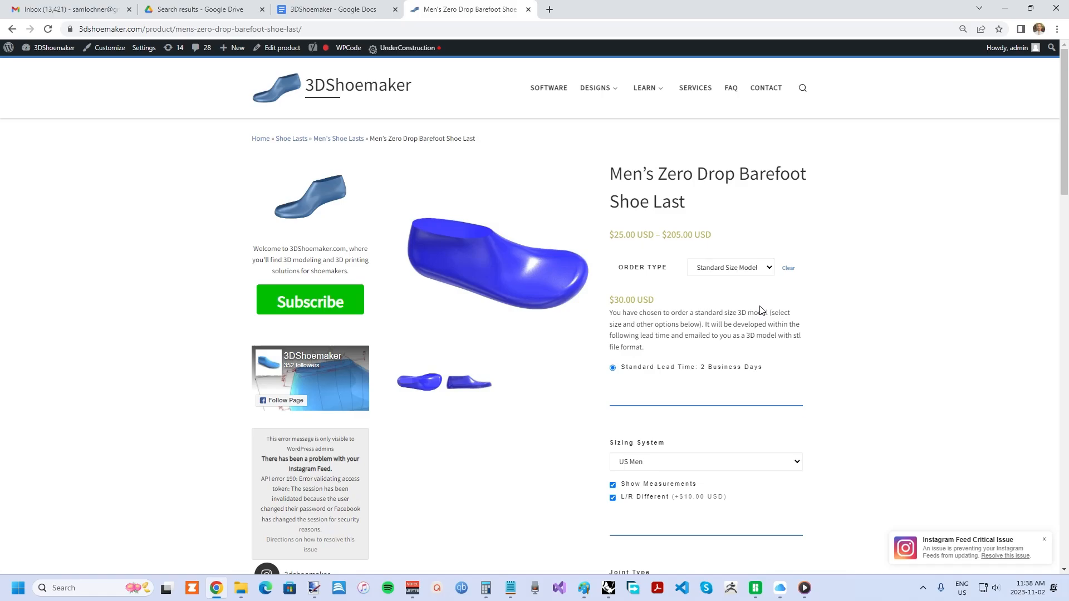
mouse_move(756, 282)
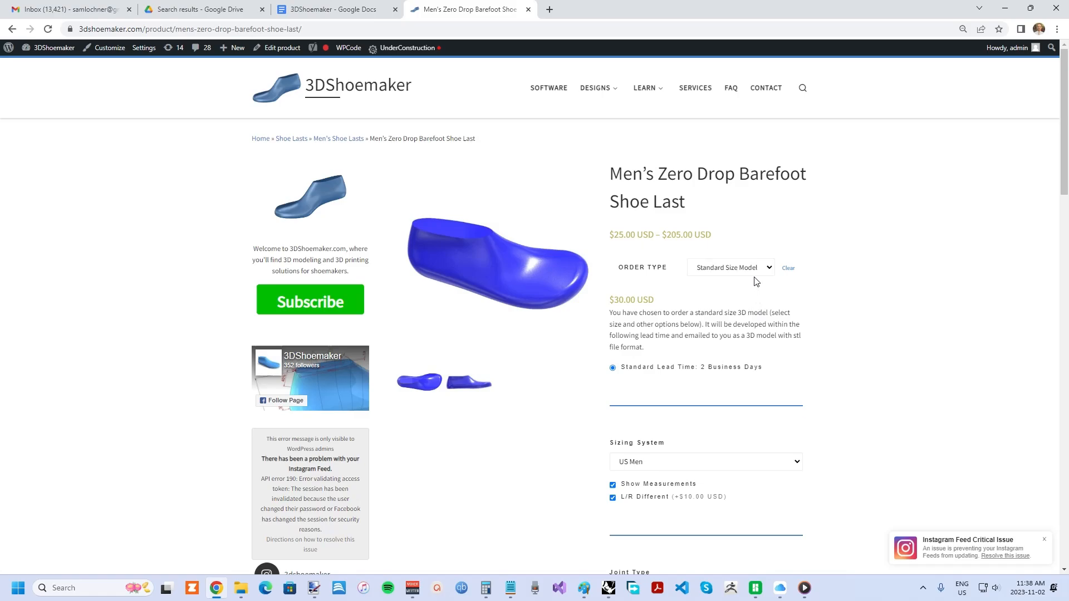
mouse_move(751, 273)
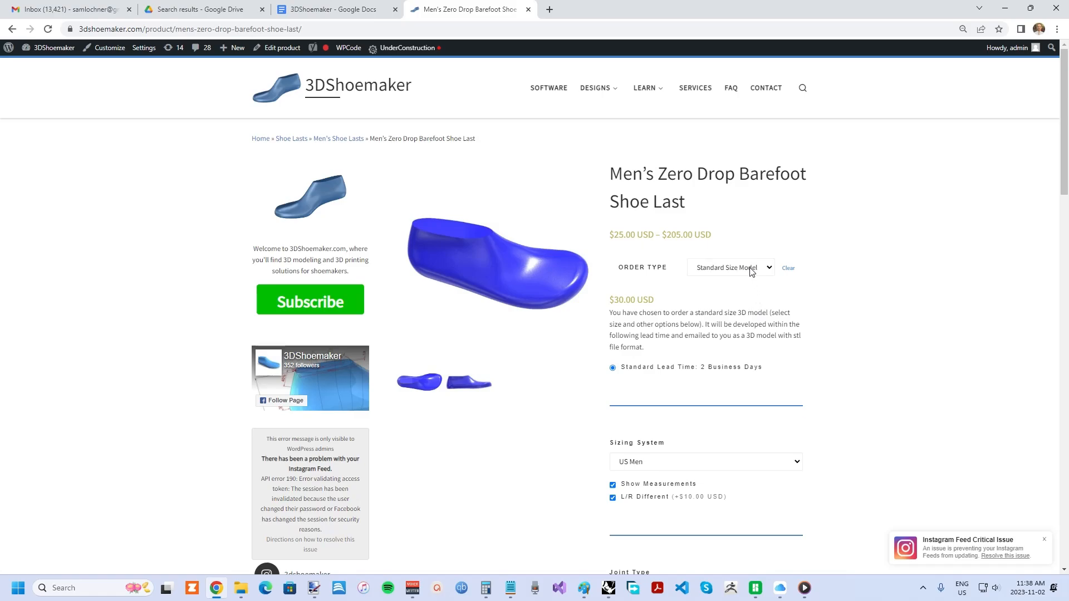
Switch the order type to Custom Print ($105.00) and review the L/R measurement fields.
click(731, 267)
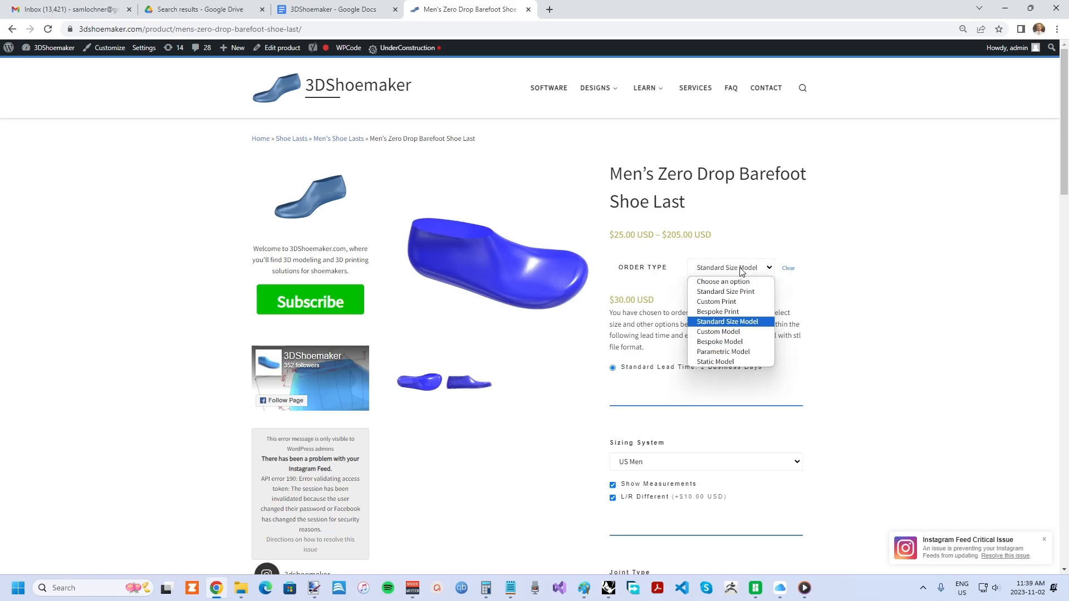
mouse_move(731, 302)
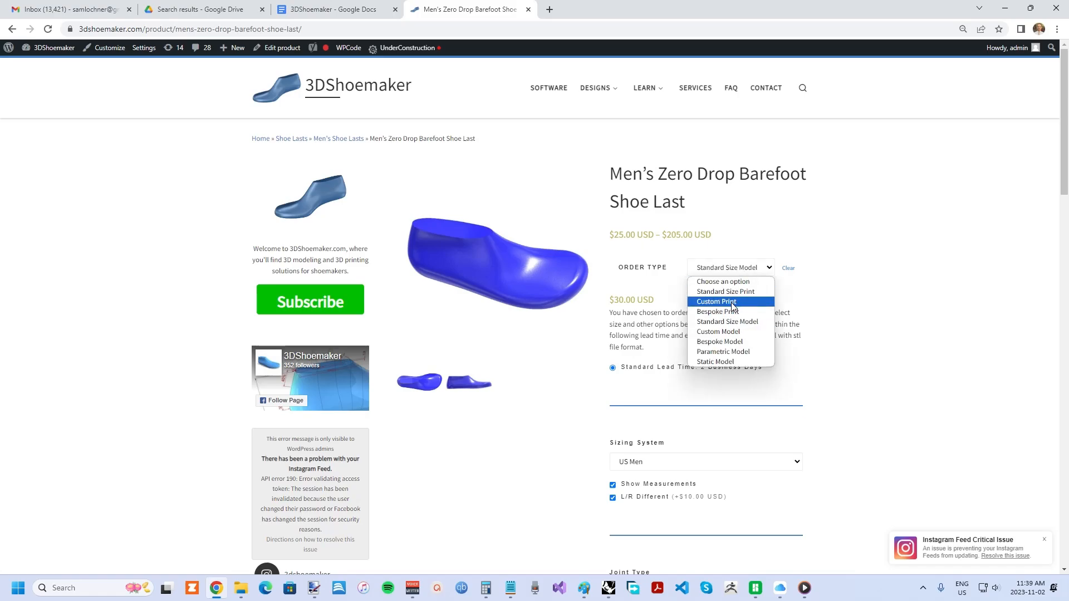
click(716, 301)
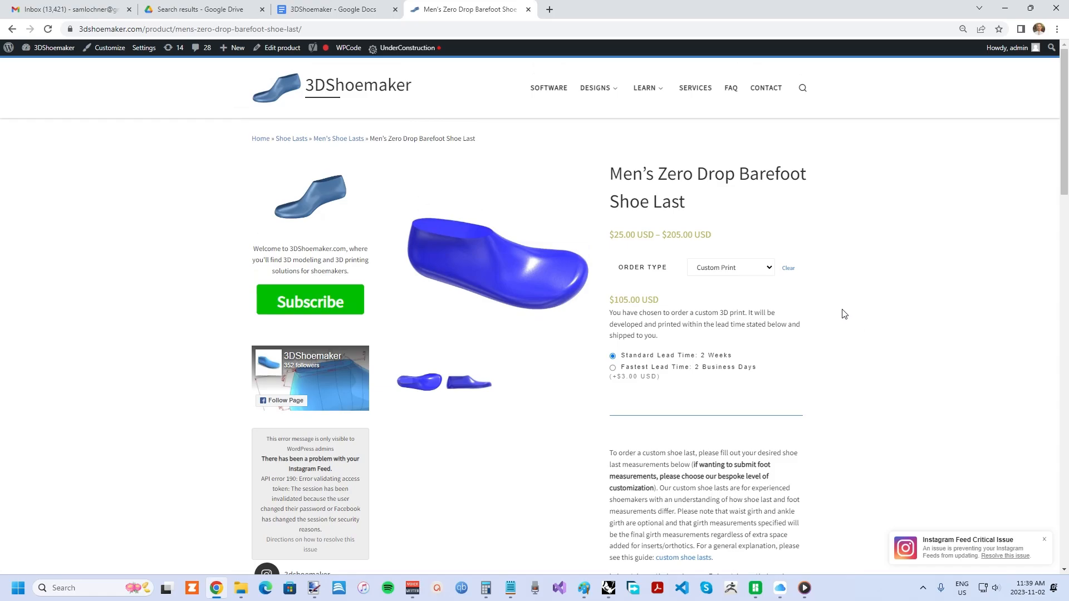
scroll(down, 3)
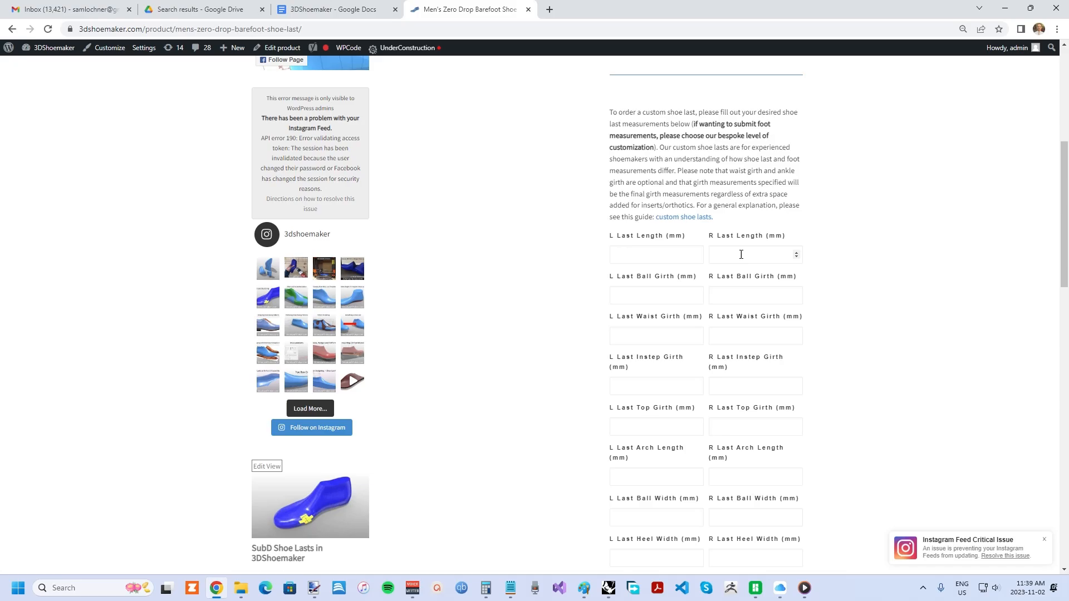
mouse_move(792, 378)
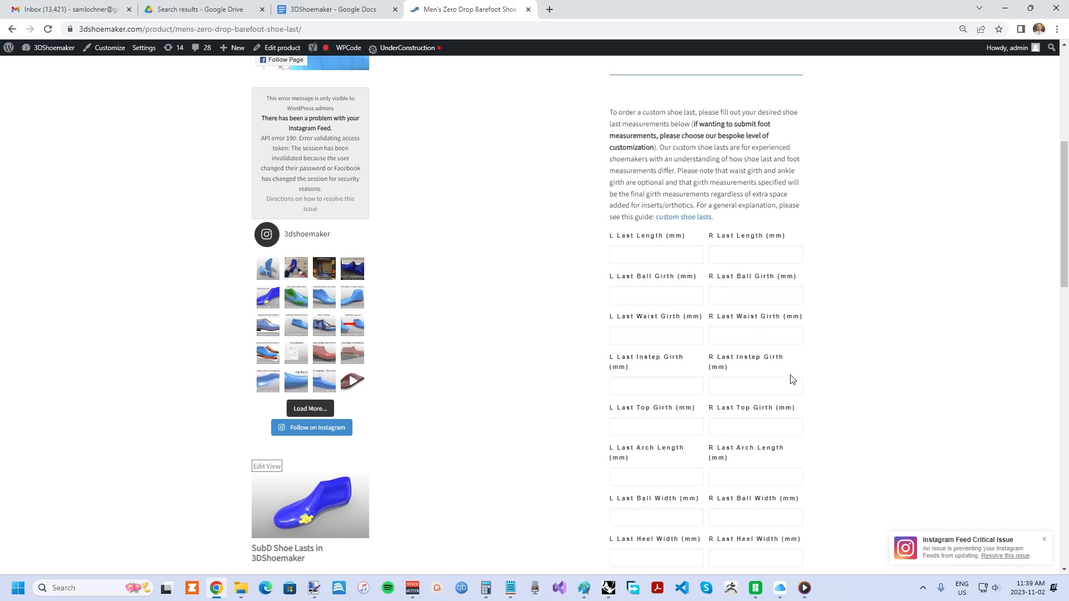
scroll(down, 3)
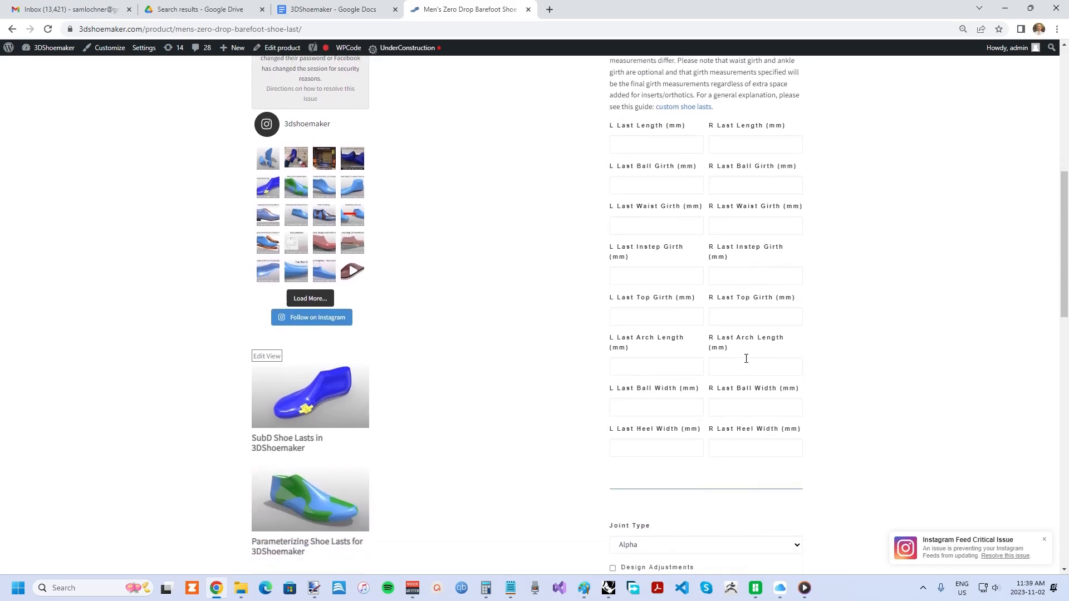
mouse_move(768, 432)
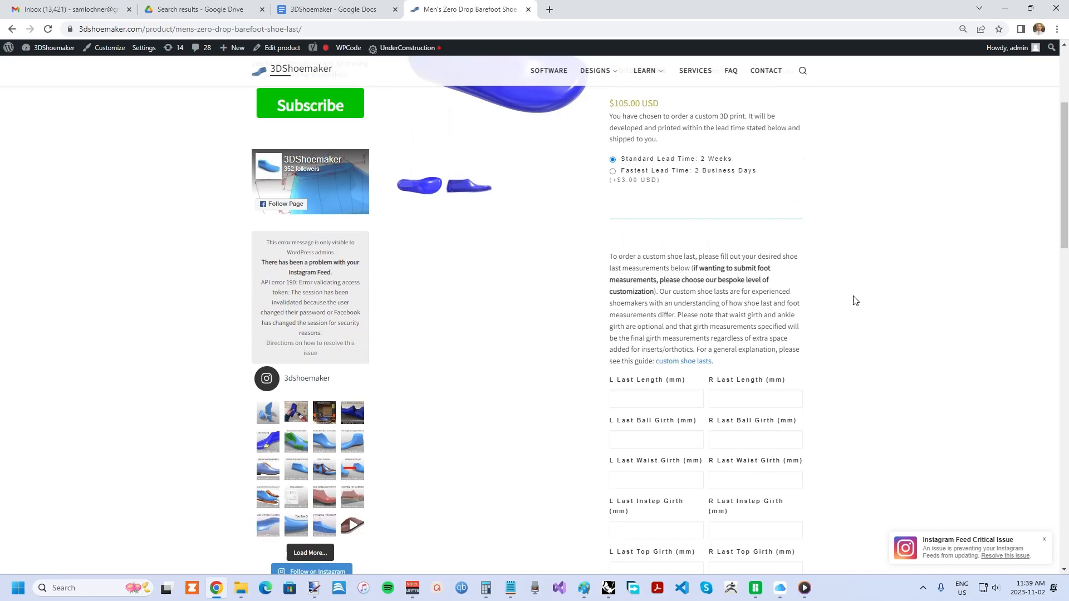
mouse_move(845, 304)
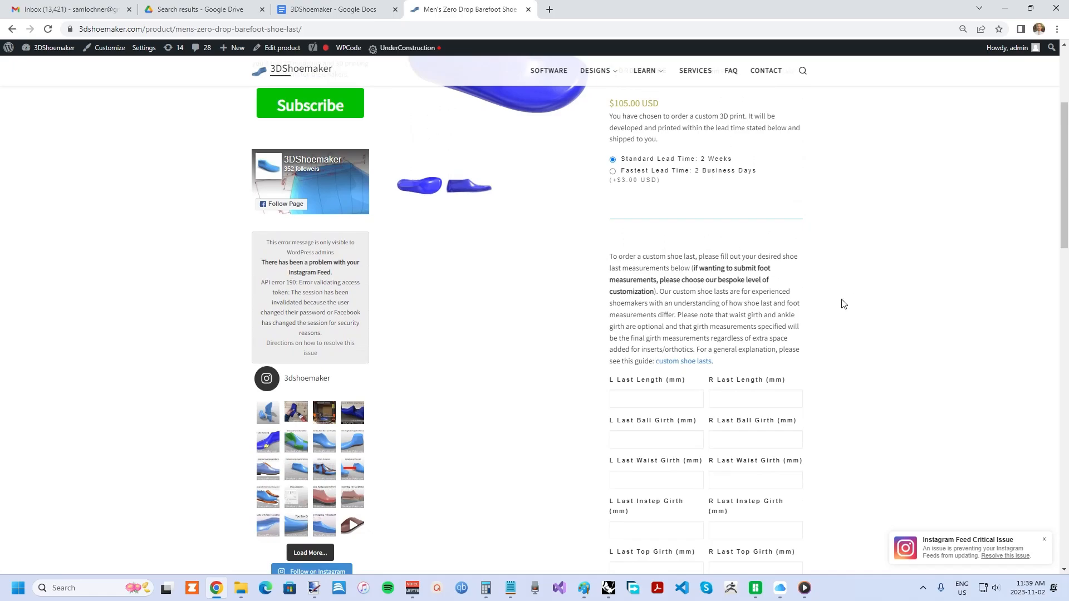
mouse_move(836, 298)
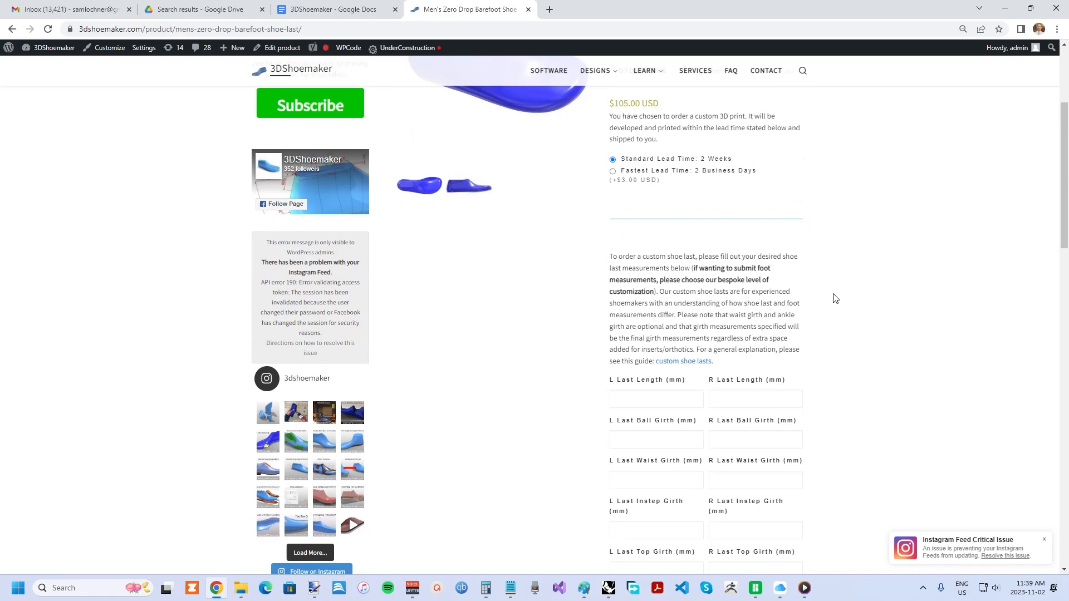
mouse_move(831, 300)
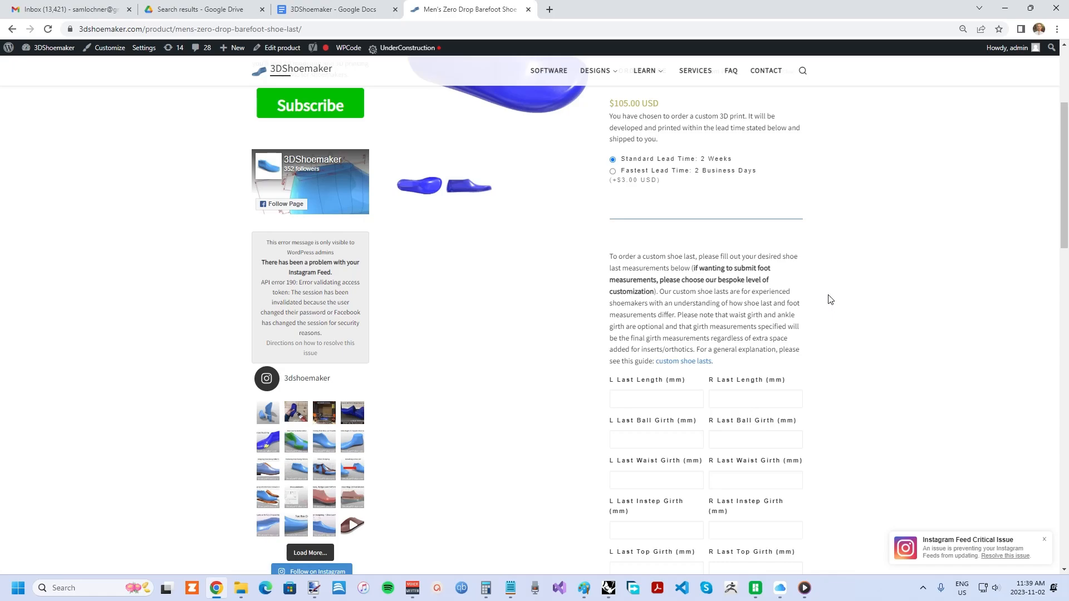
mouse_move(792, 305)
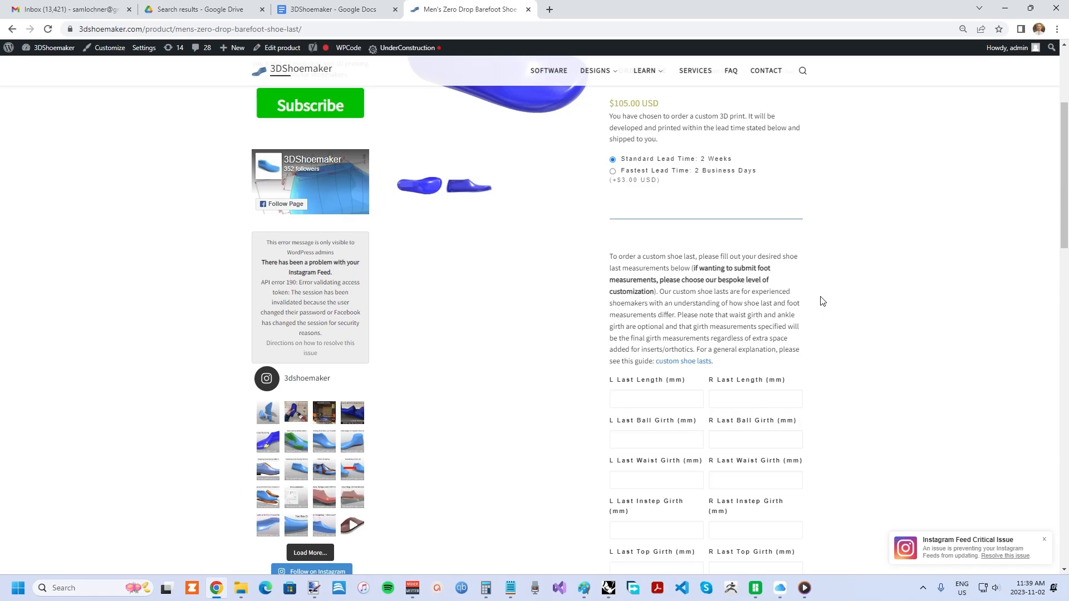
mouse_move(808, 301)
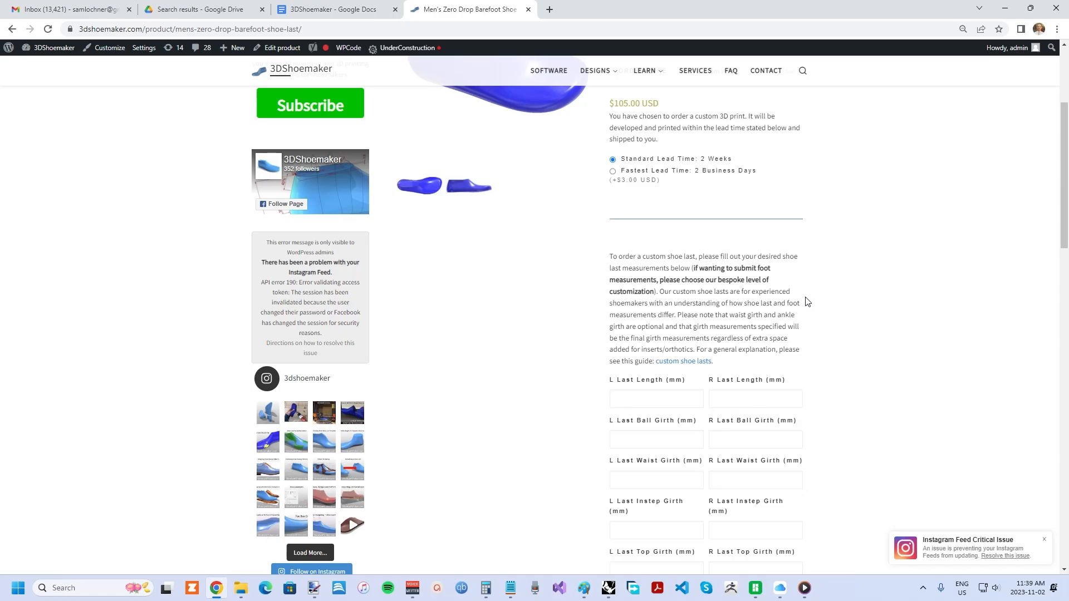
mouse_move(802, 299)
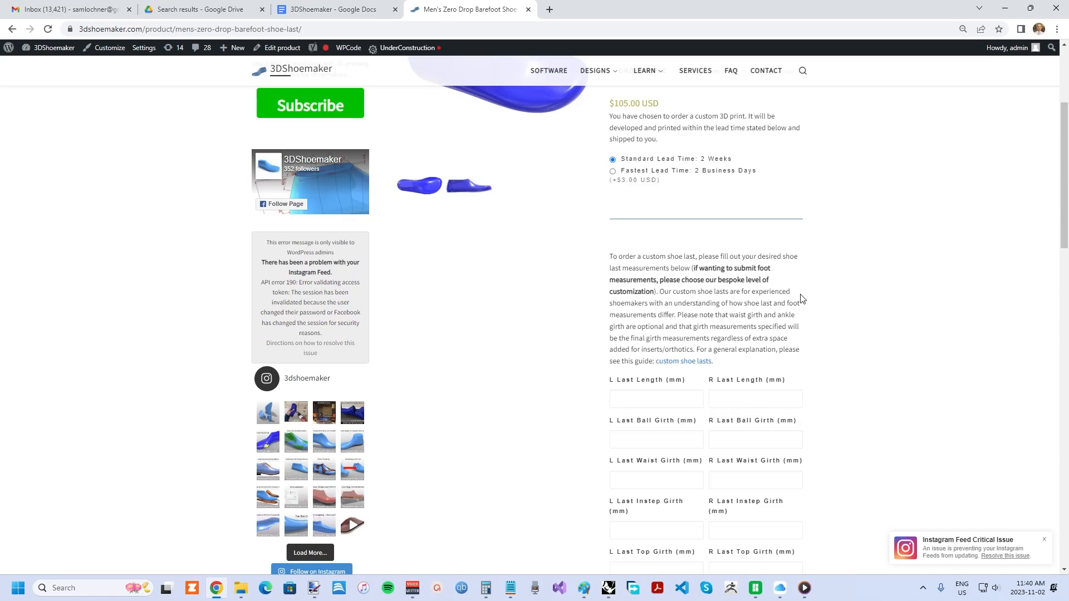
mouse_move(829, 287)
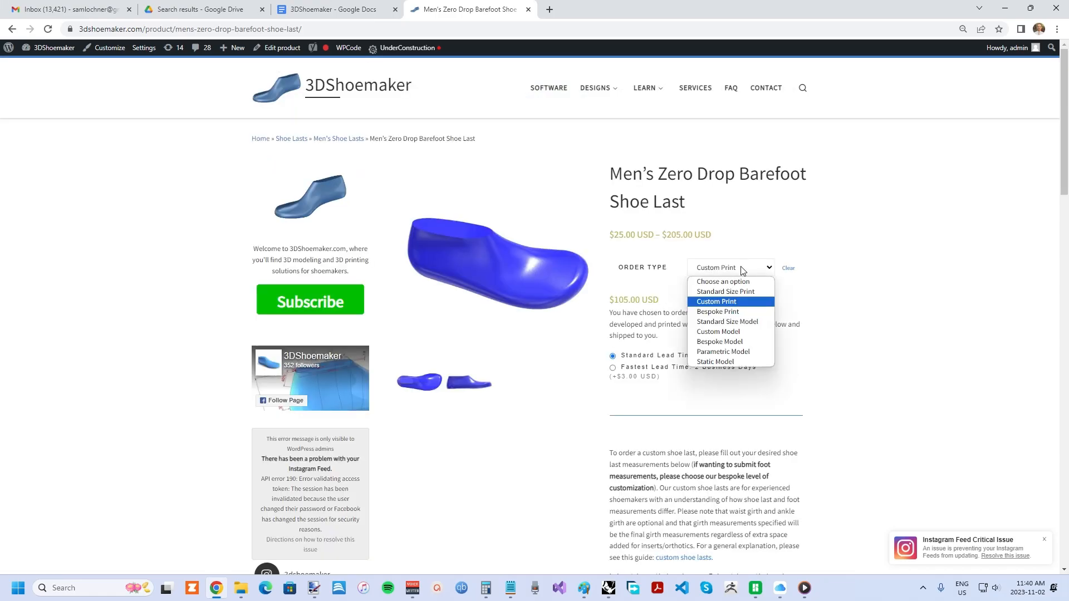
mouse_move(718, 331)
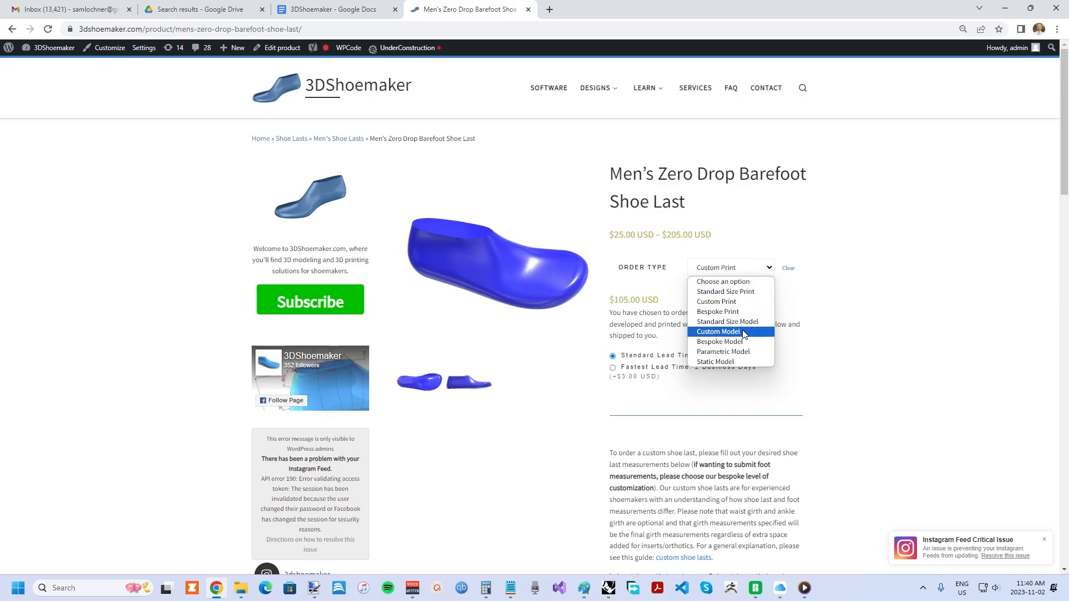
Select Custom Model ($70.00) as the order type.
click(718, 331)
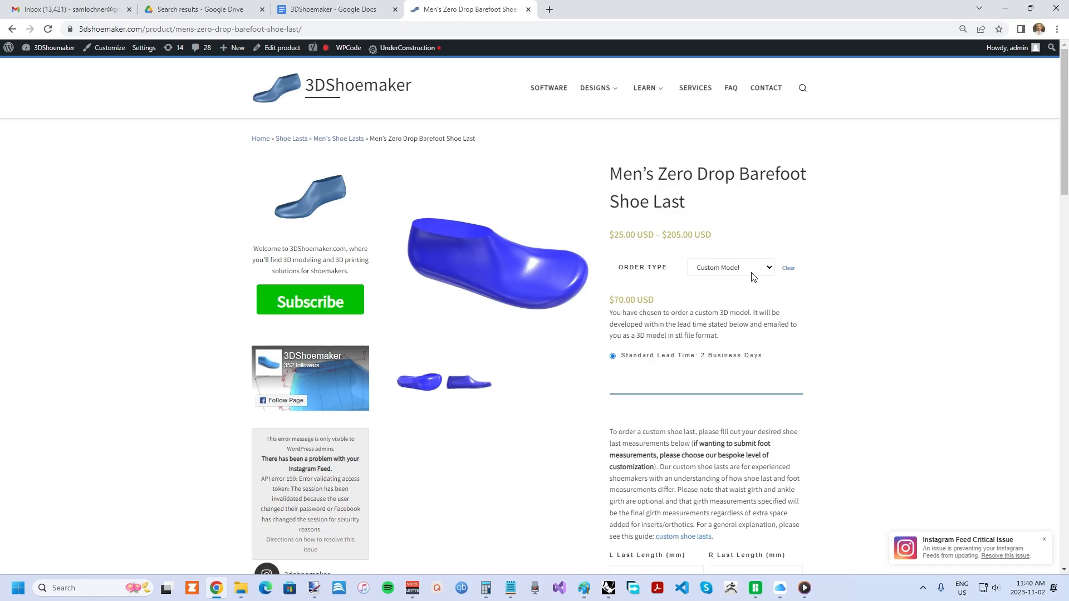
mouse_move(738, 271)
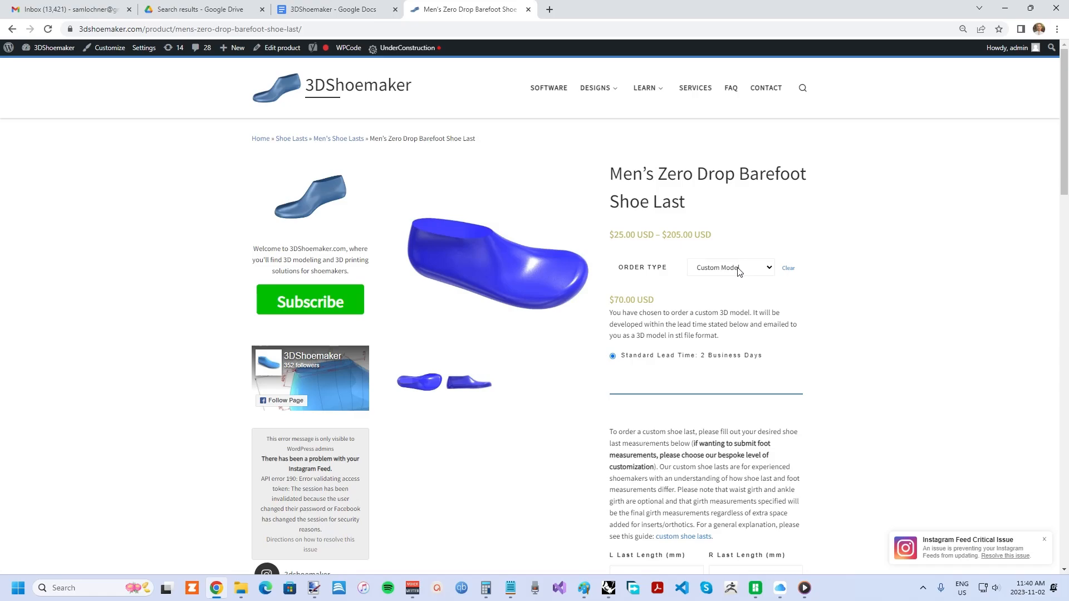
click(730, 267)
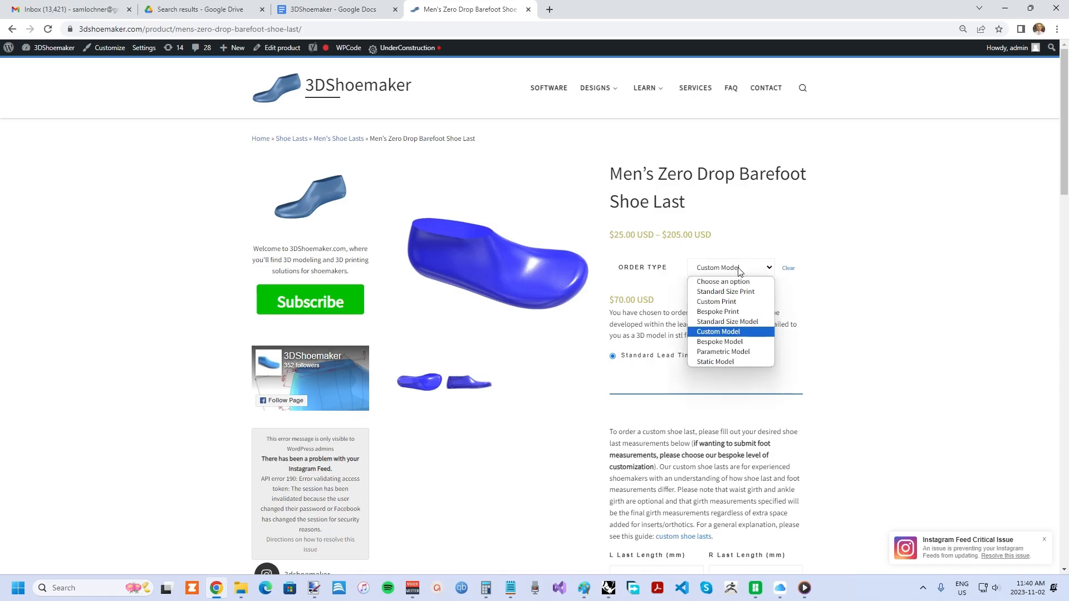
mouse_move(738, 354)
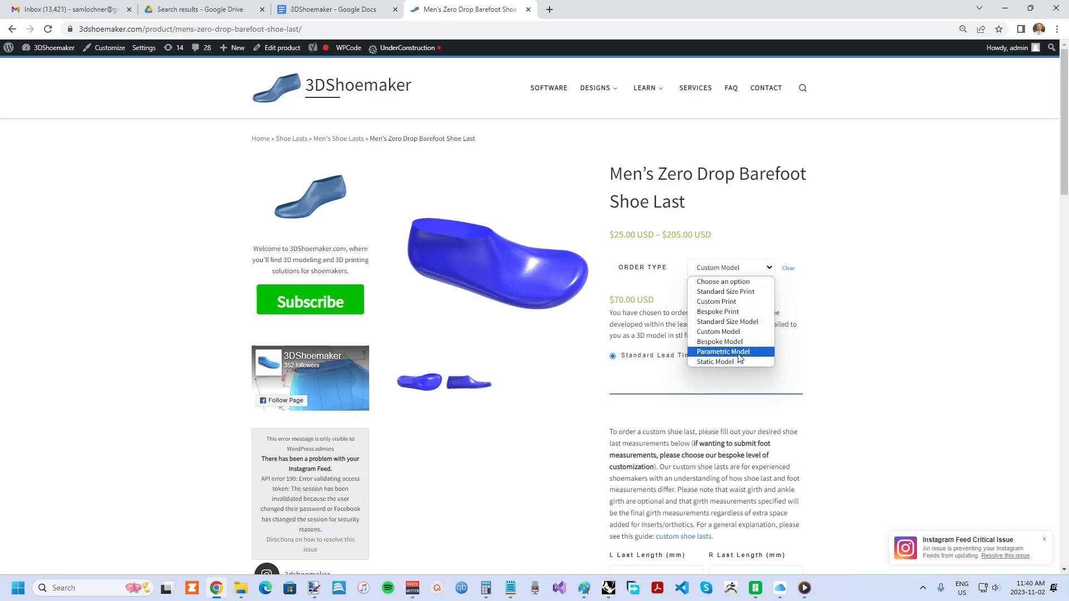
click(718, 311)
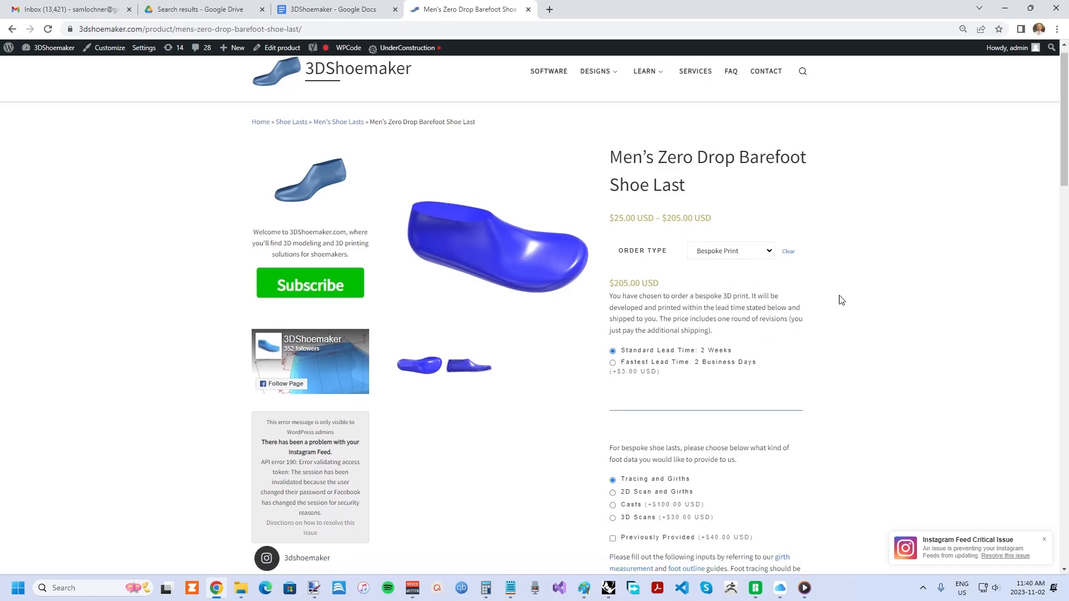
scroll(down, 3)
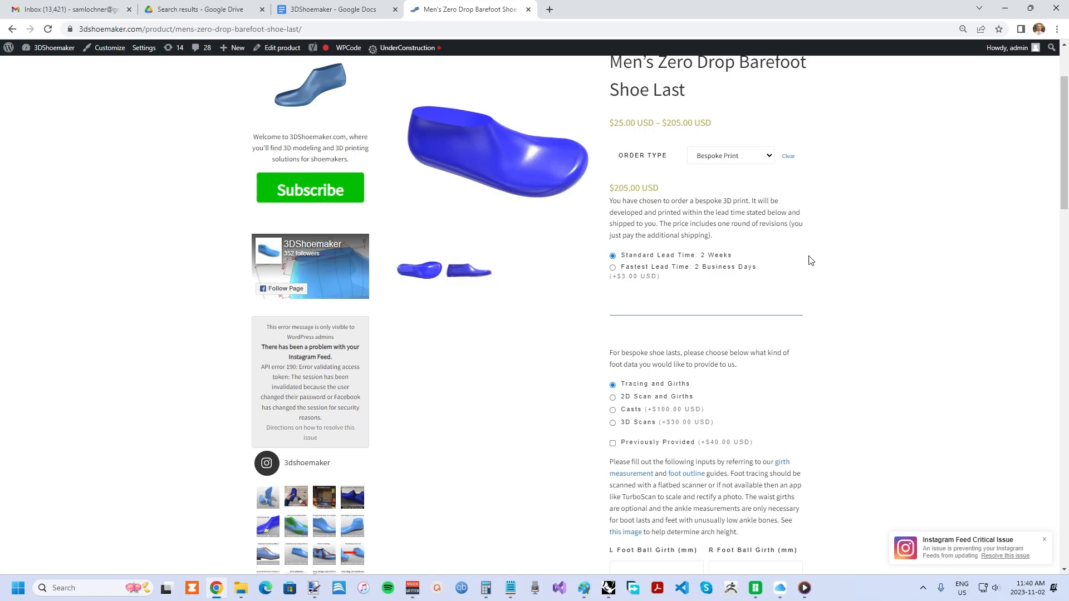
mouse_move(744, 293)
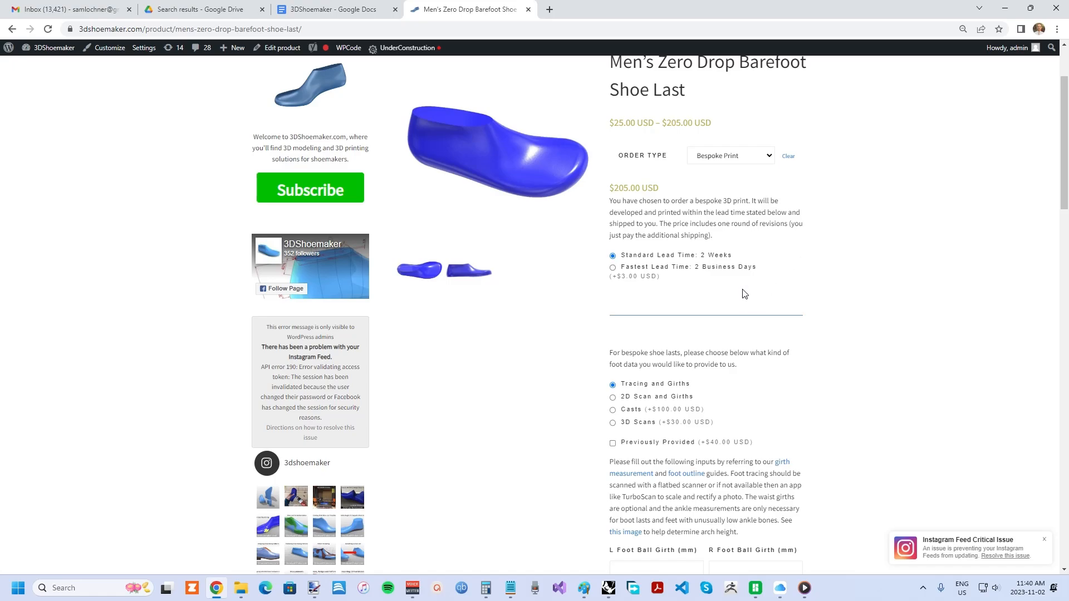
scroll(down, 3)
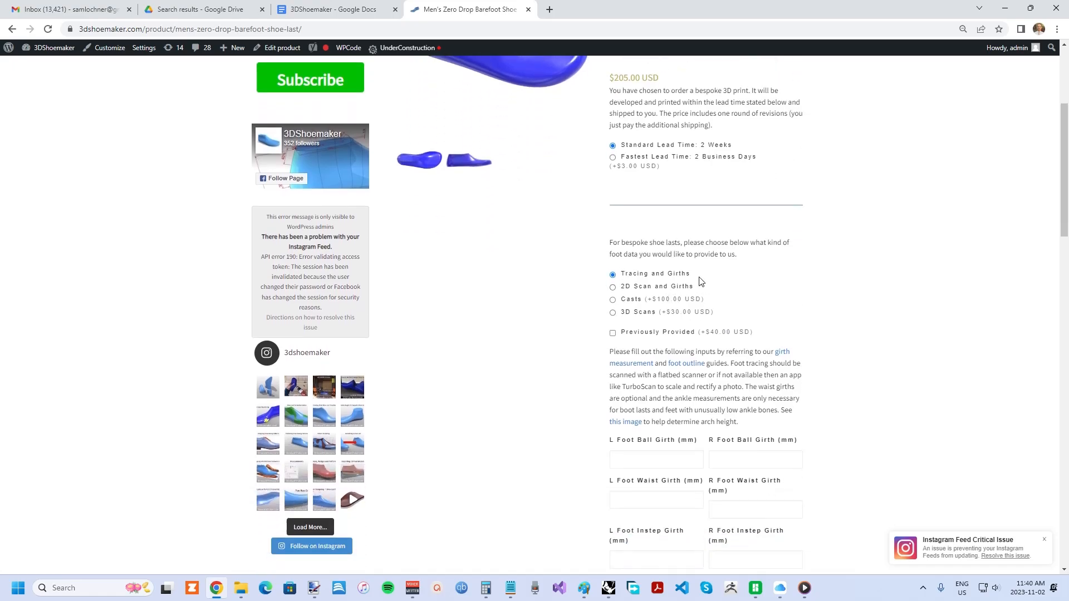
mouse_move(704, 278)
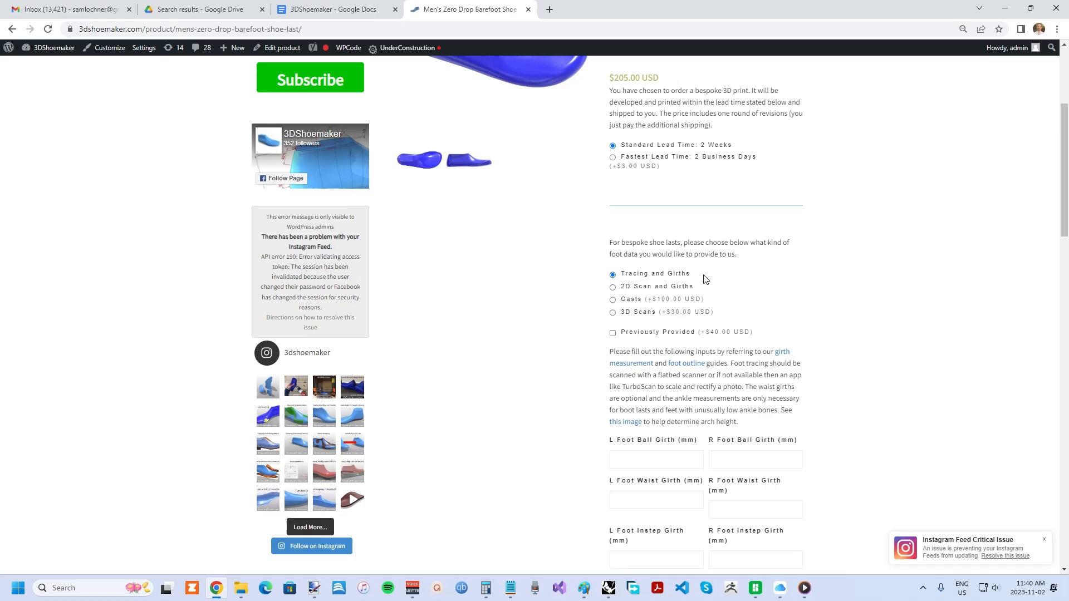
mouse_move(688, 295)
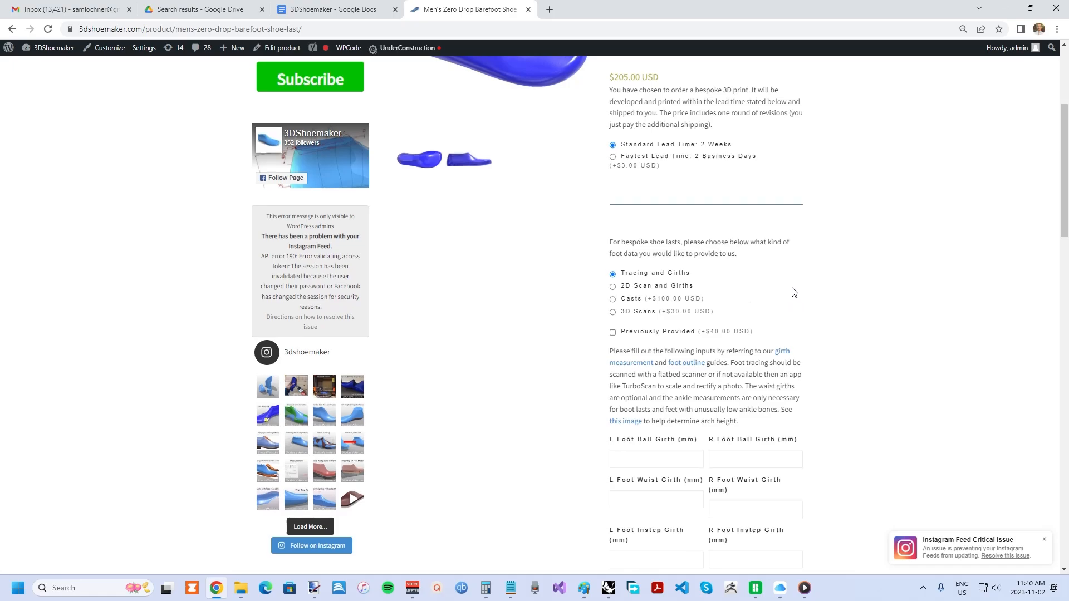
scroll(down, 3)
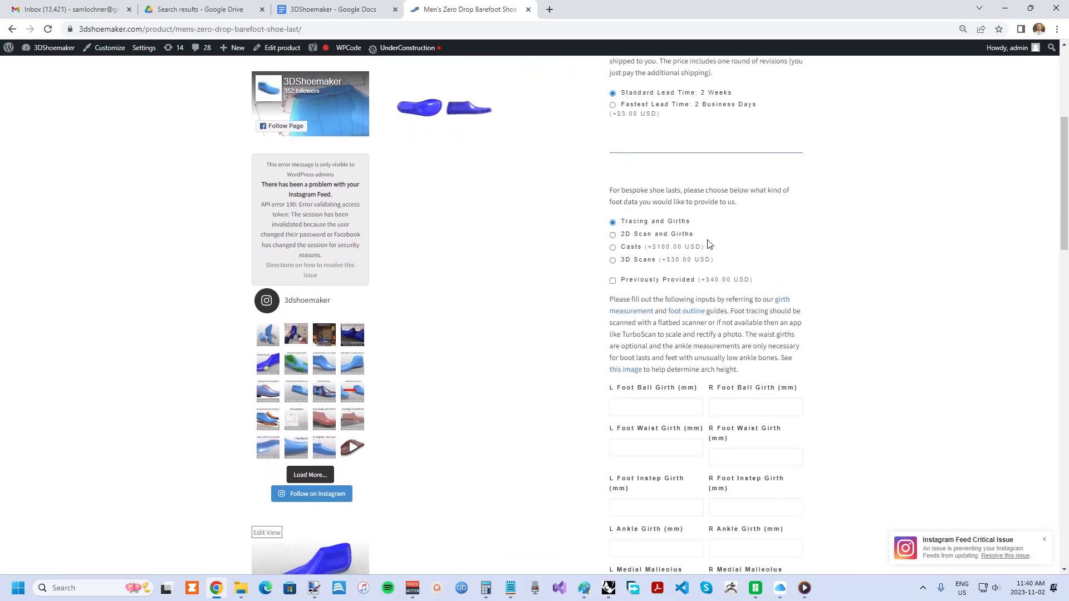
scroll(down, 3)
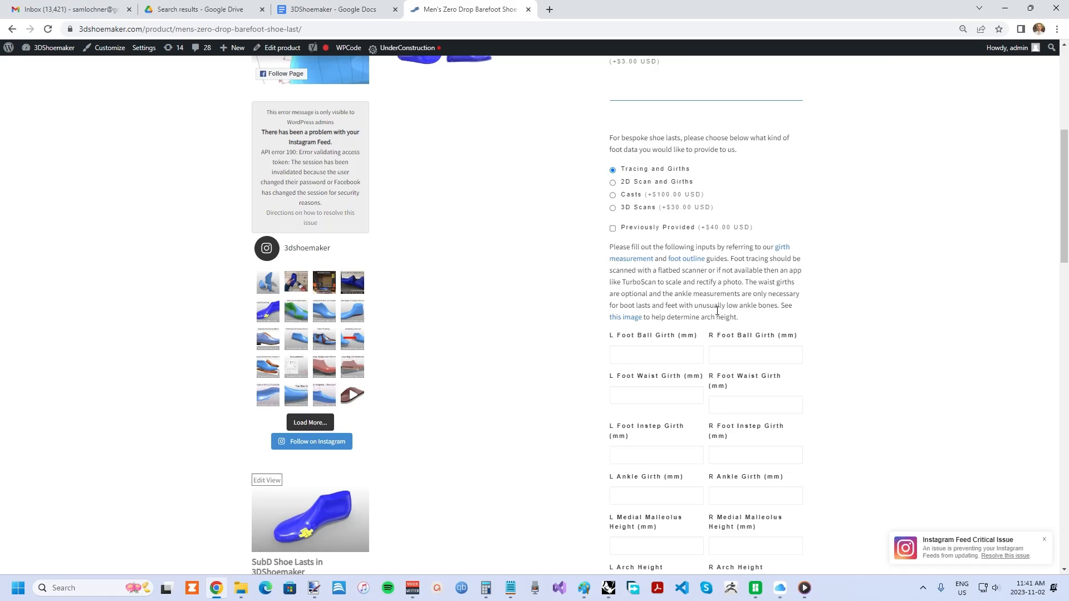
mouse_move(781, 348)
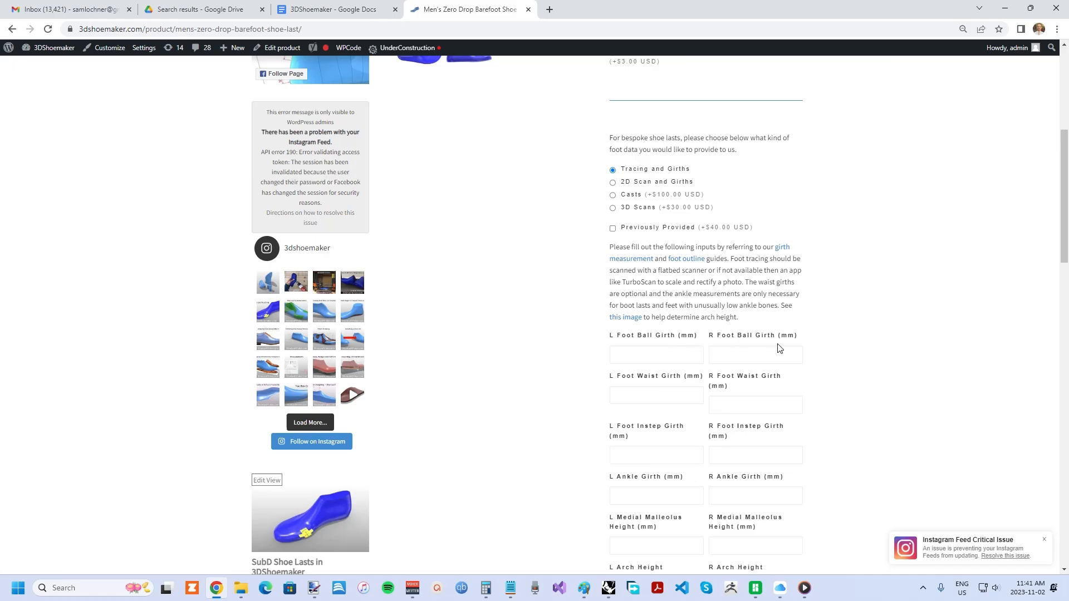
scroll(down, 3)
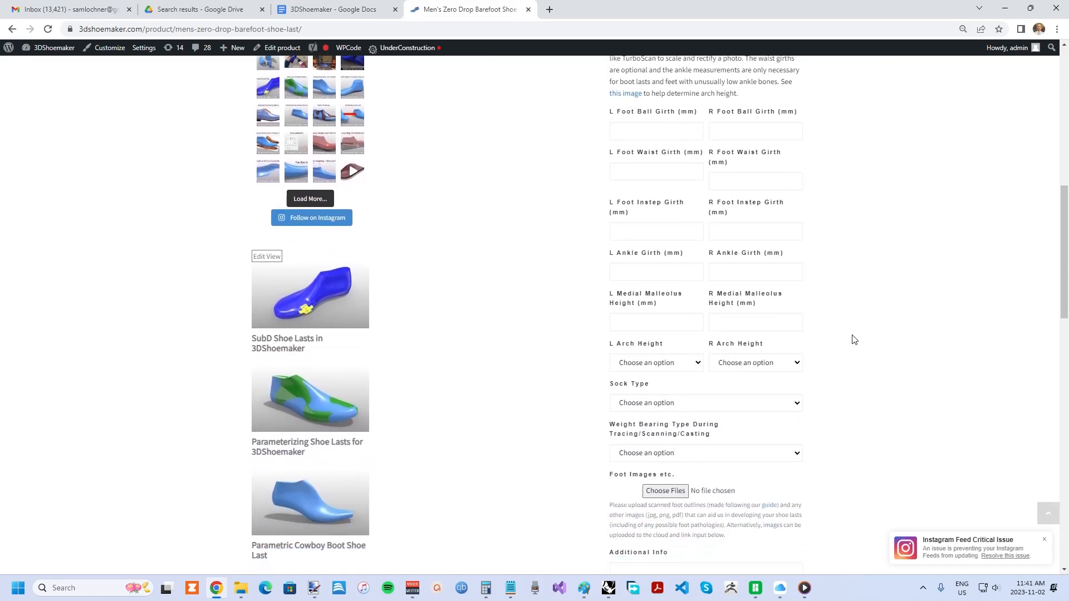
scroll(down, 3)
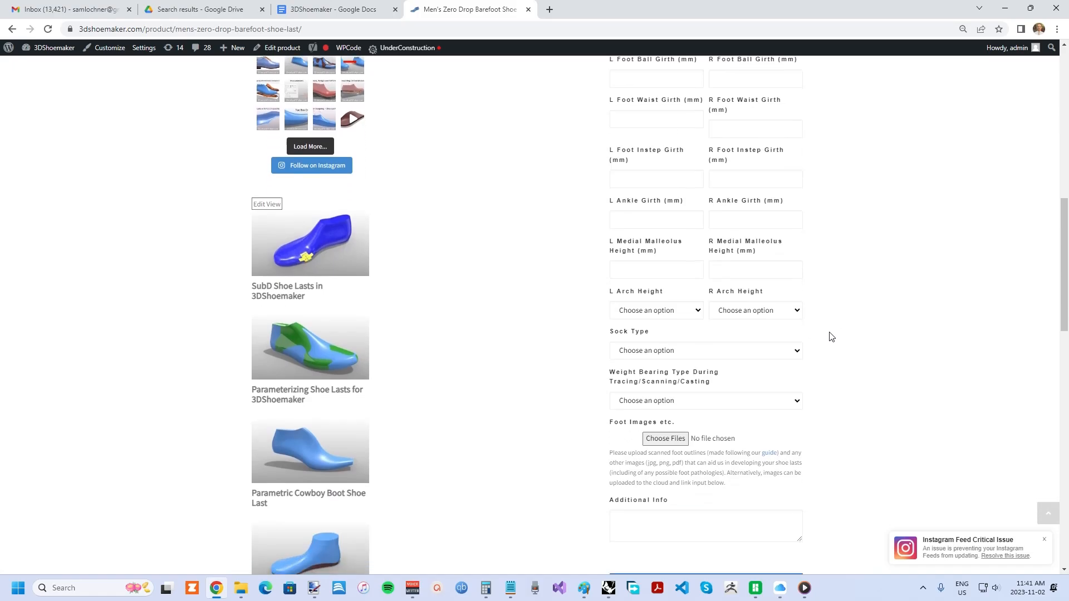
mouse_move(818, 346)
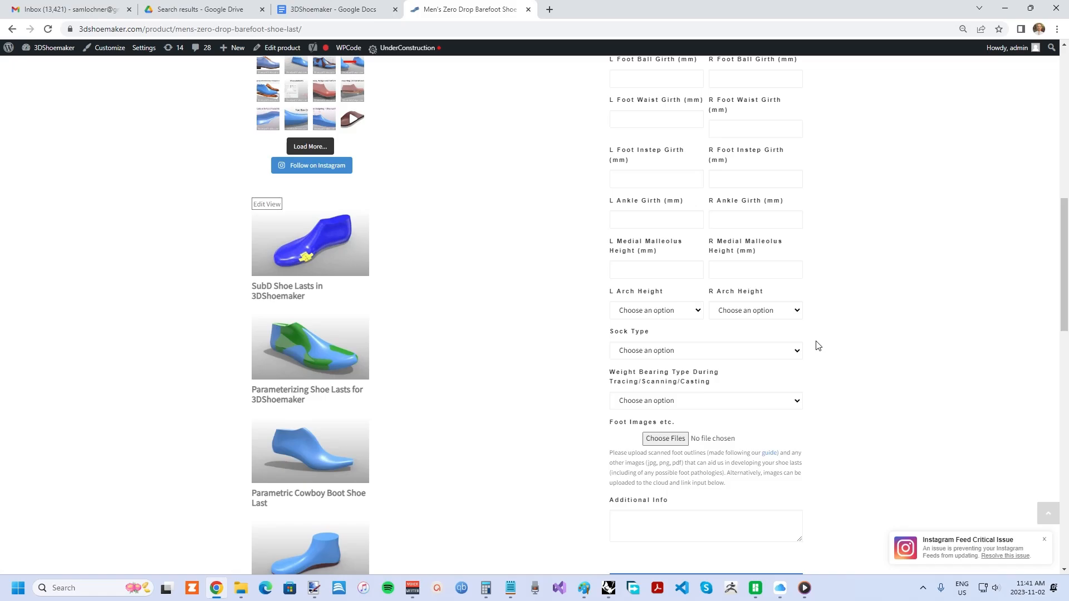
scroll(down, 3)
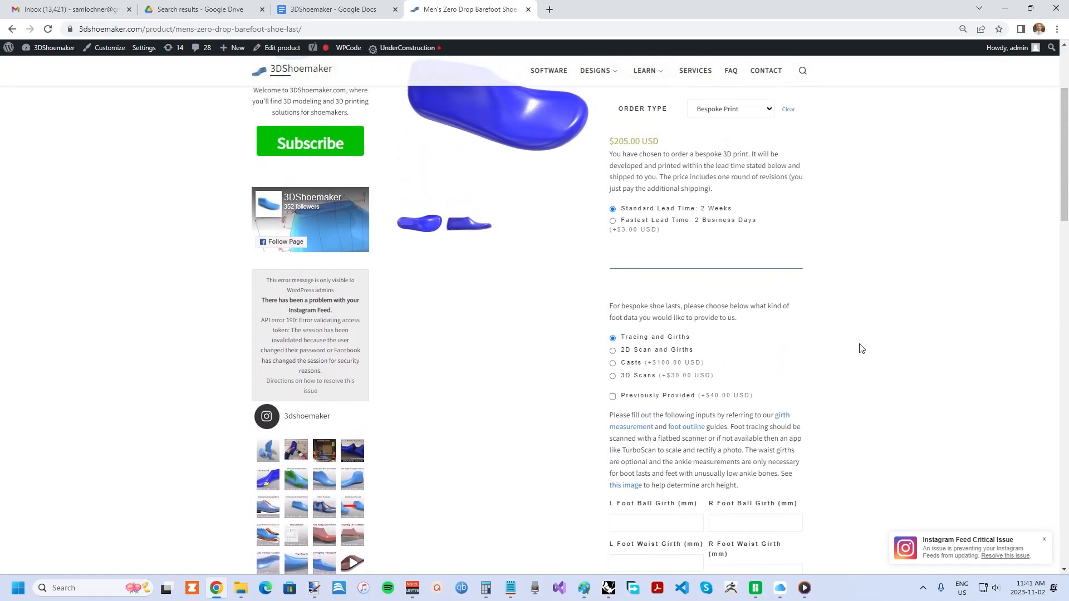
scroll(up, 3)
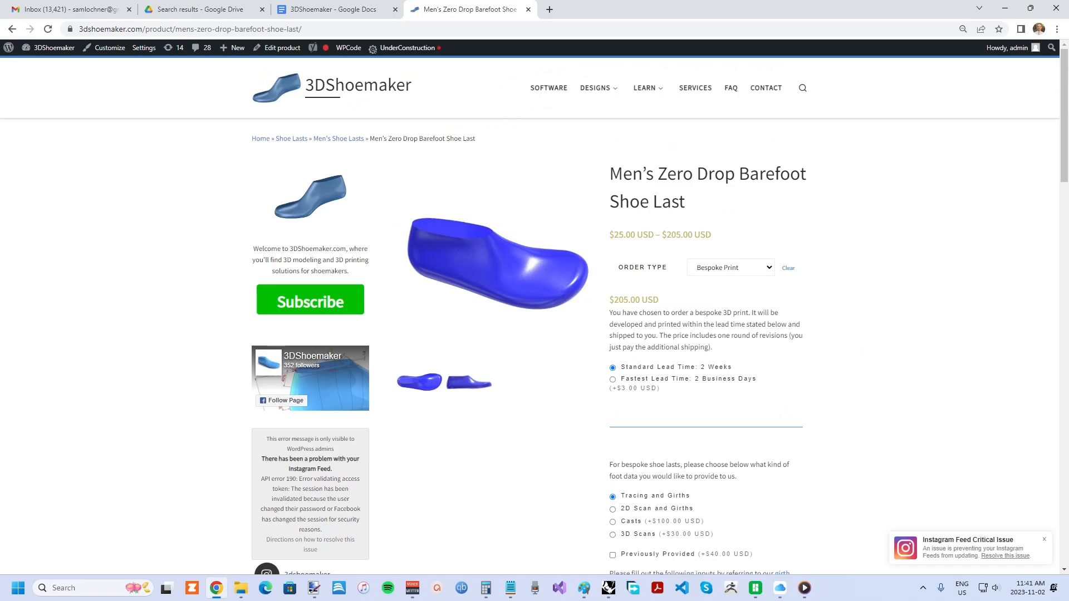
Choose Bespoke Model ($170.00) as the order type.
click(730, 268)
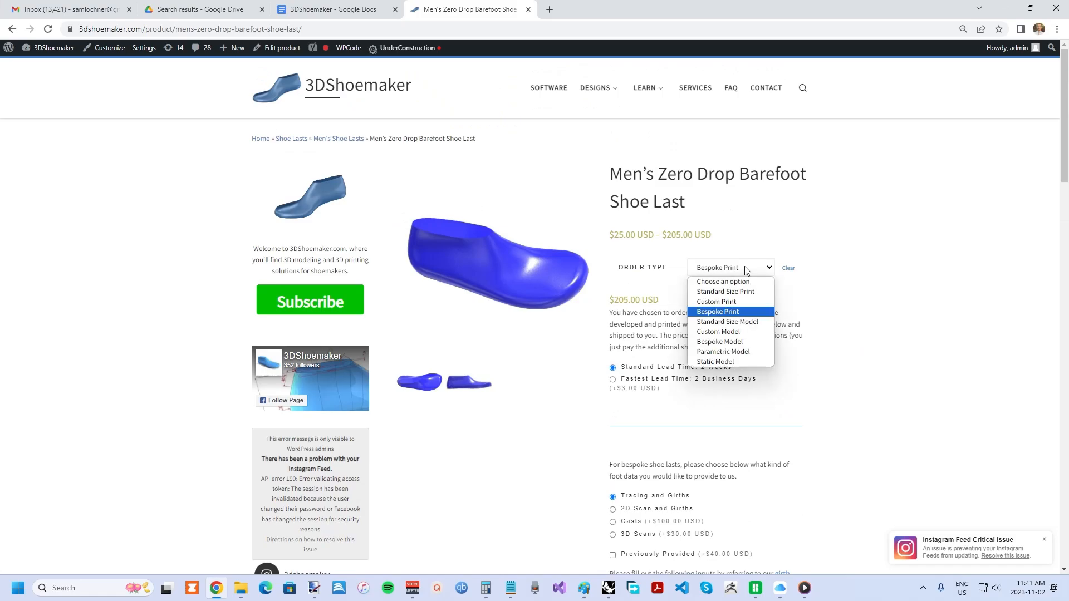
mouse_move(720, 341)
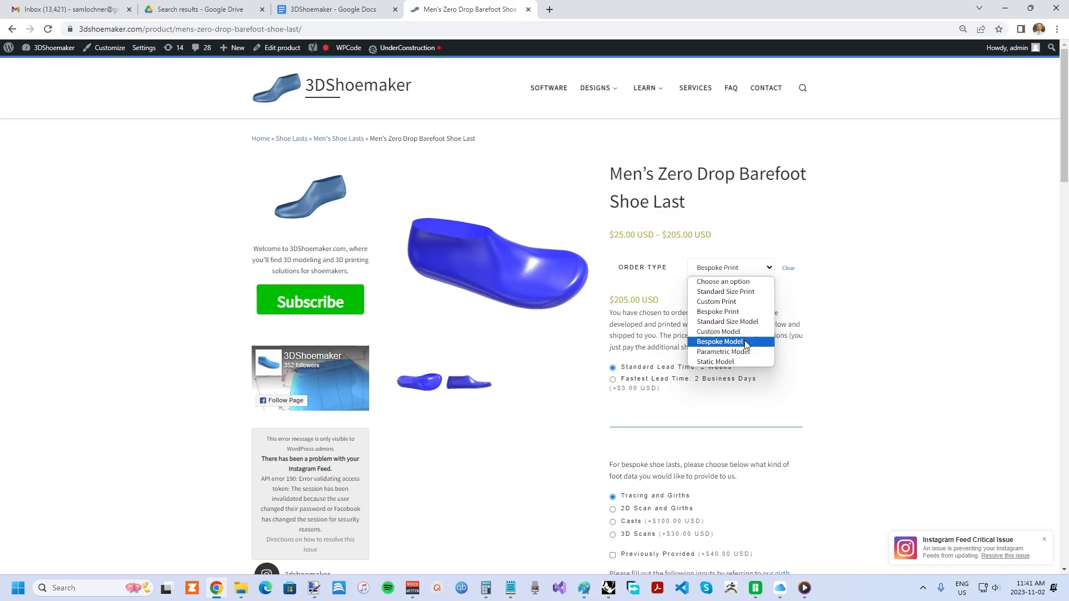
click(720, 342)
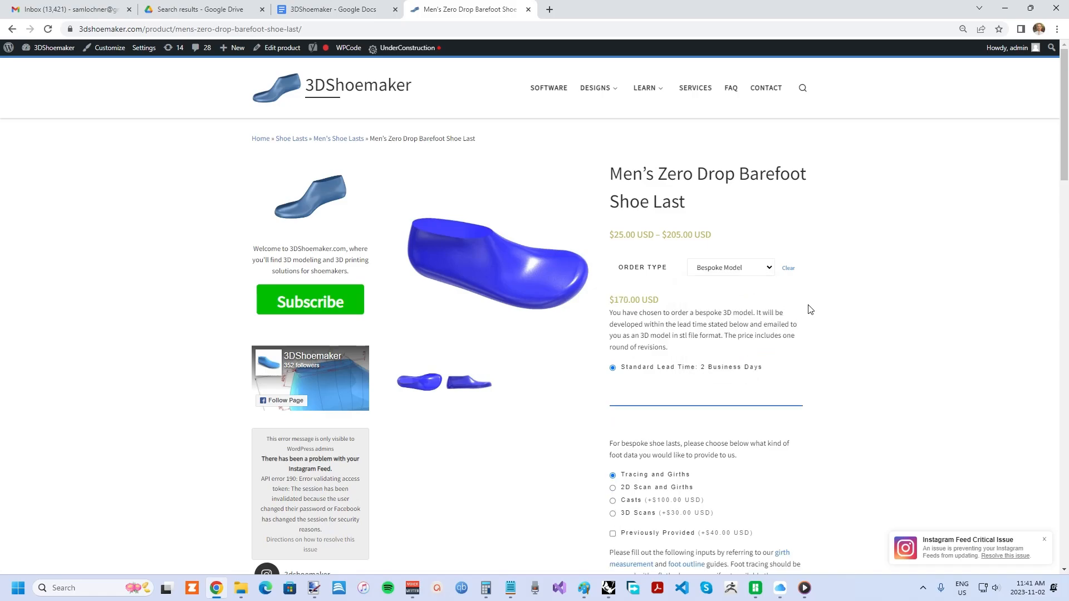
click(731, 268)
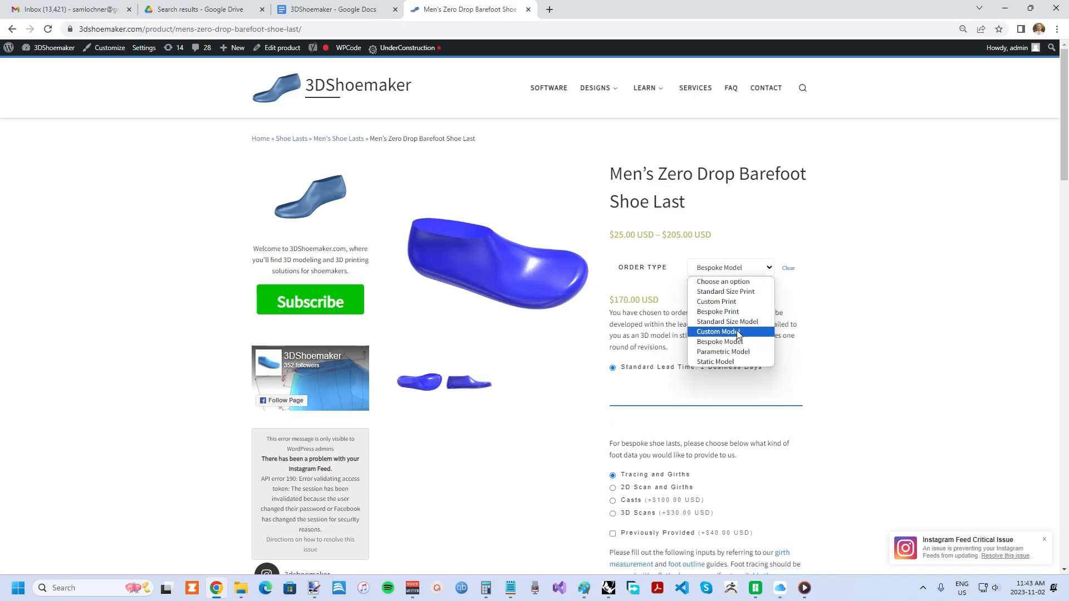
mouse_move(733, 352)
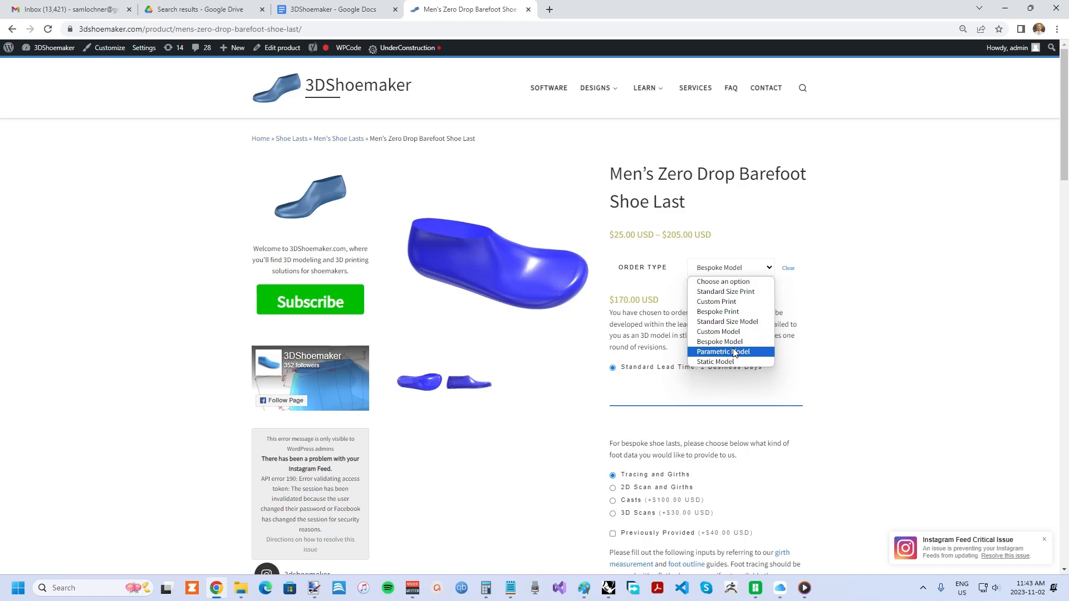
Choose Parametric Model, the $85.00 downloadable 3DM file option.
click(723, 351)
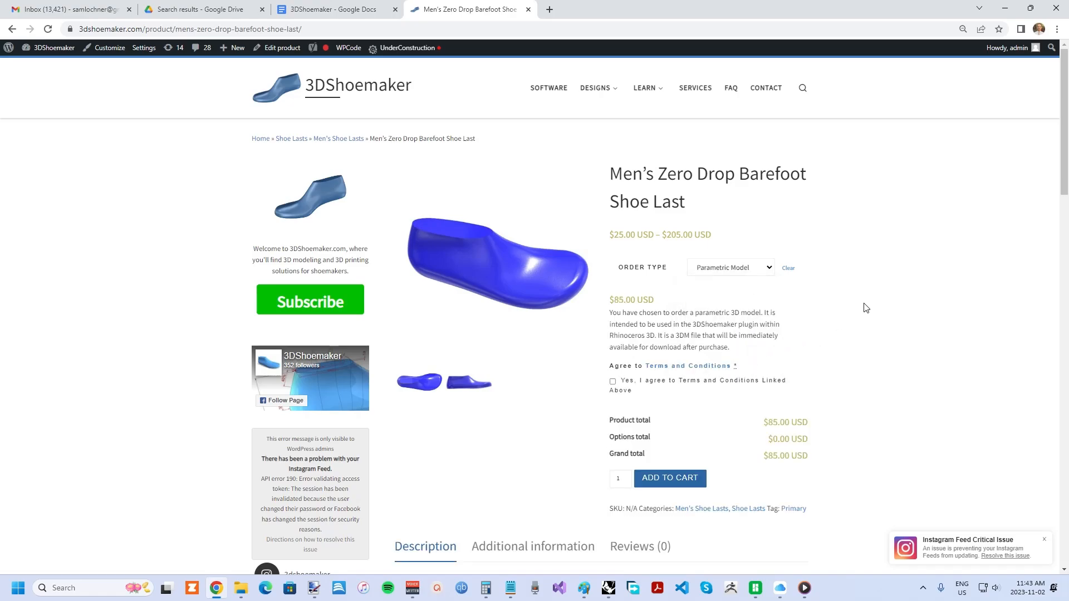
mouse_move(866, 304)
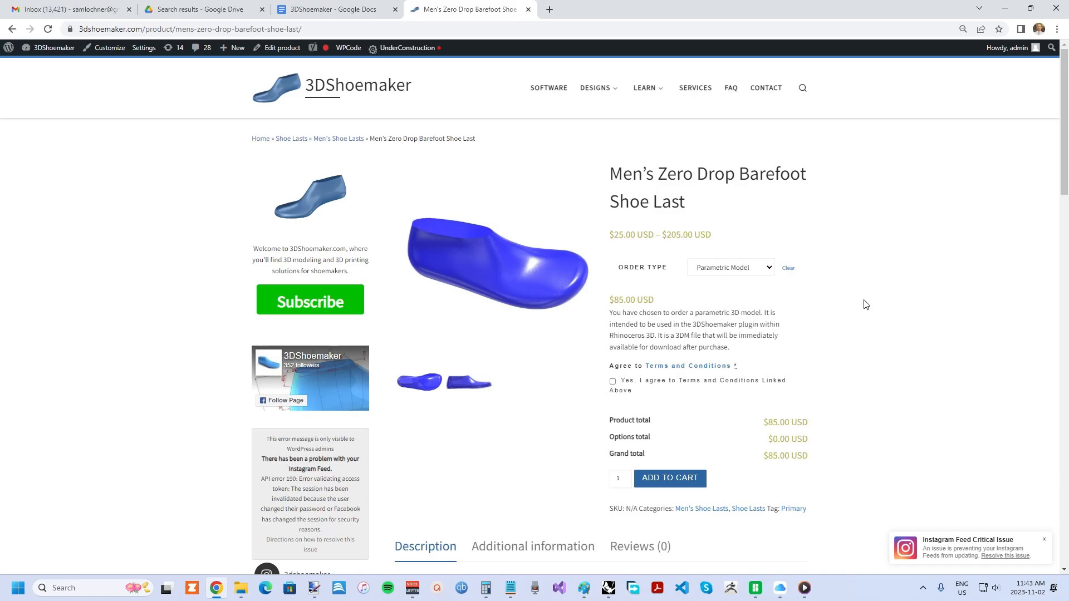
mouse_move(857, 297)
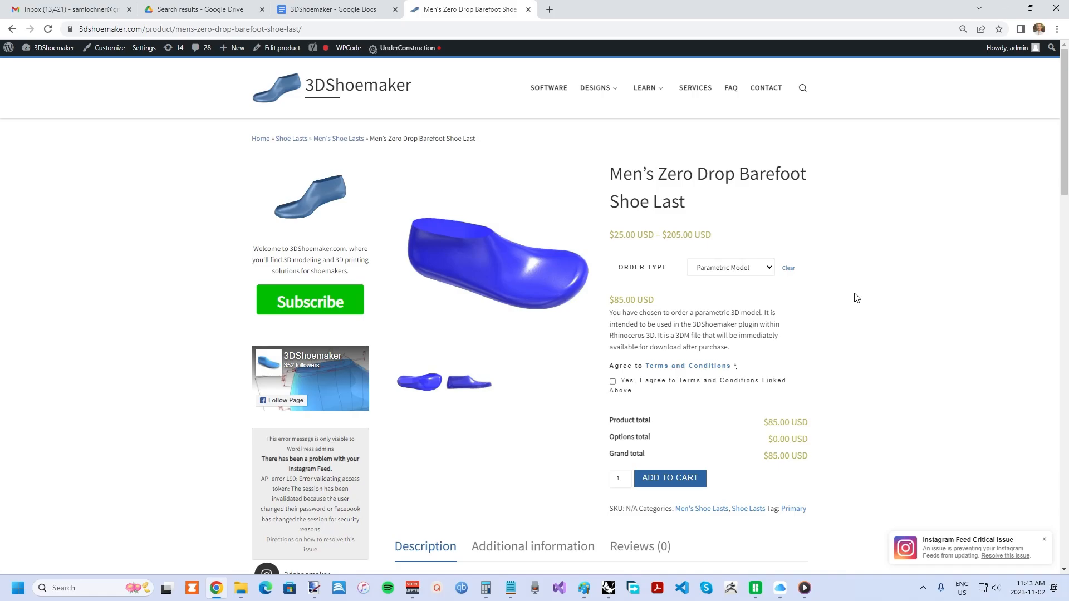
mouse_move(843, 289)
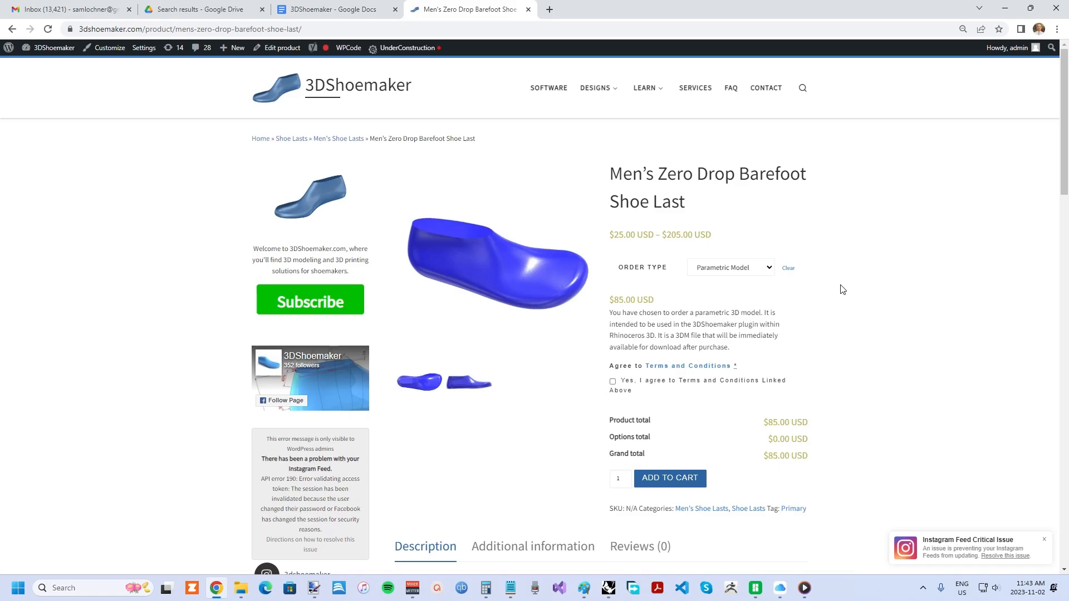
mouse_move(821, 281)
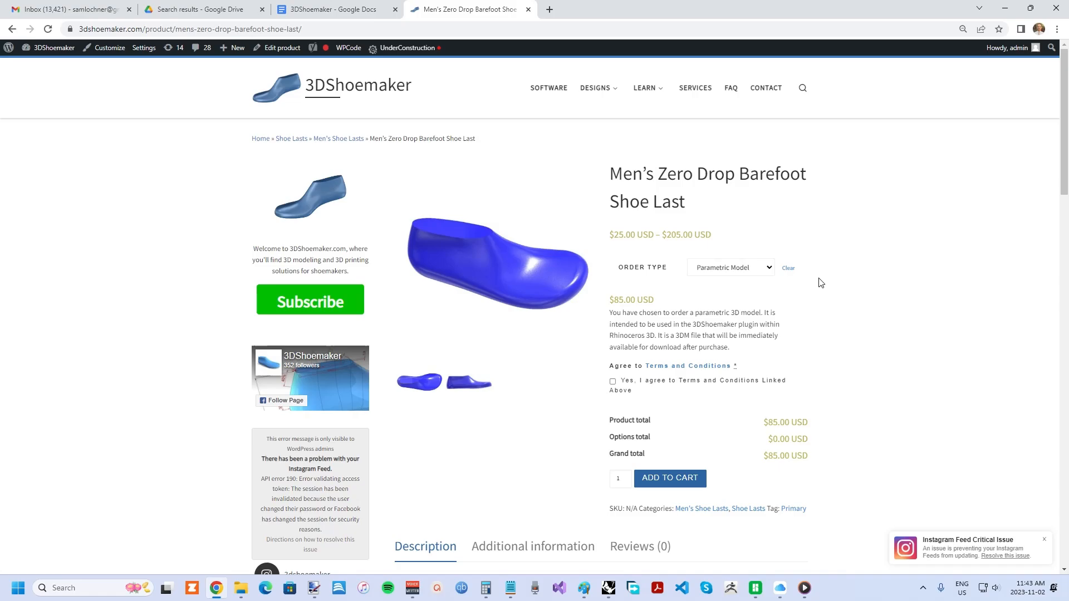
mouse_move(826, 278)
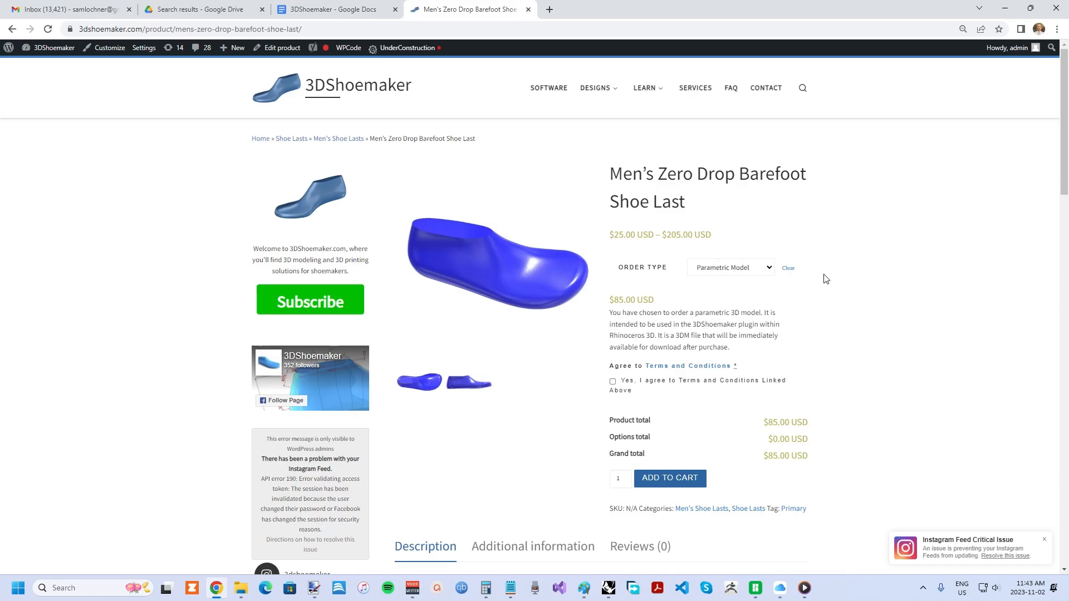
mouse_move(688, 290)
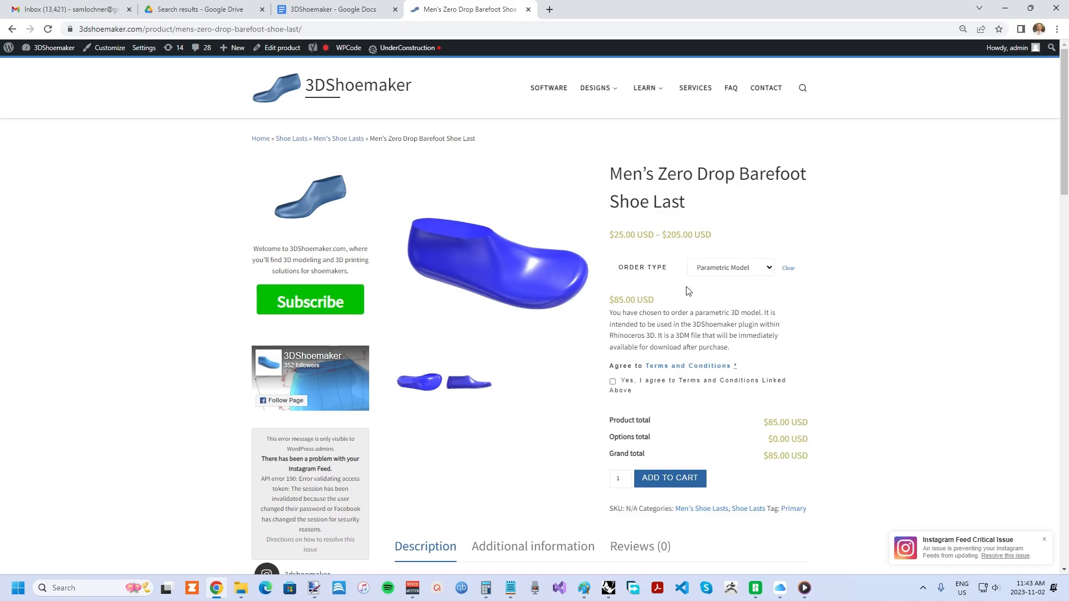
mouse_move(725, 269)
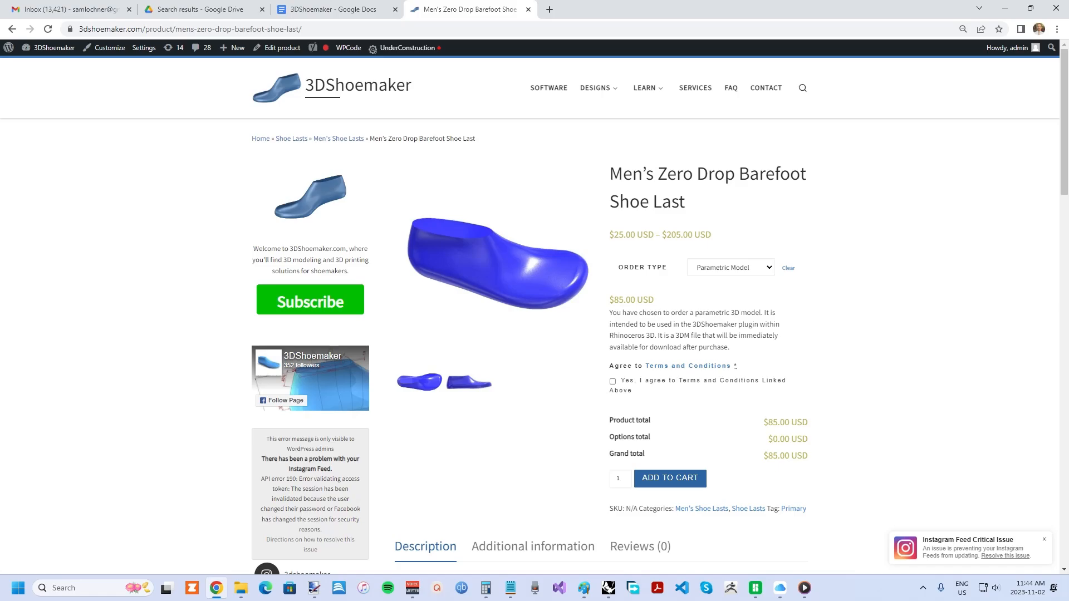
mouse_move(814, 263)
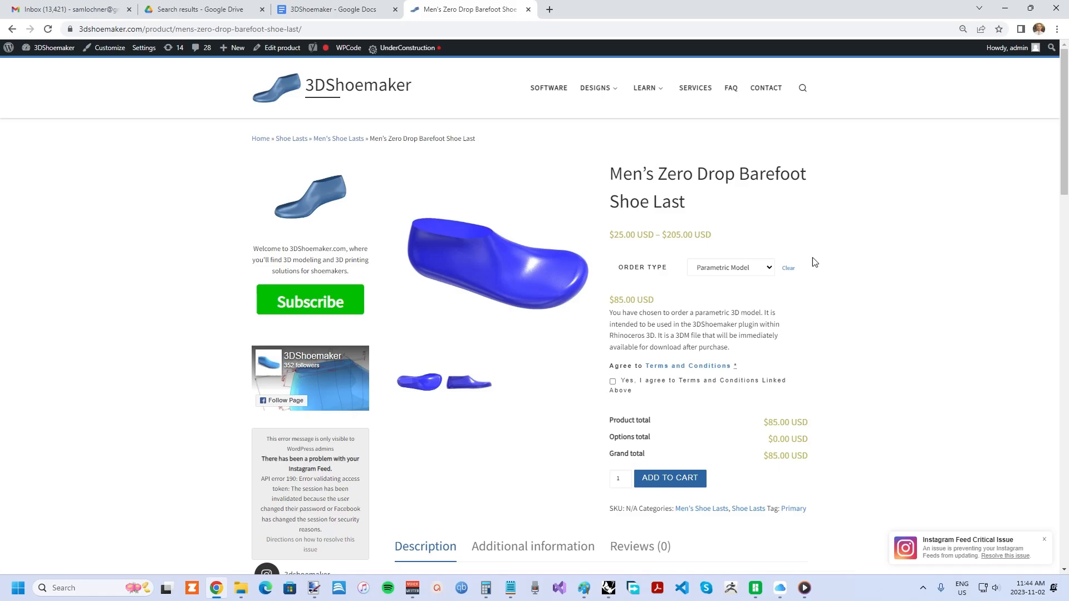
Select the $25.00 Static Model order type and scroll through its details.
click(730, 267)
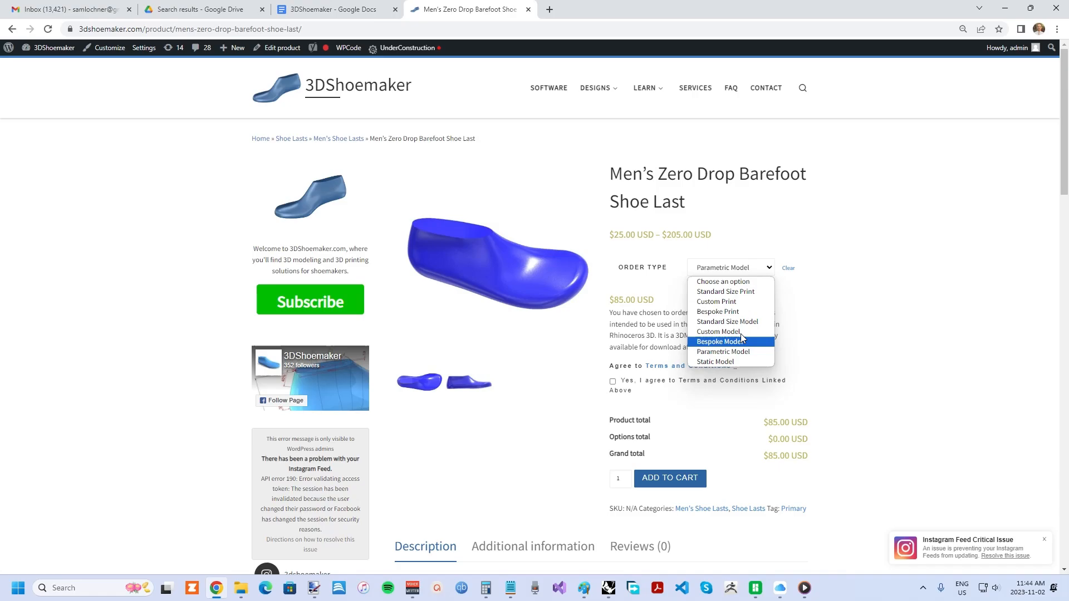
mouse_move(731, 366)
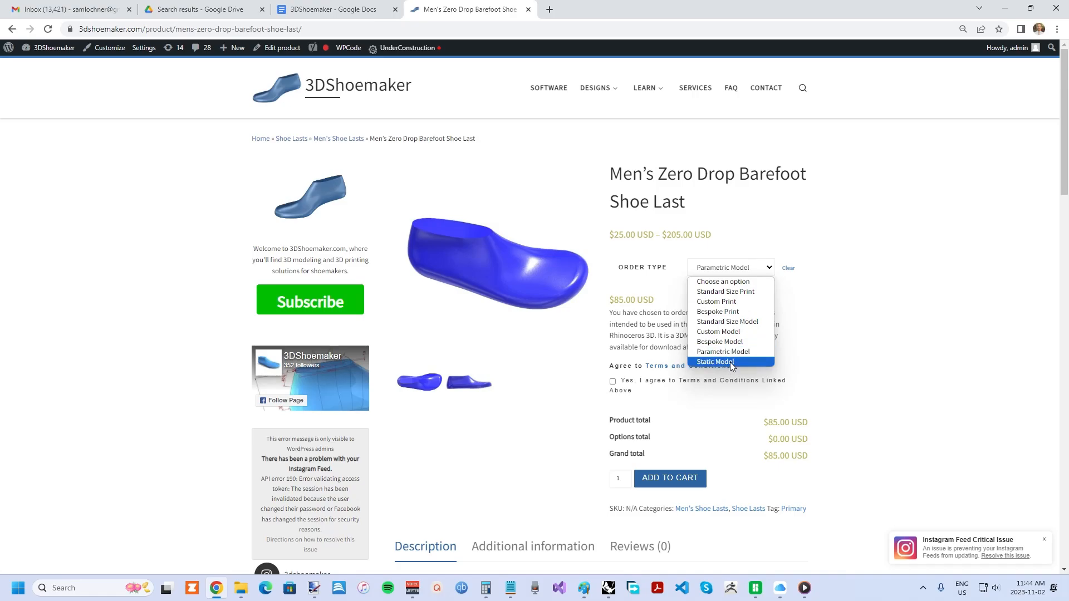
click(715, 362)
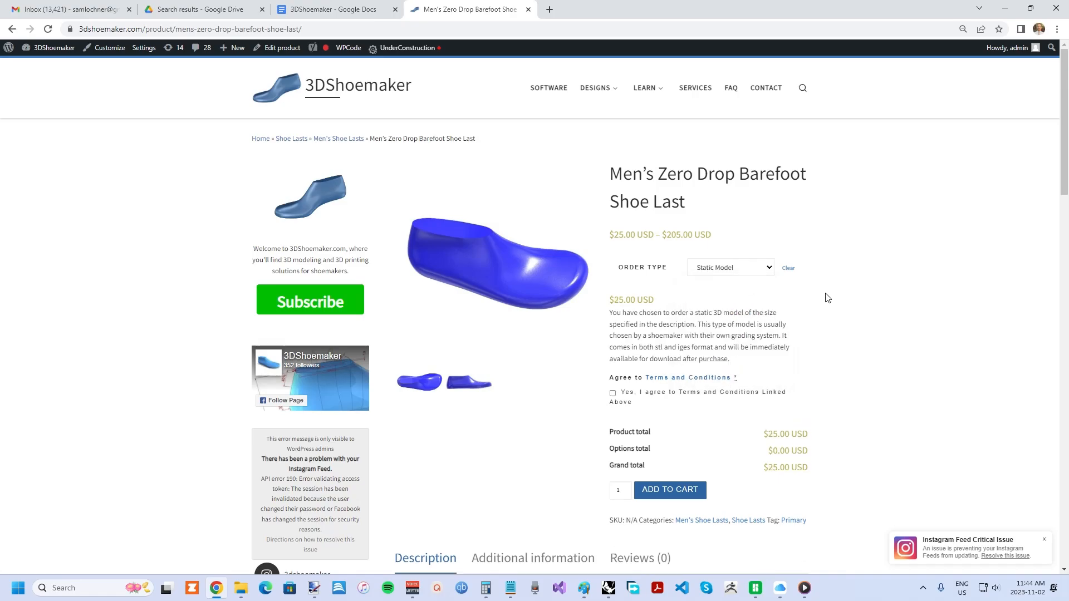
scroll(down, 3)
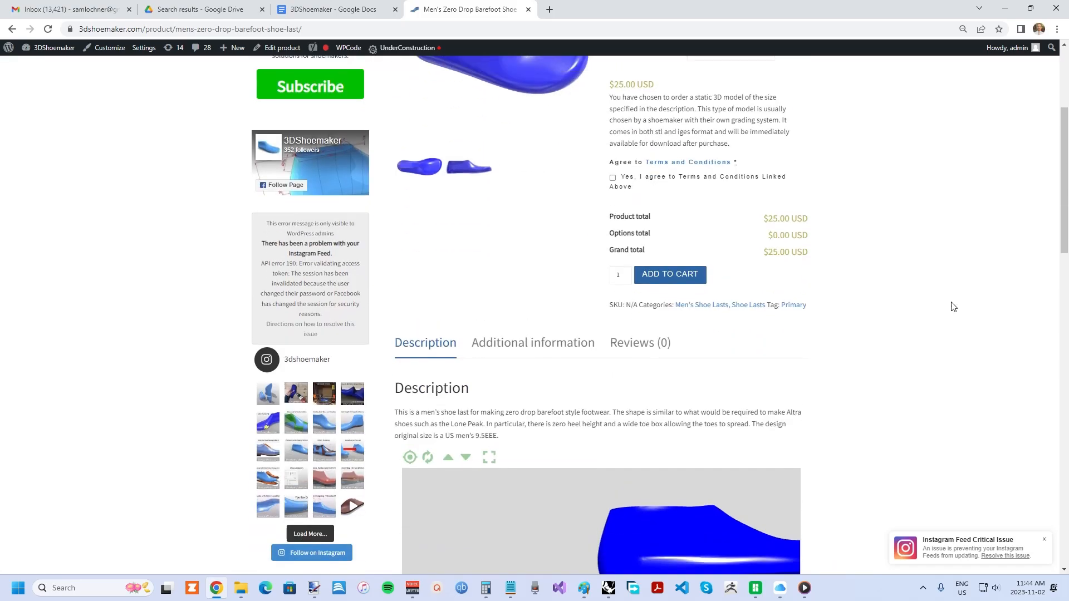
scroll(up, 3)
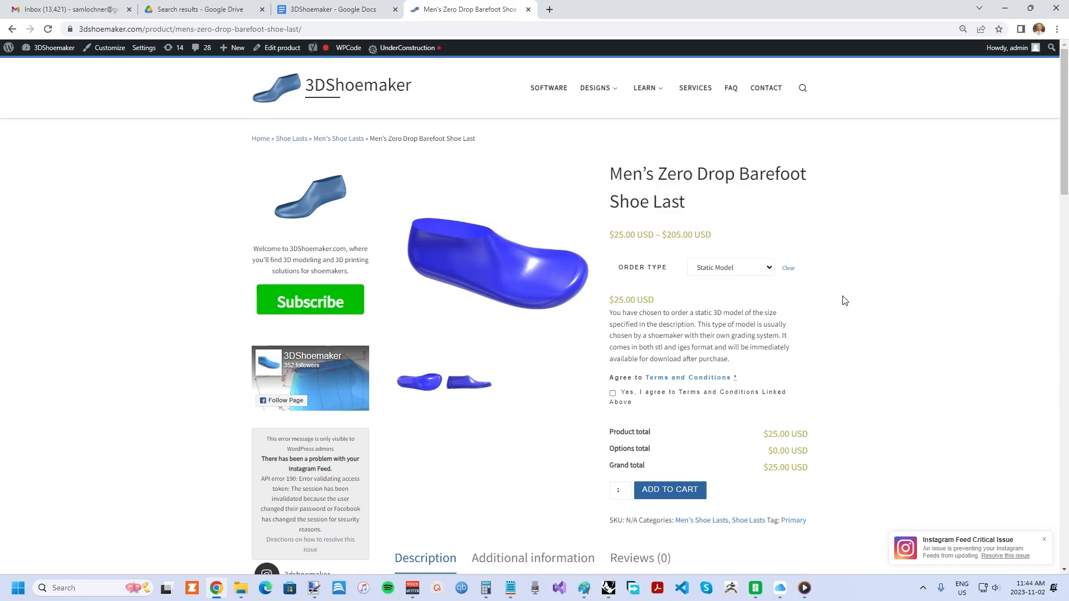
mouse_move(811, 307)
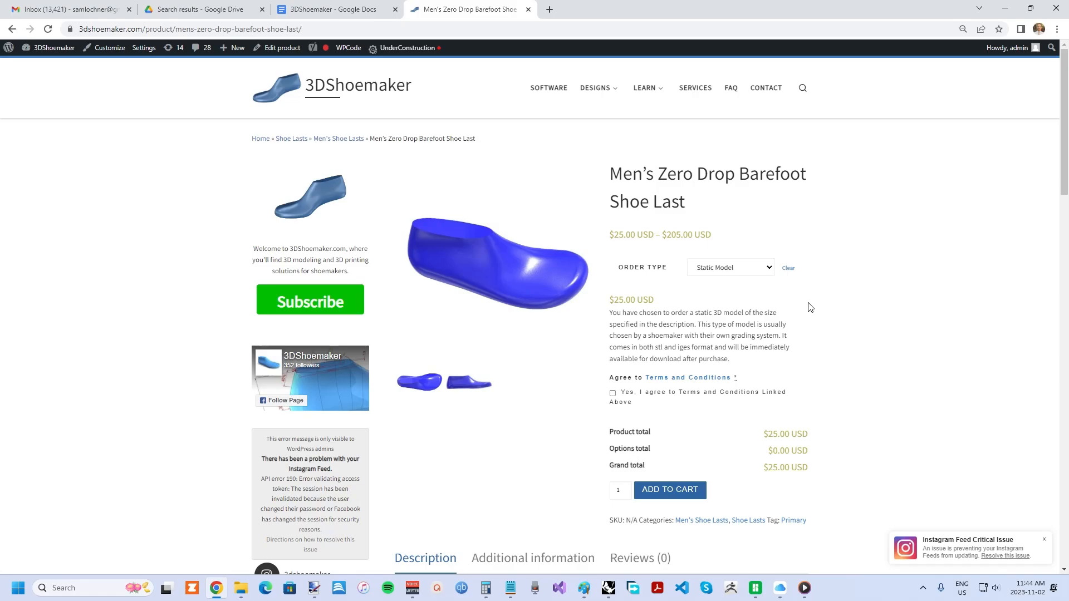
mouse_move(737, 302)
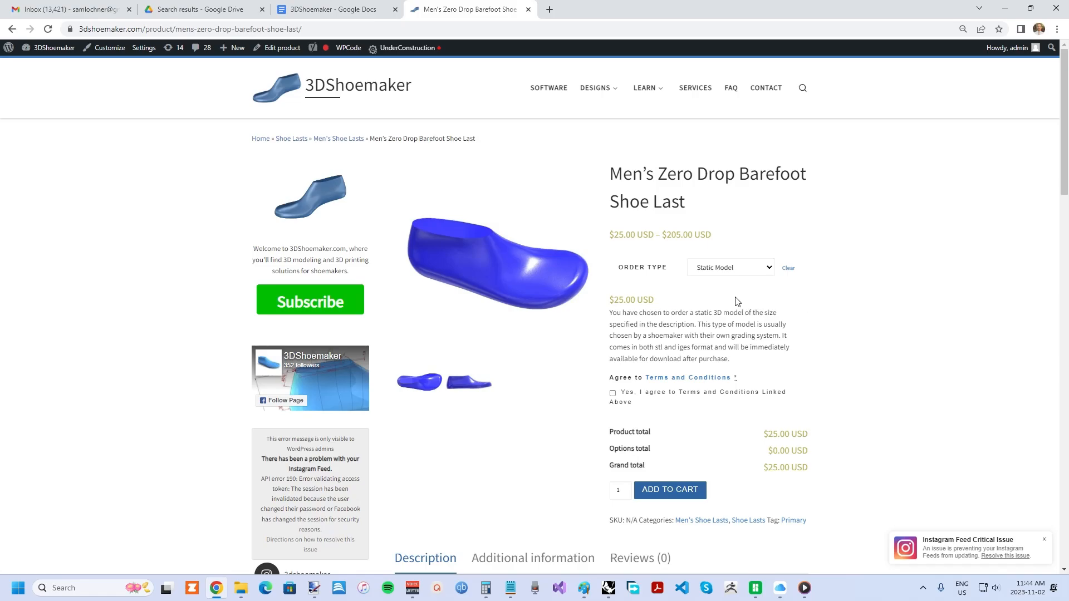
mouse_move(735, 283)
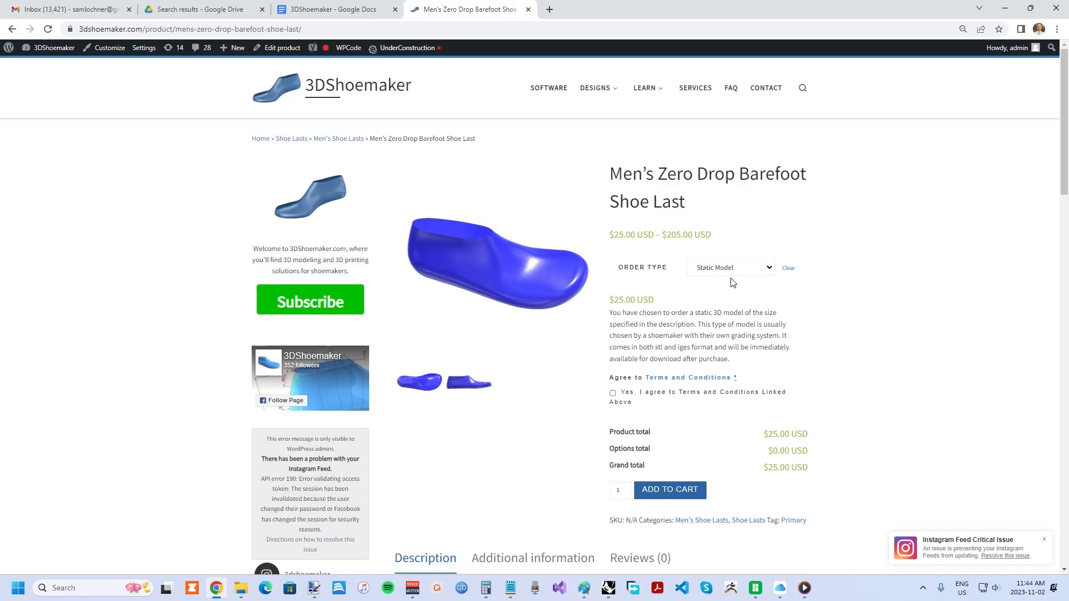
click(731, 267)
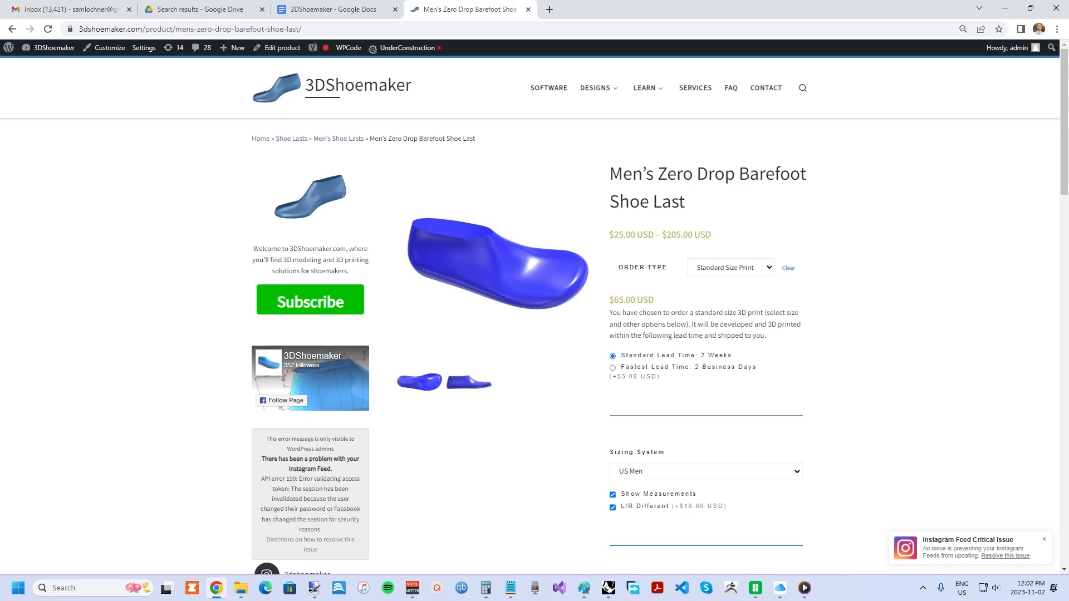
Scroll down and list the joint type options None (Solid), Alpha and Rail.
scroll(down, 3)
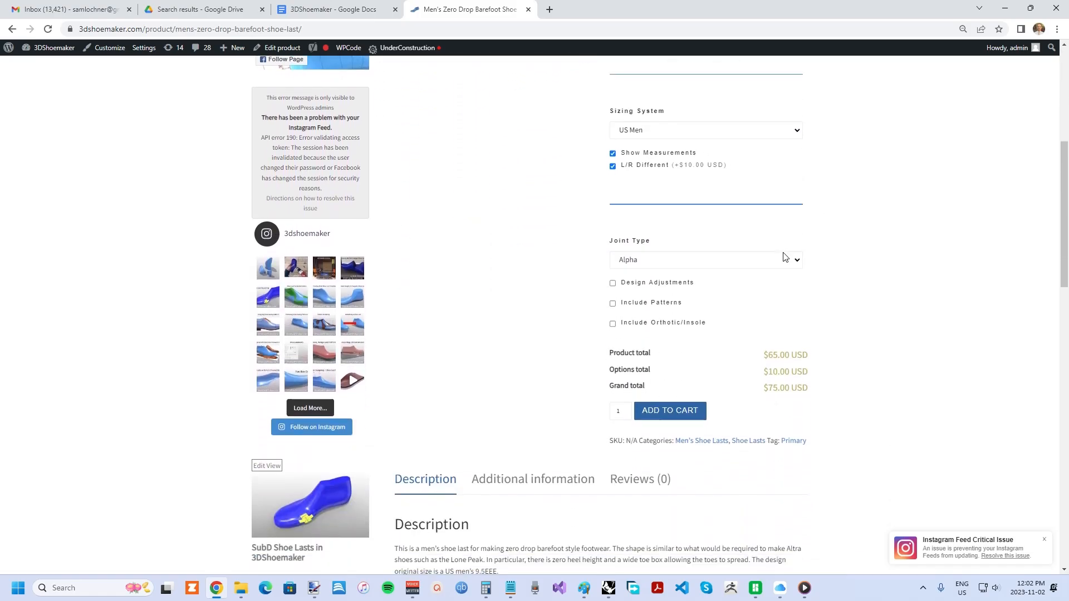
scroll(down, 3)
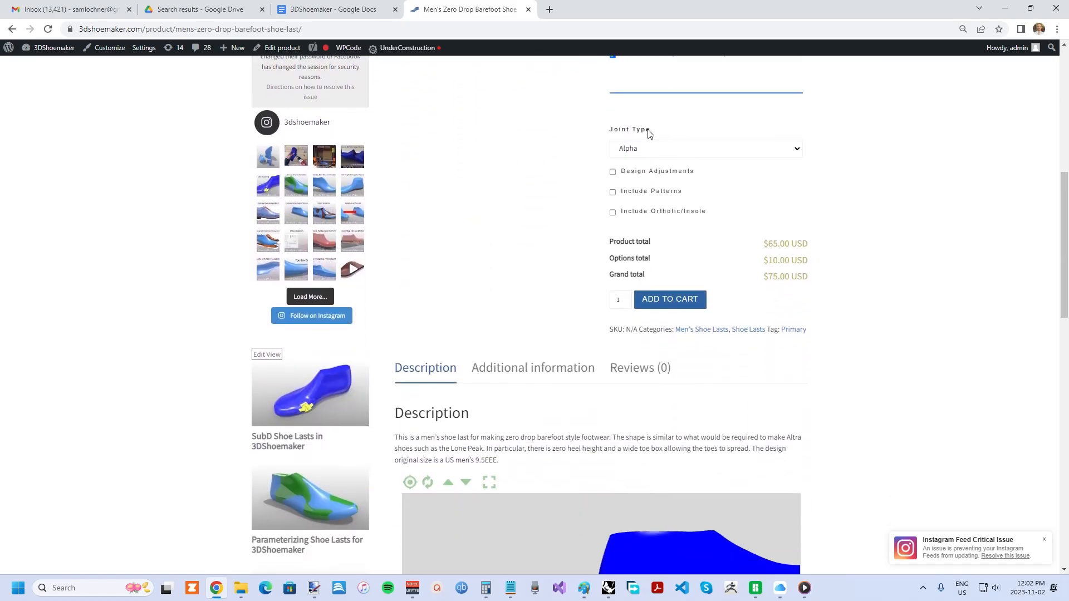
mouse_move(673, 149)
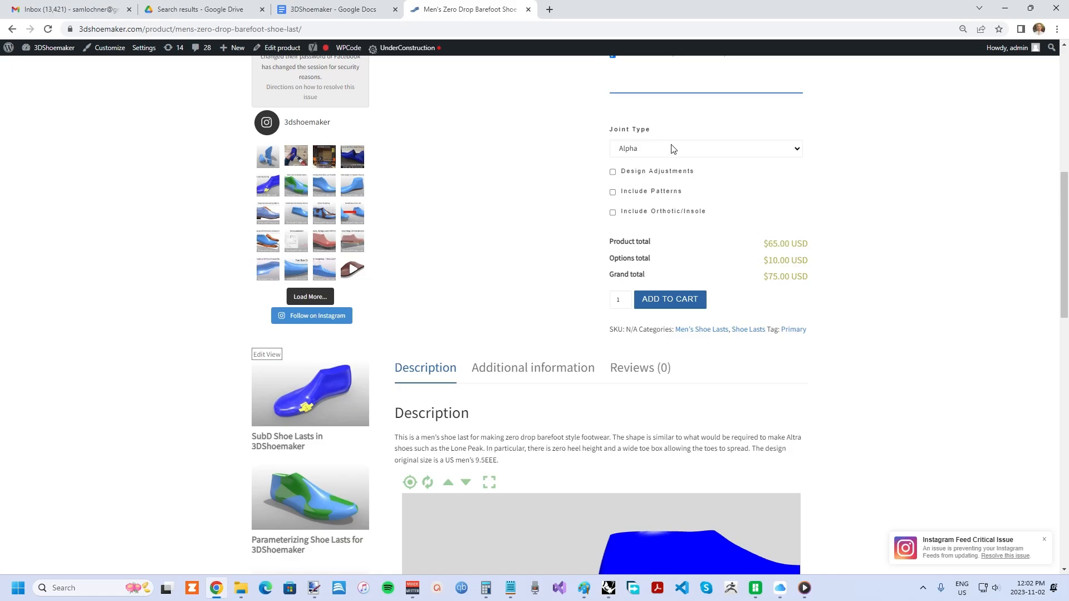
click(705, 148)
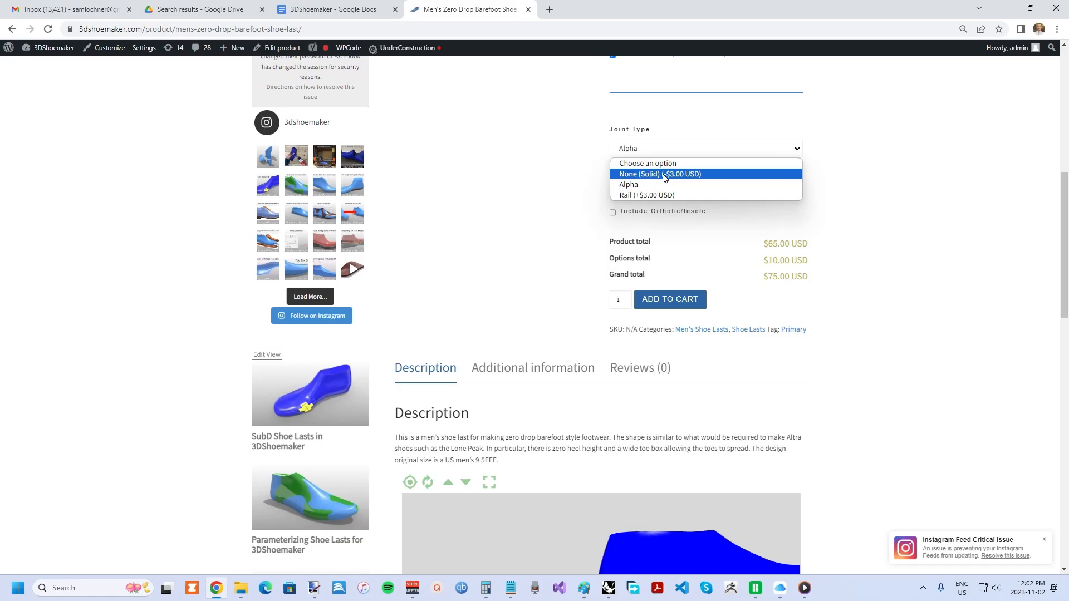
mouse_move(658, 186)
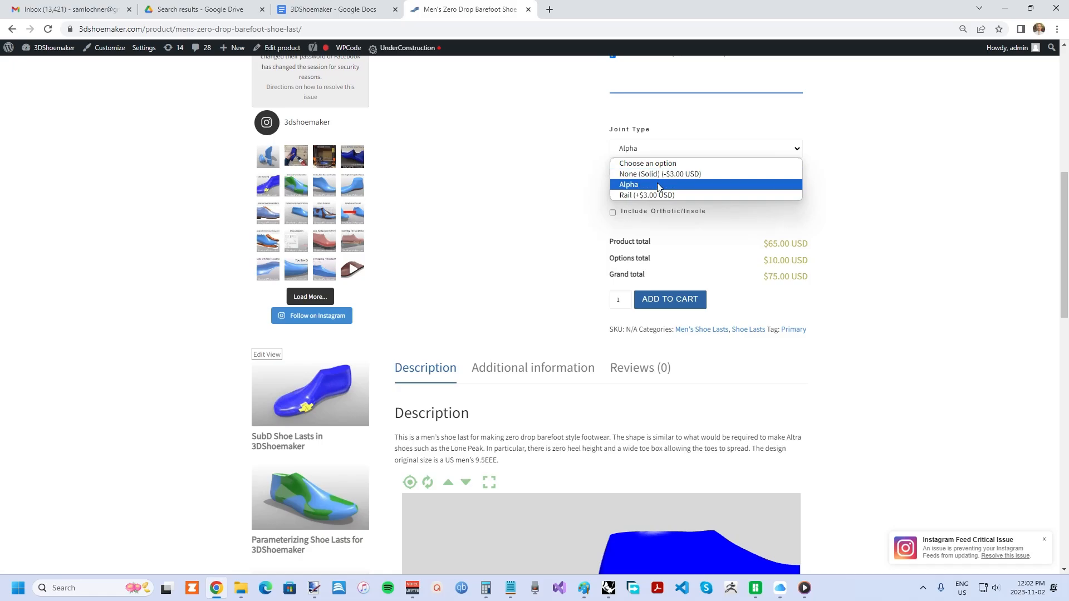
mouse_move(652, 195)
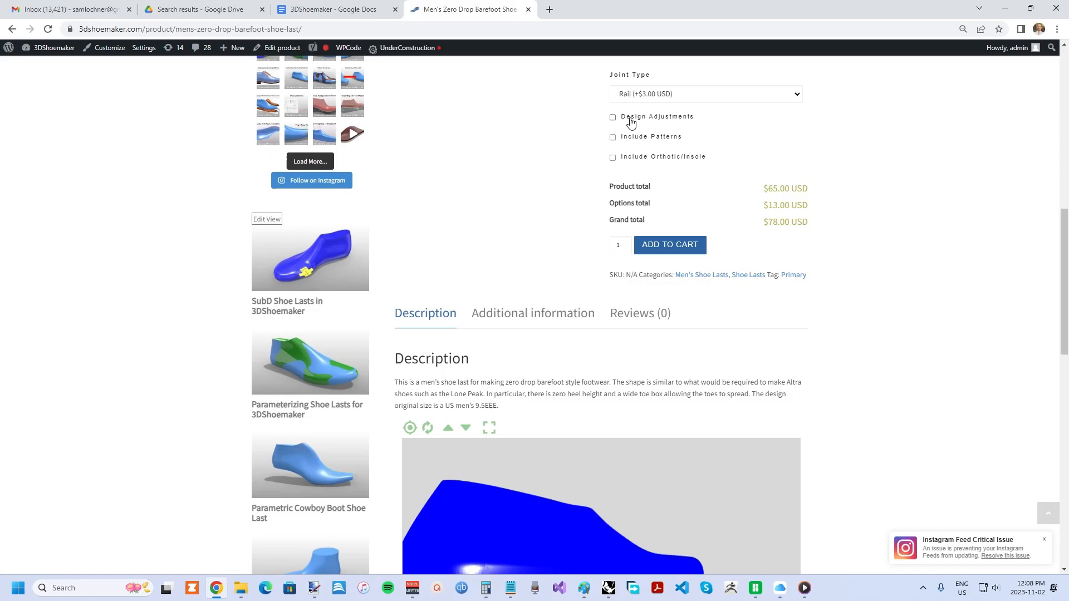
mouse_move(626, 120)
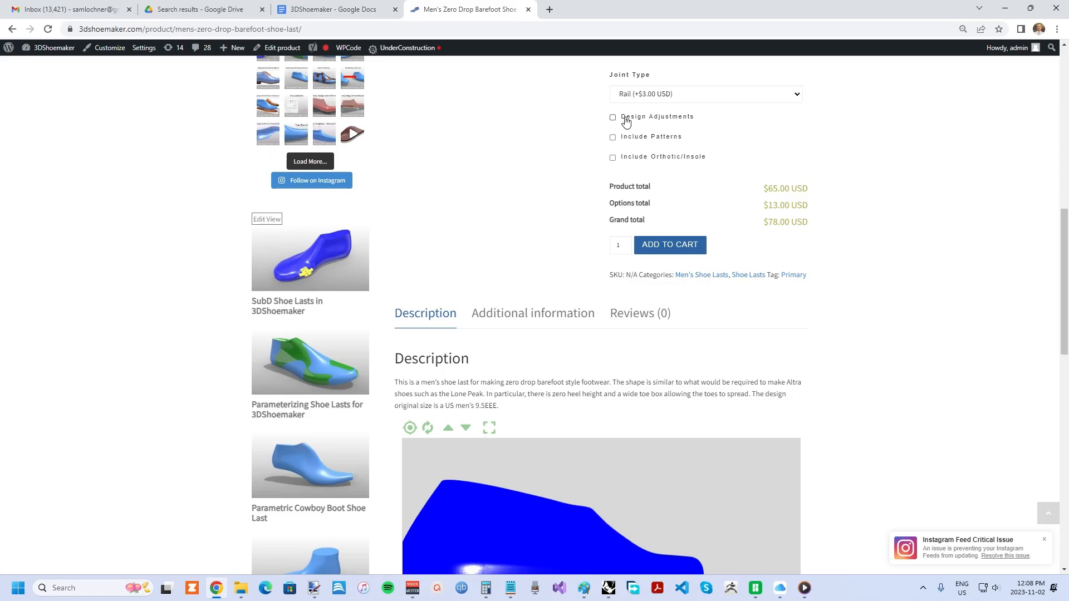
Enable Design Adjustments and review heel height and foot-shaped bottom arch options (+$7.00 each).
click(613, 117)
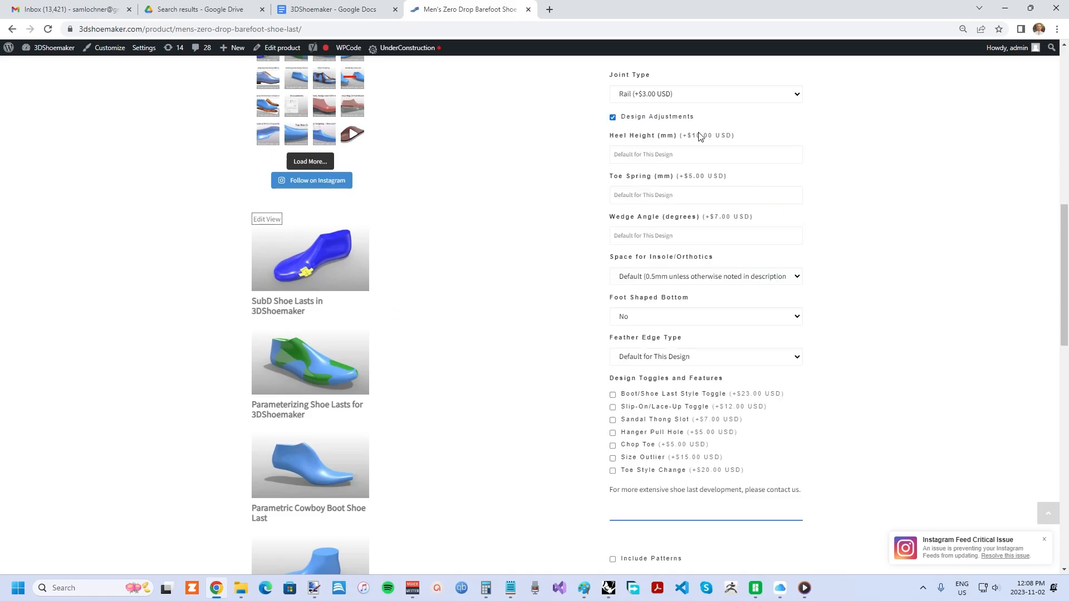
click(706, 155)
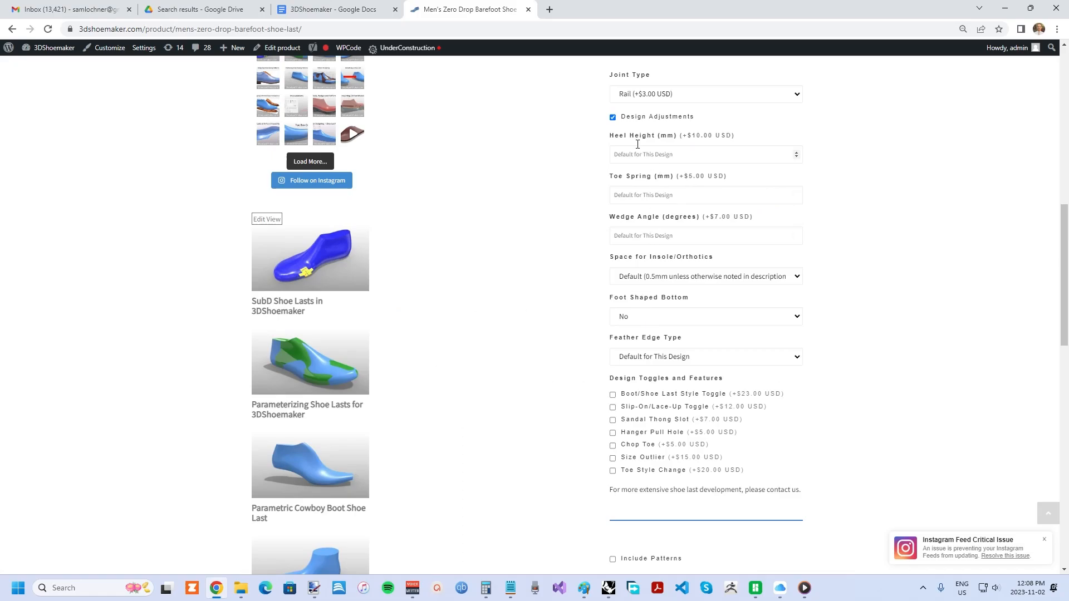
mouse_move(625, 143)
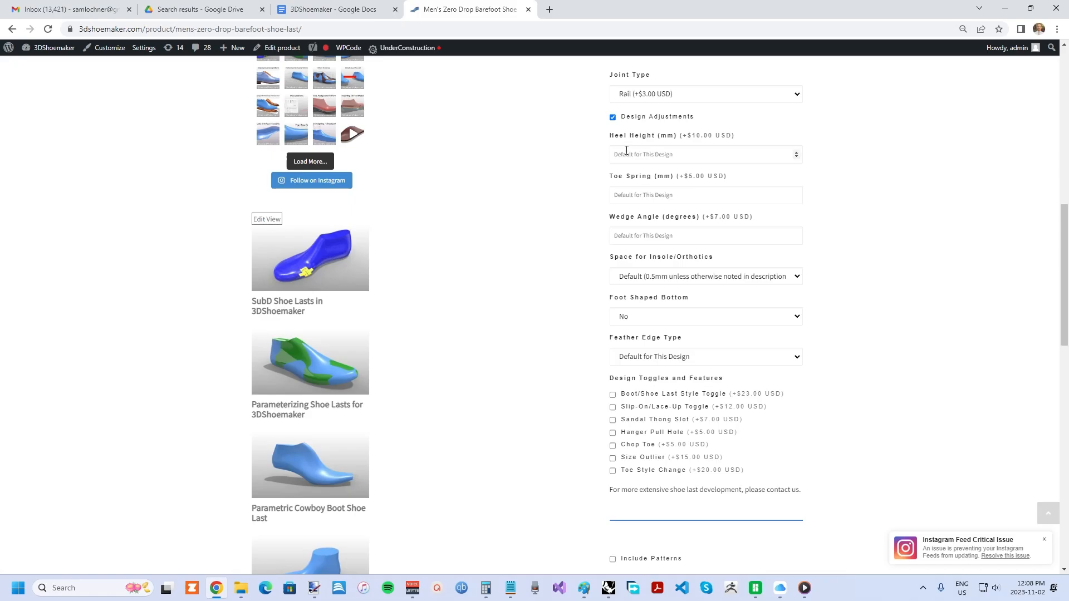
mouse_move(640, 191)
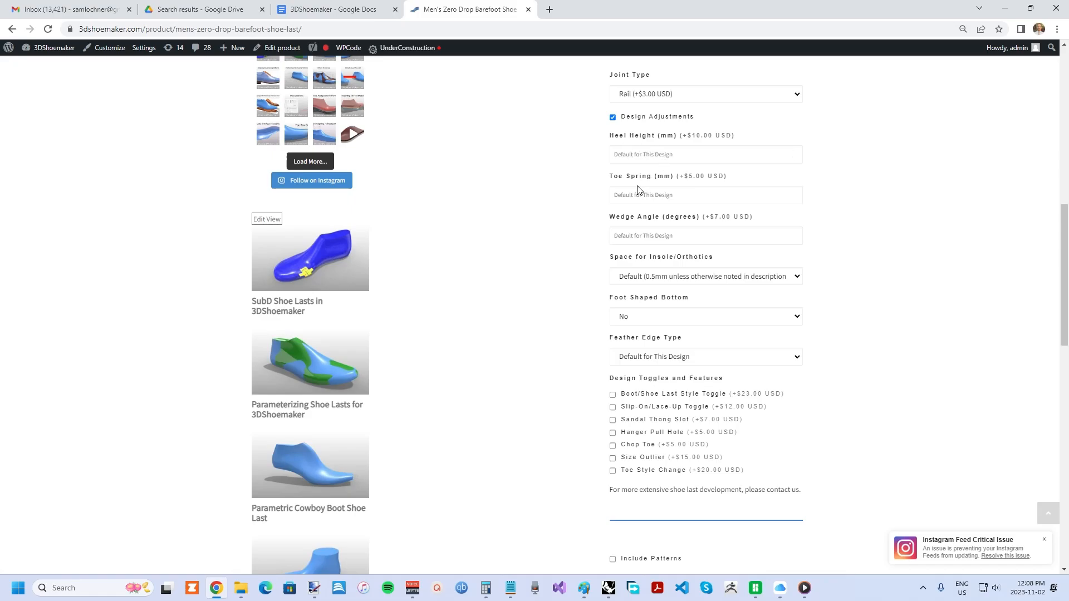
mouse_move(669, 253)
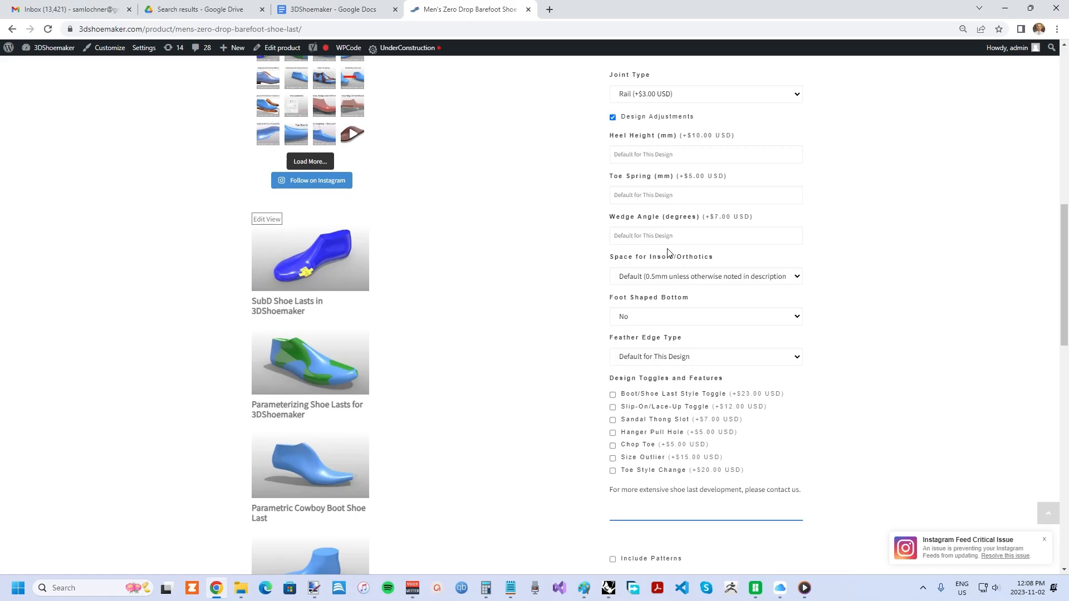
mouse_move(705, 272)
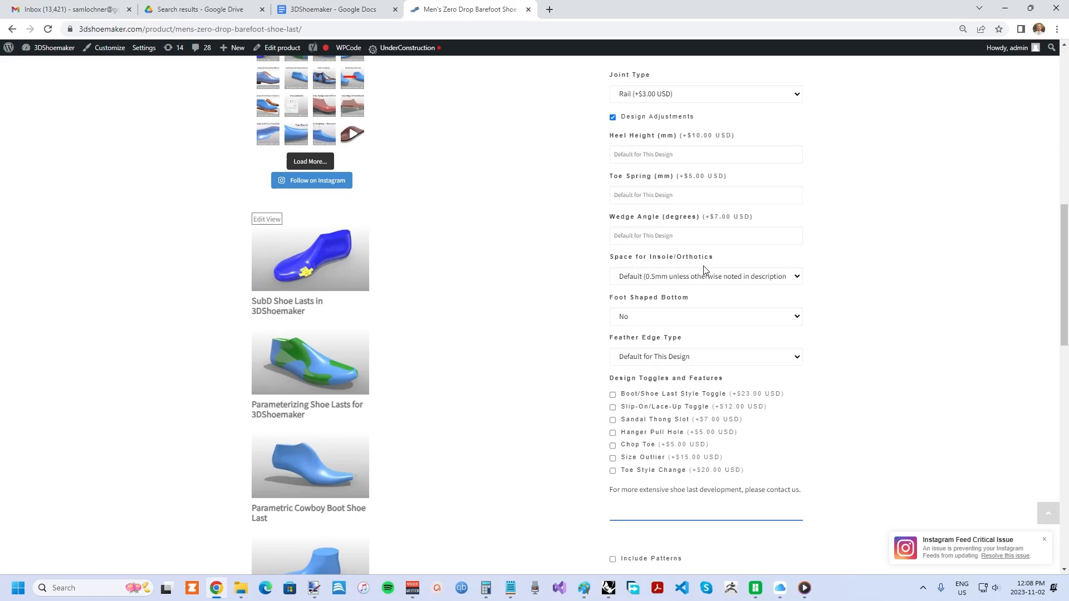
mouse_move(686, 281)
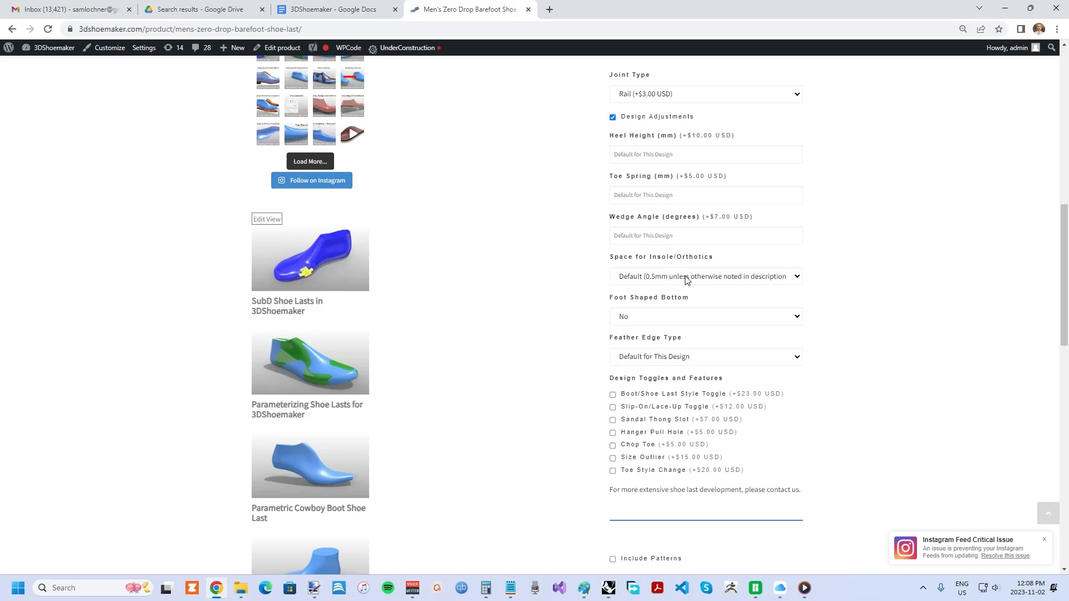
mouse_move(681, 276)
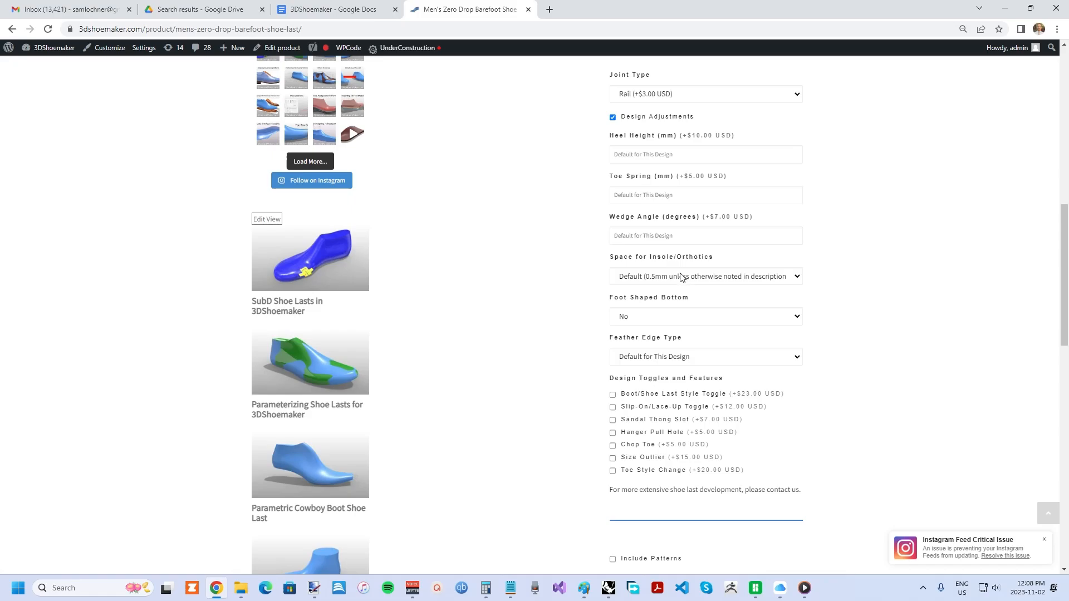
mouse_move(642, 270)
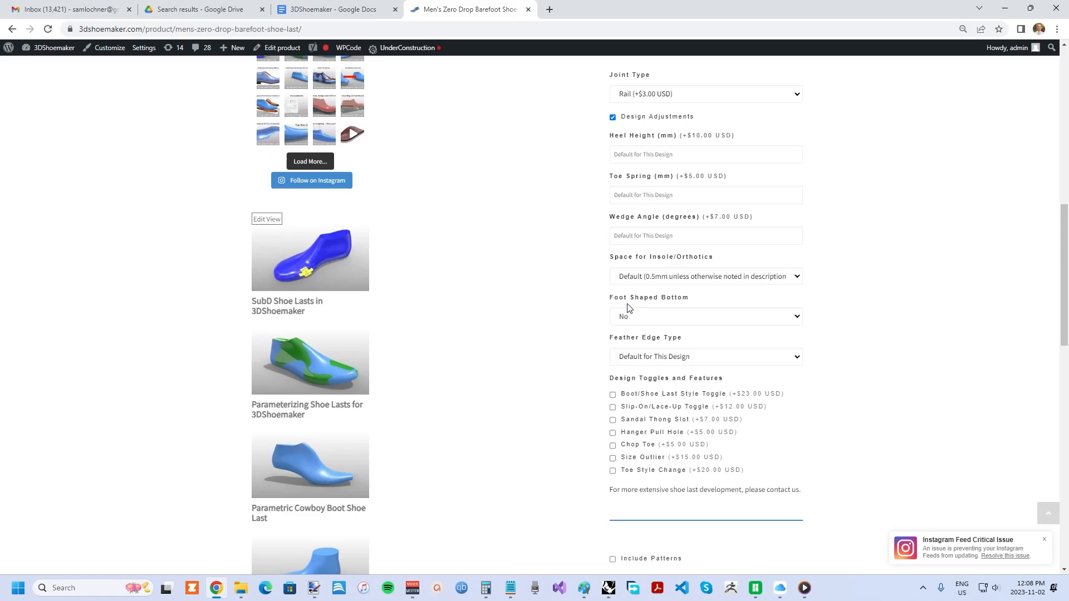
mouse_move(642, 302)
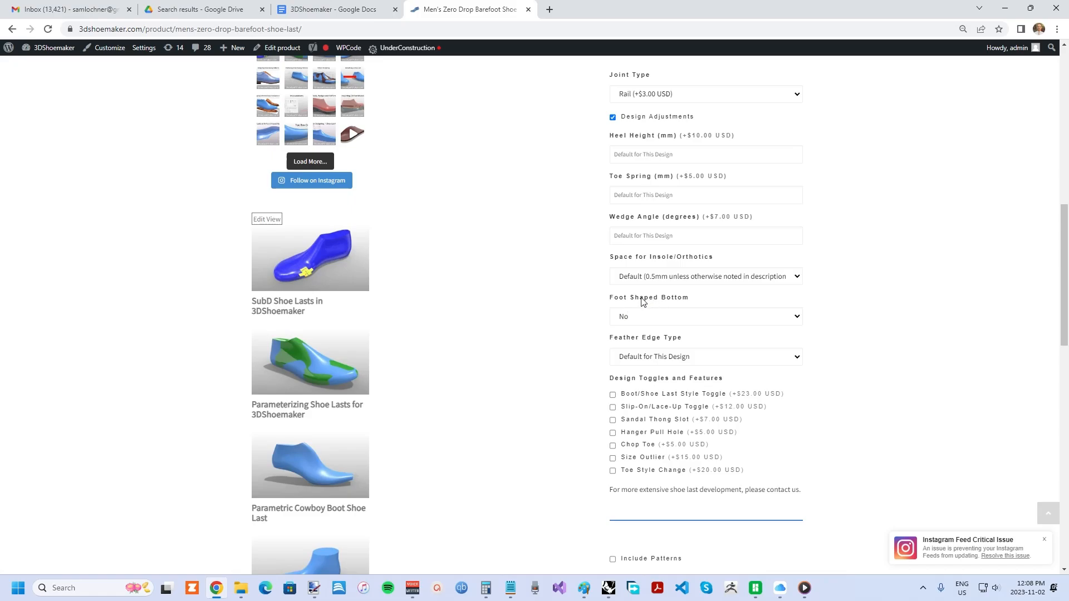
click(706, 316)
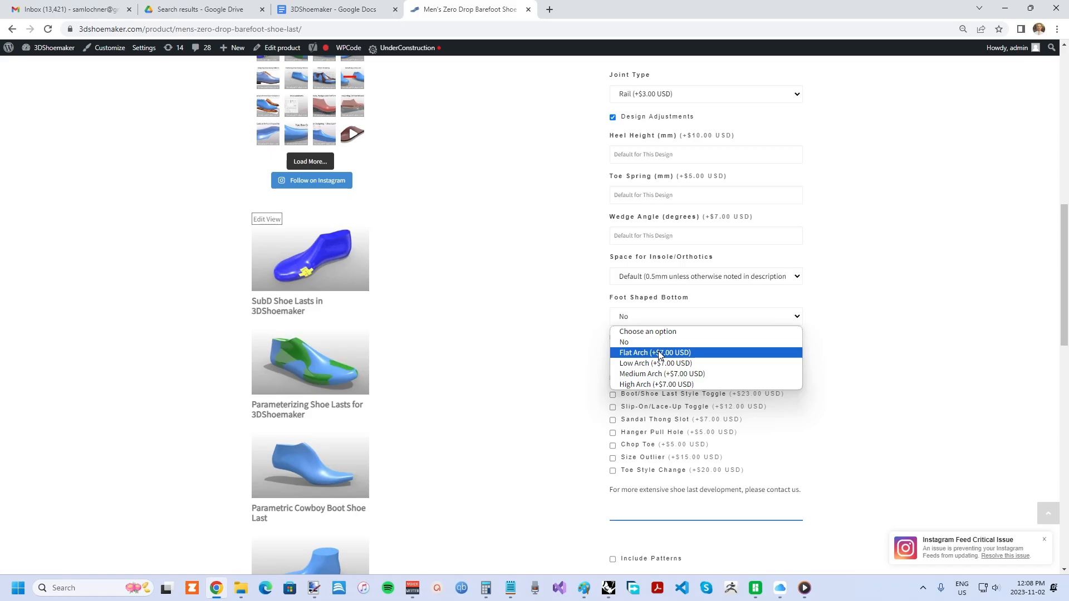
mouse_move(710, 377)
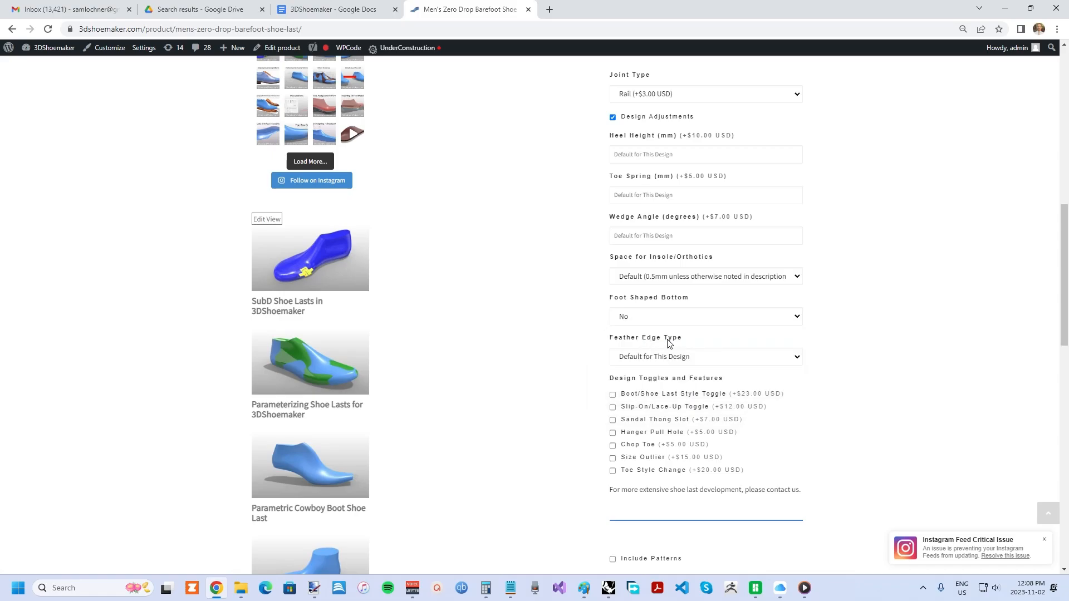
mouse_move(658, 361)
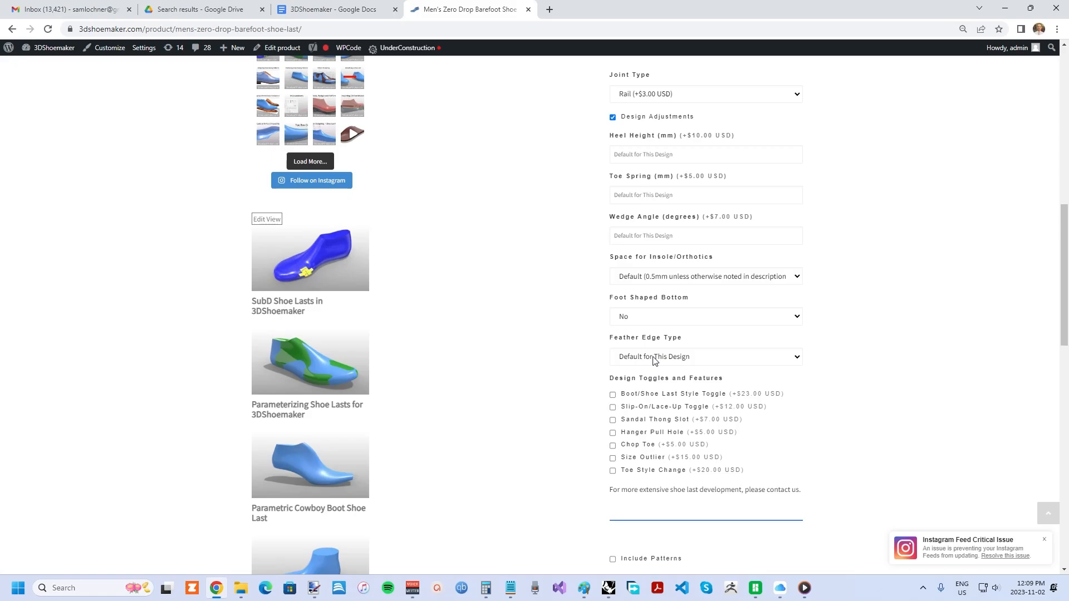
click(705, 356)
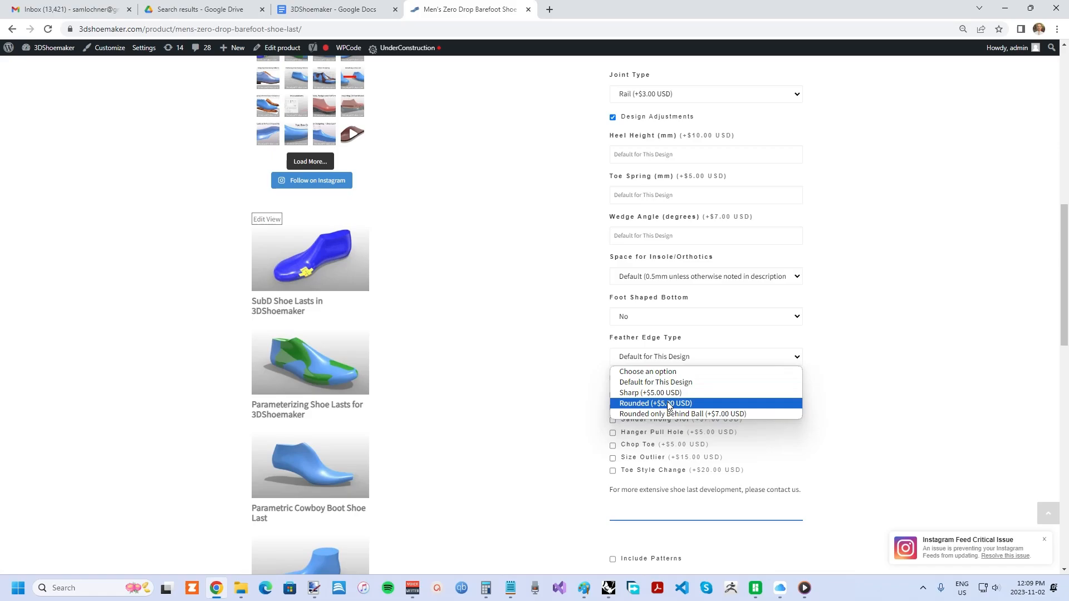
mouse_move(657, 409)
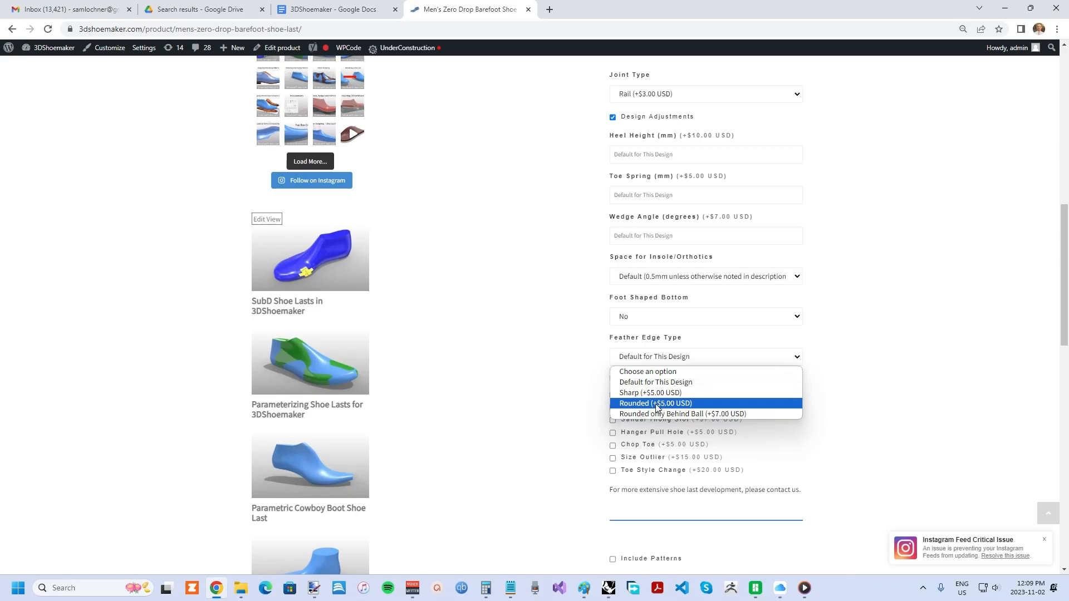
mouse_move(663, 417)
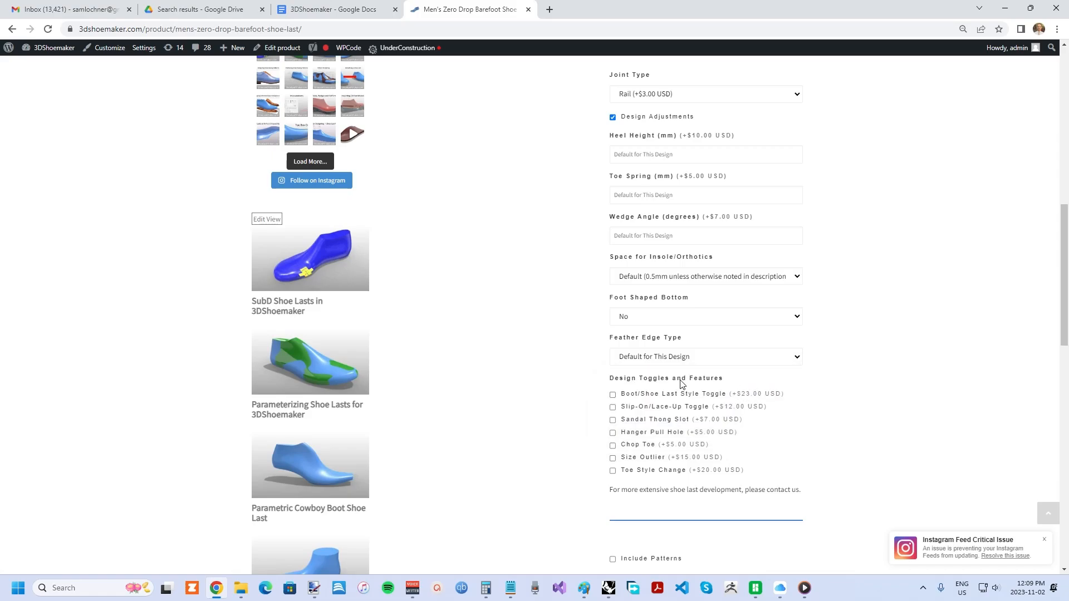
mouse_move(637, 398)
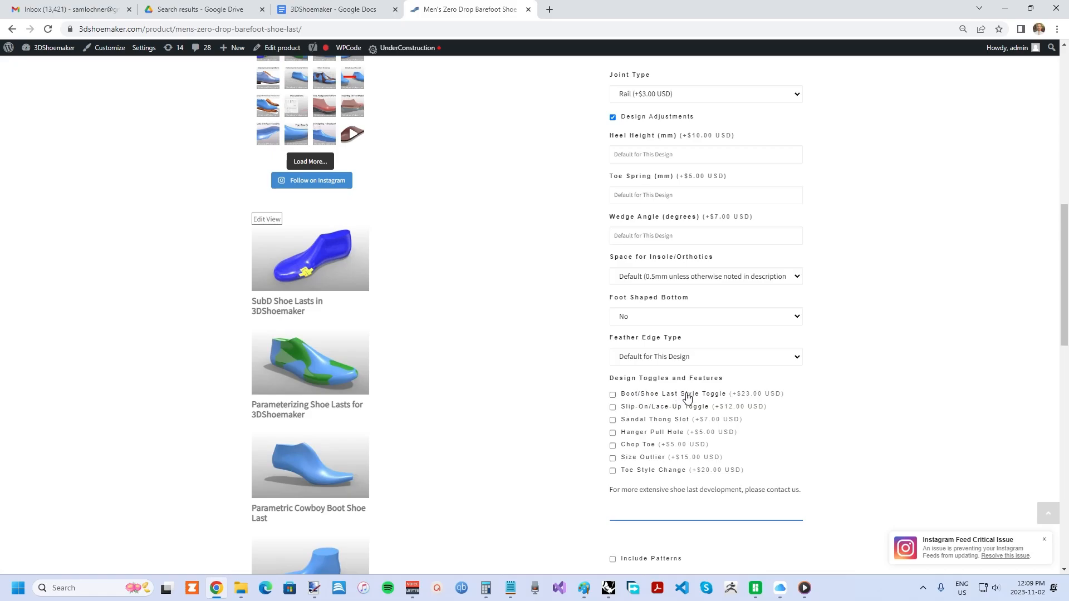
mouse_move(707, 399)
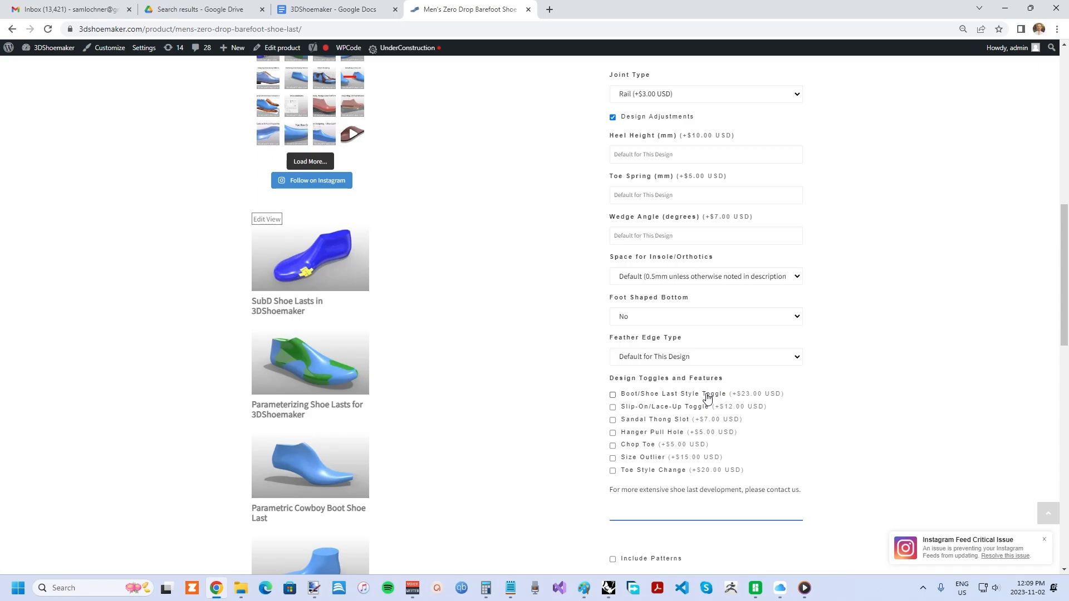
mouse_move(637, 415)
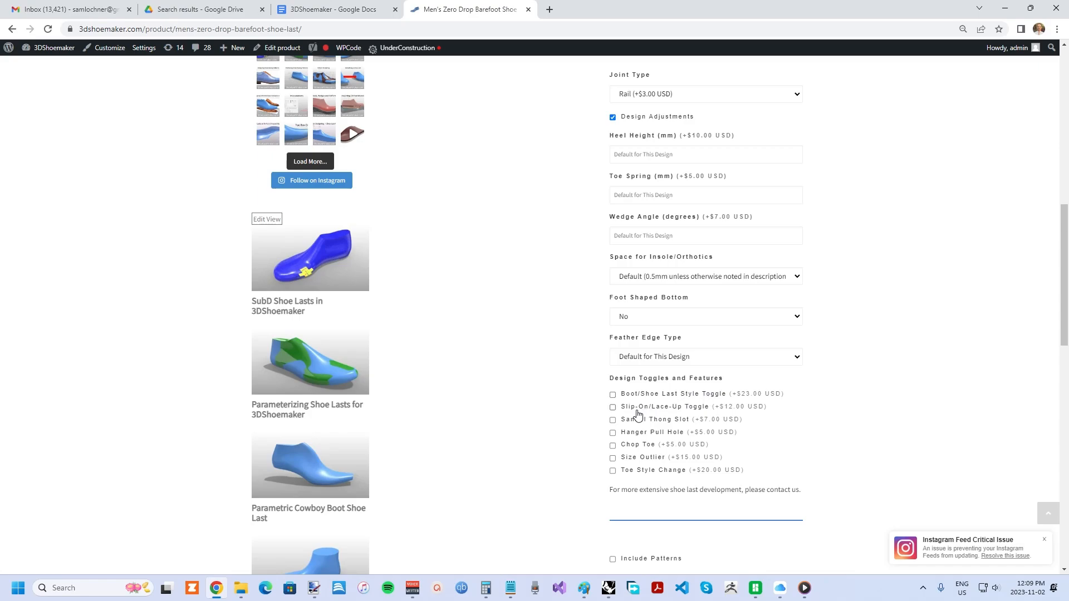
mouse_move(680, 410)
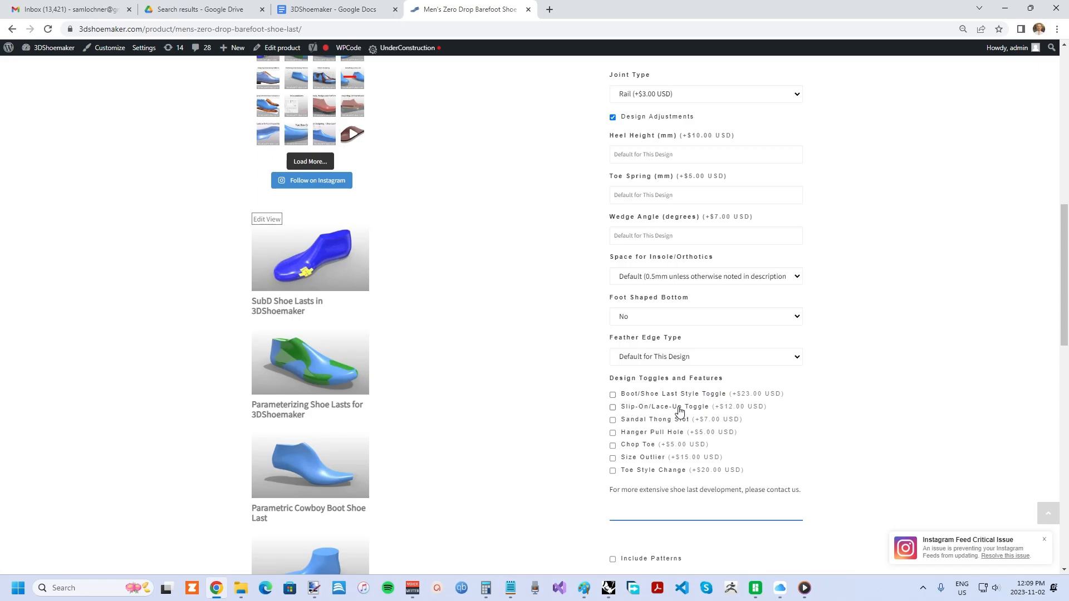
mouse_move(651, 424)
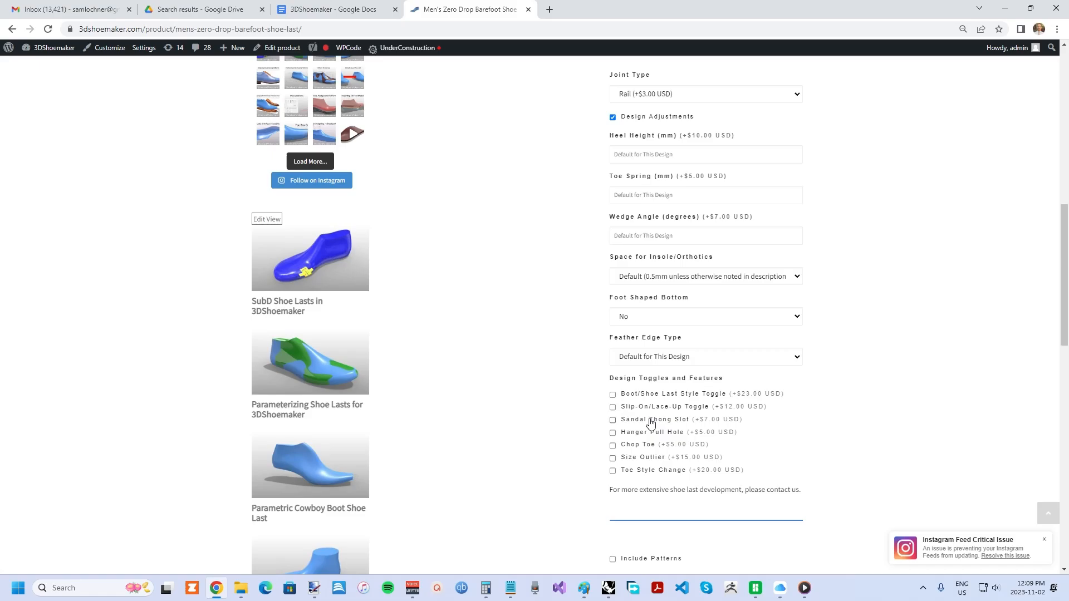
mouse_move(642, 424)
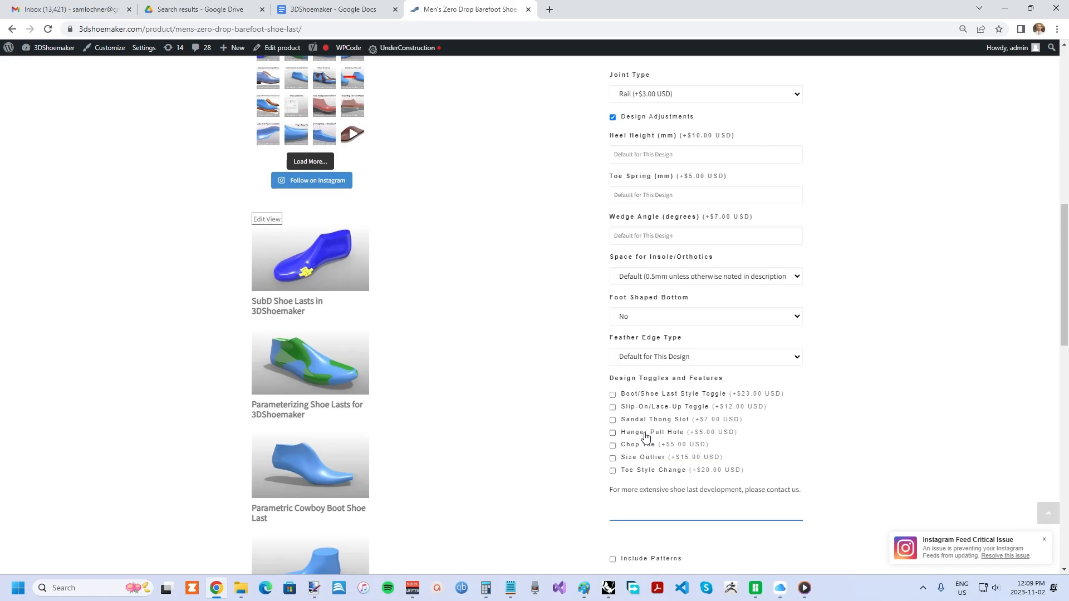
mouse_move(643, 436)
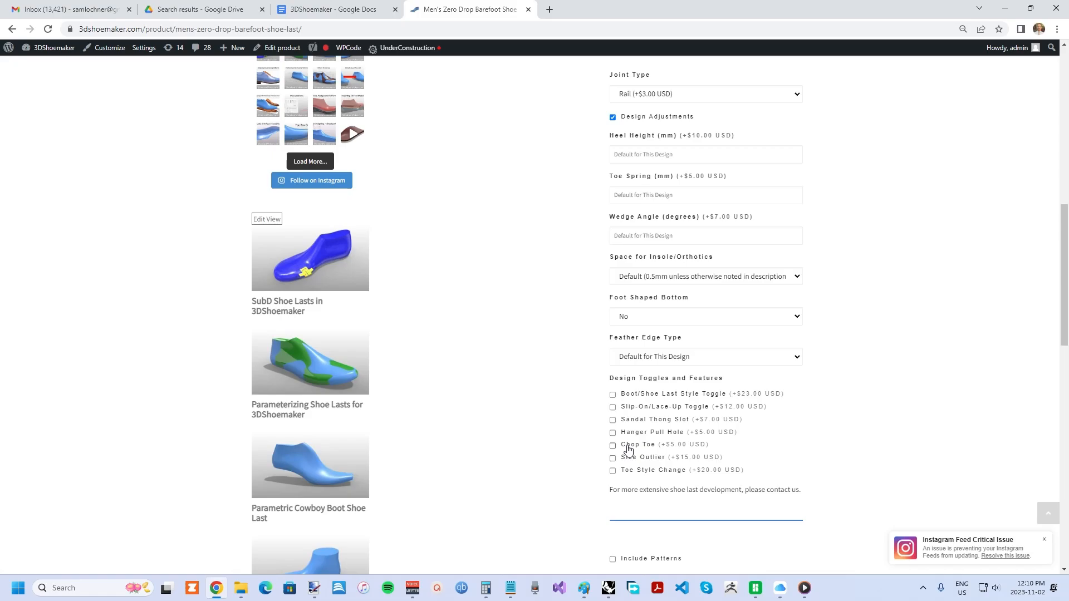
mouse_move(651, 462)
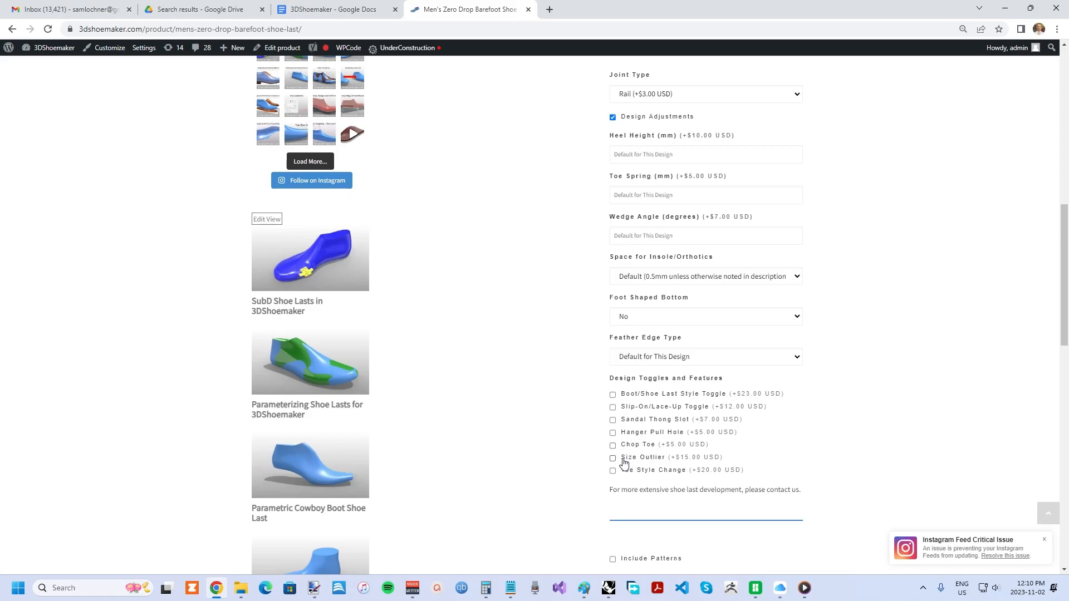
mouse_move(659, 461)
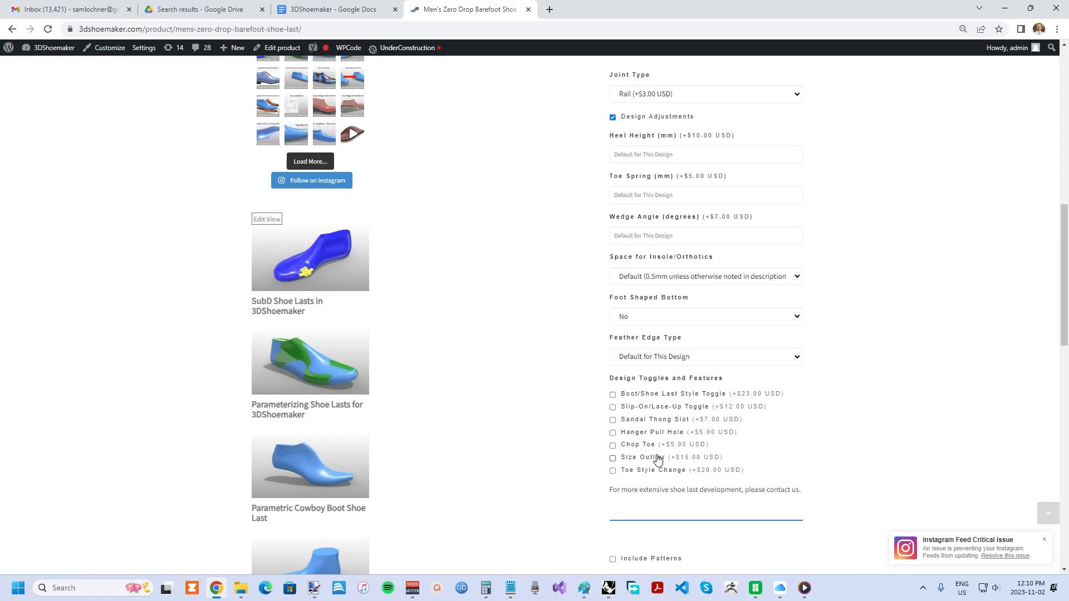
mouse_move(653, 461)
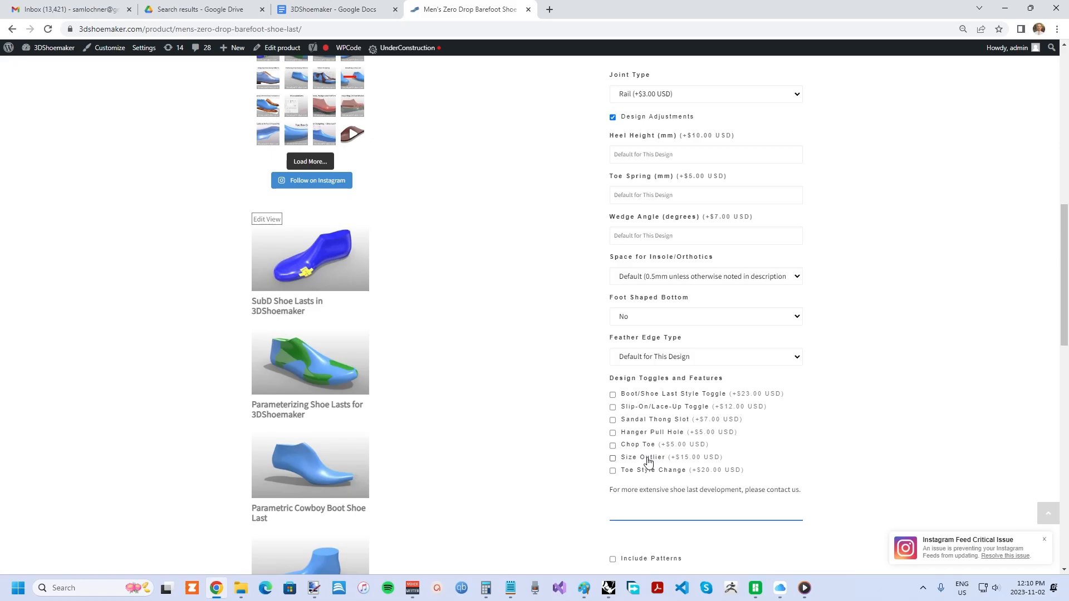
click(613, 458)
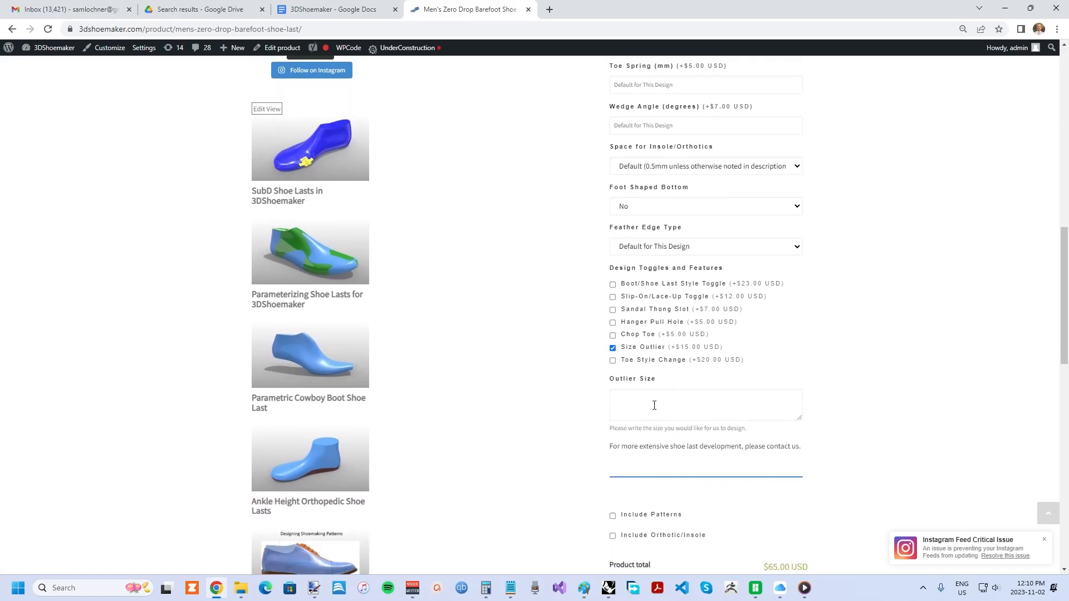
mouse_move(646, 395)
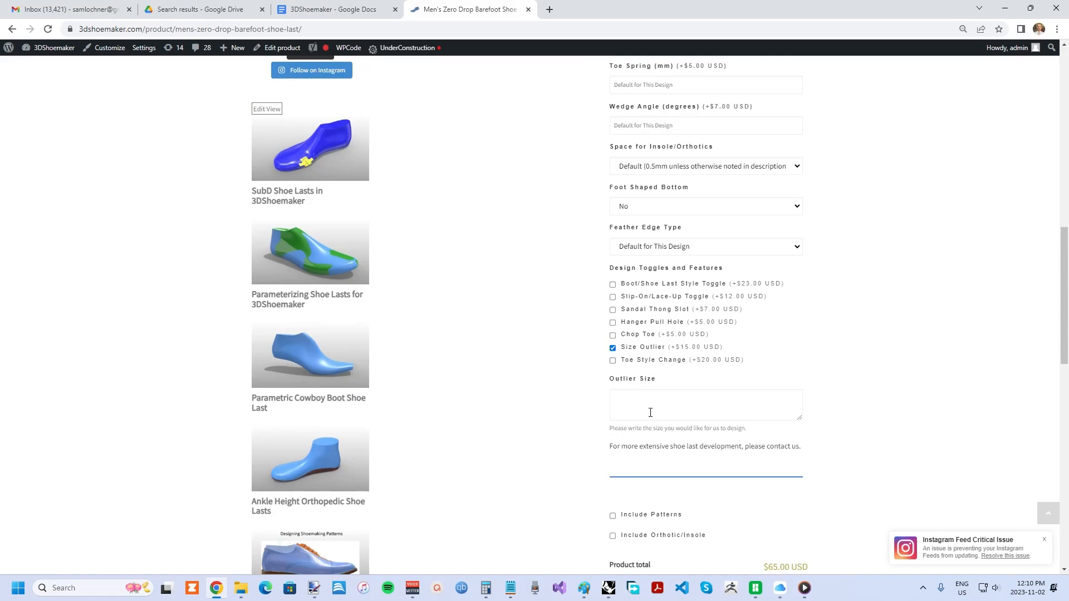
mouse_move(646, 399)
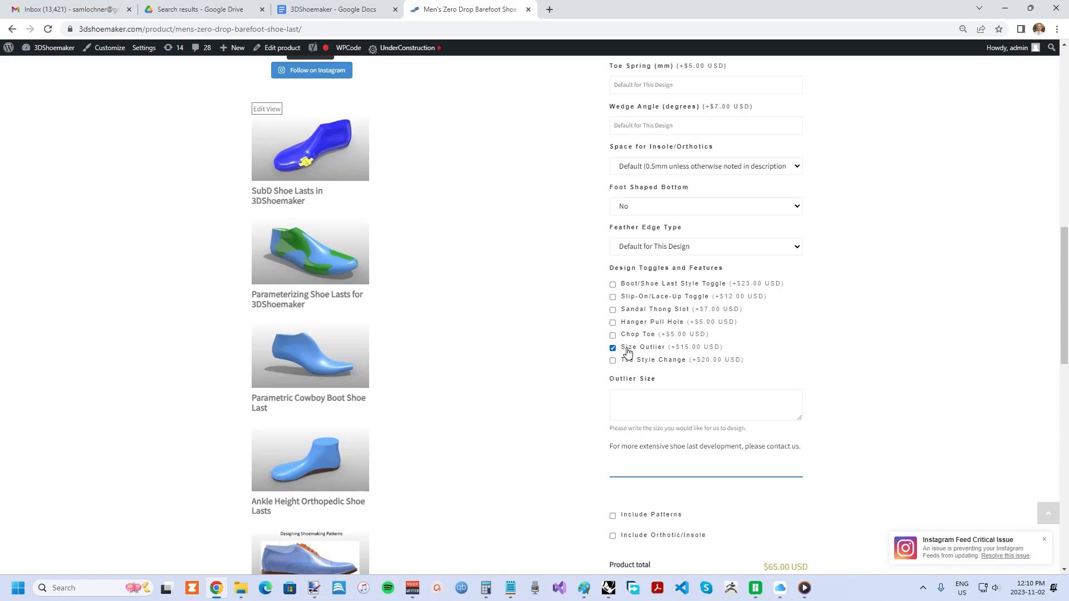
click(612, 347)
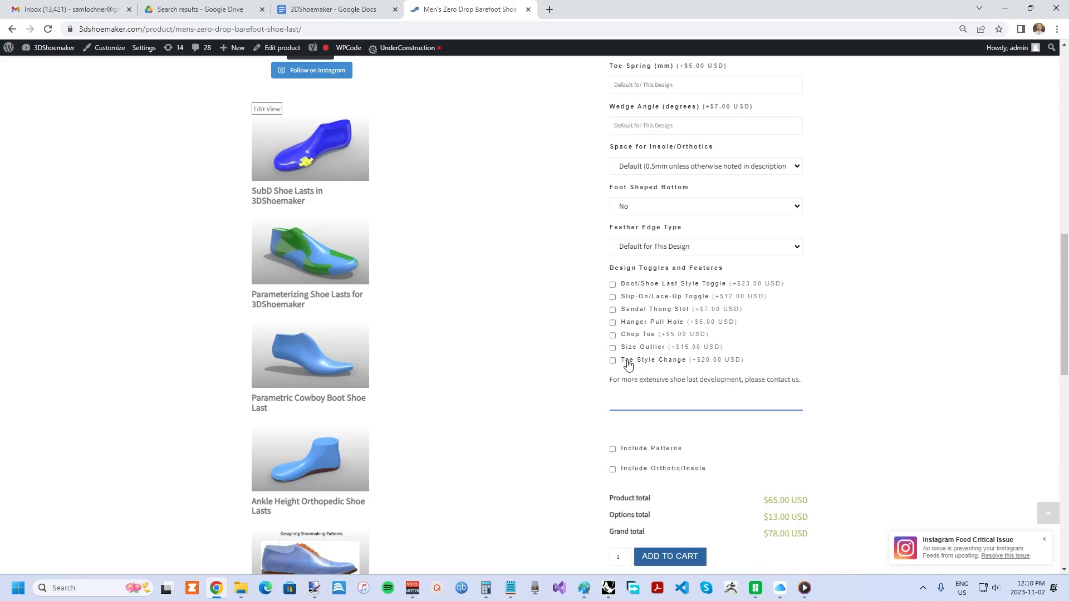
mouse_move(653, 363)
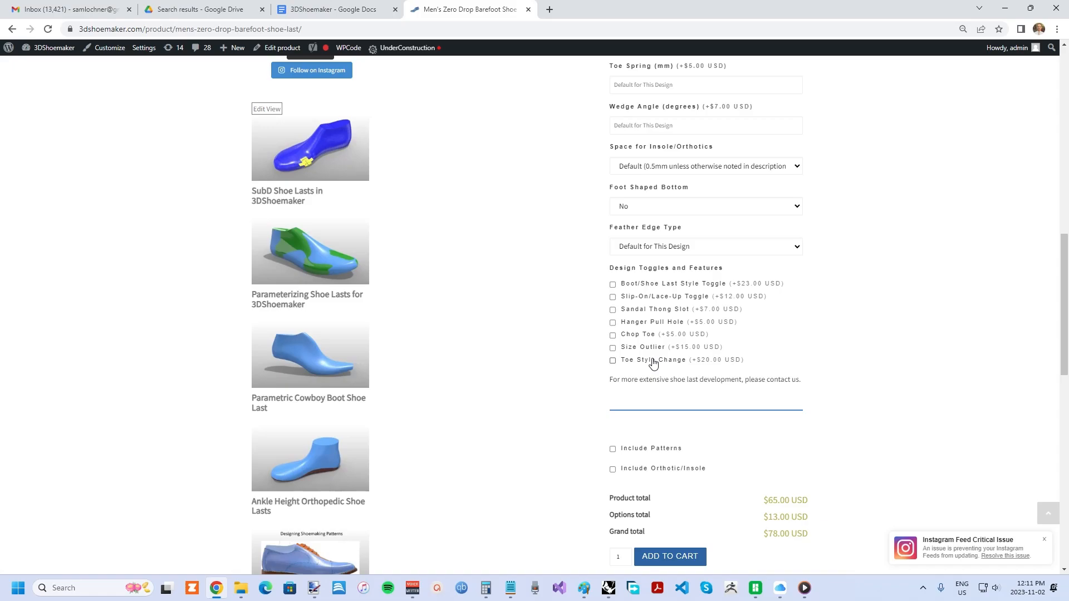
click(613, 359)
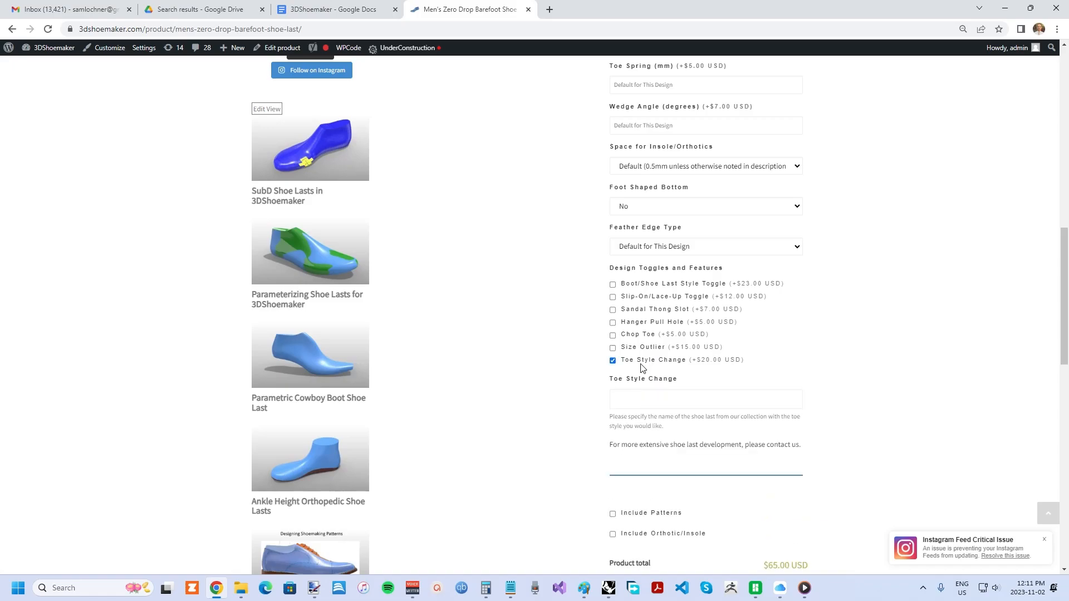
click(613, 359)
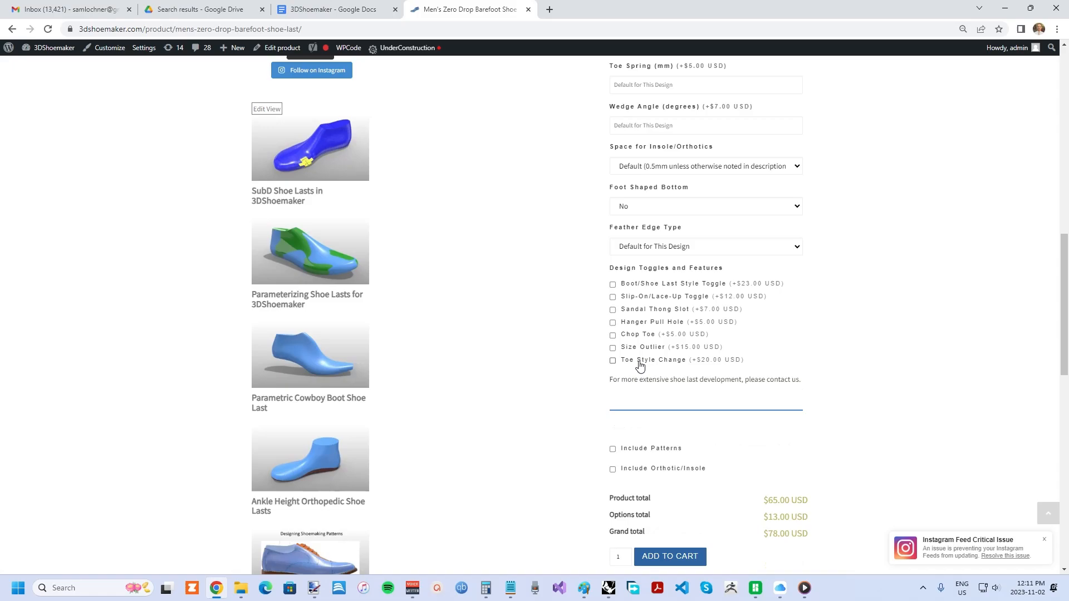
scroll(down, 3)
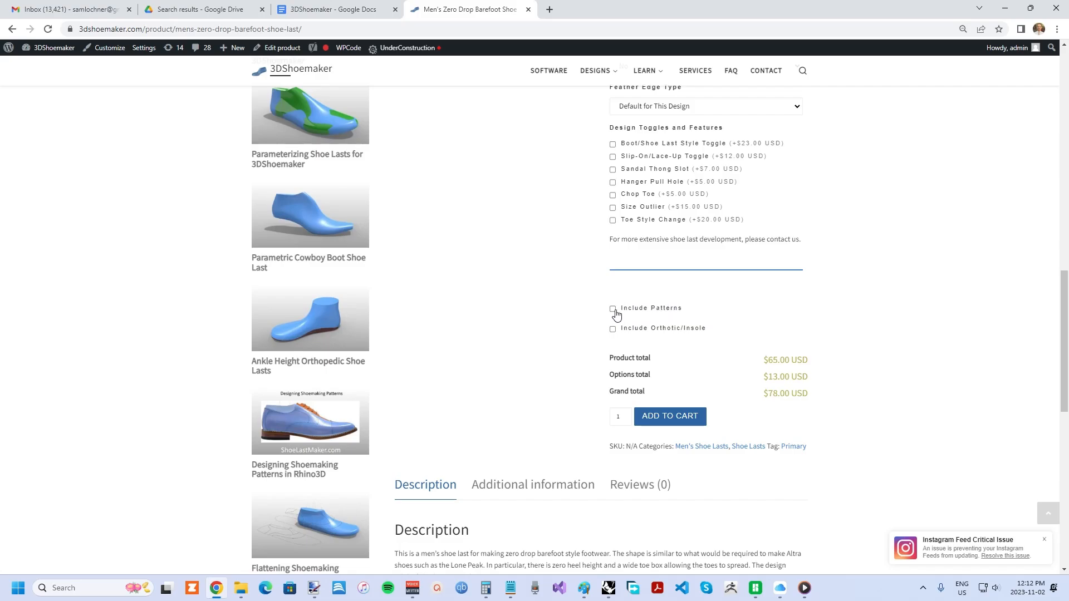
Check Include Patterns and Last Bottom Patterns (Digital) in PDF, reaching $81.00 total.
click(613, 308)
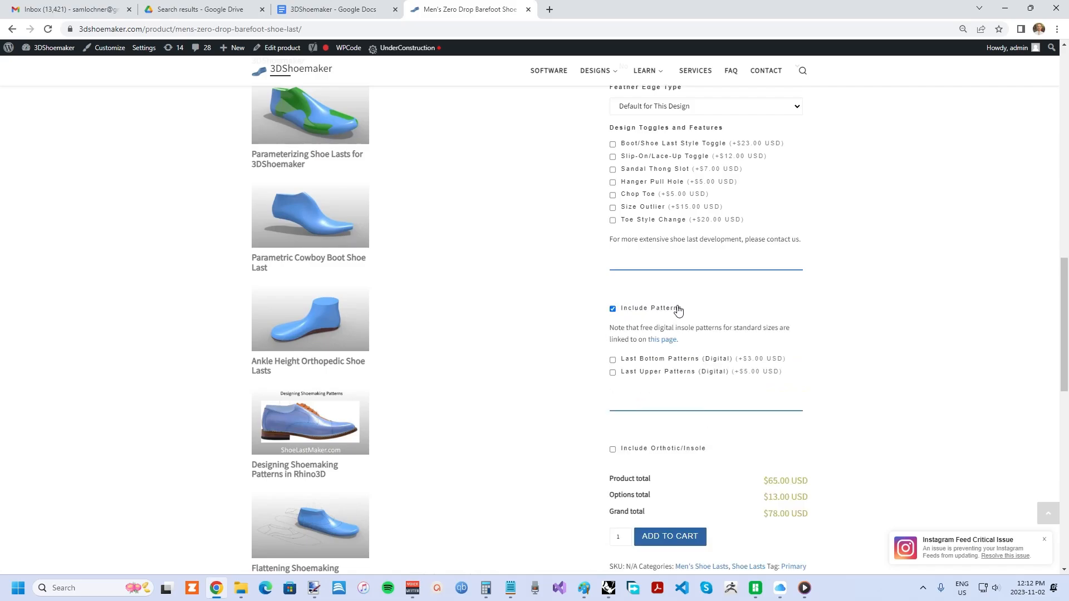
mouse_move(657, 353)
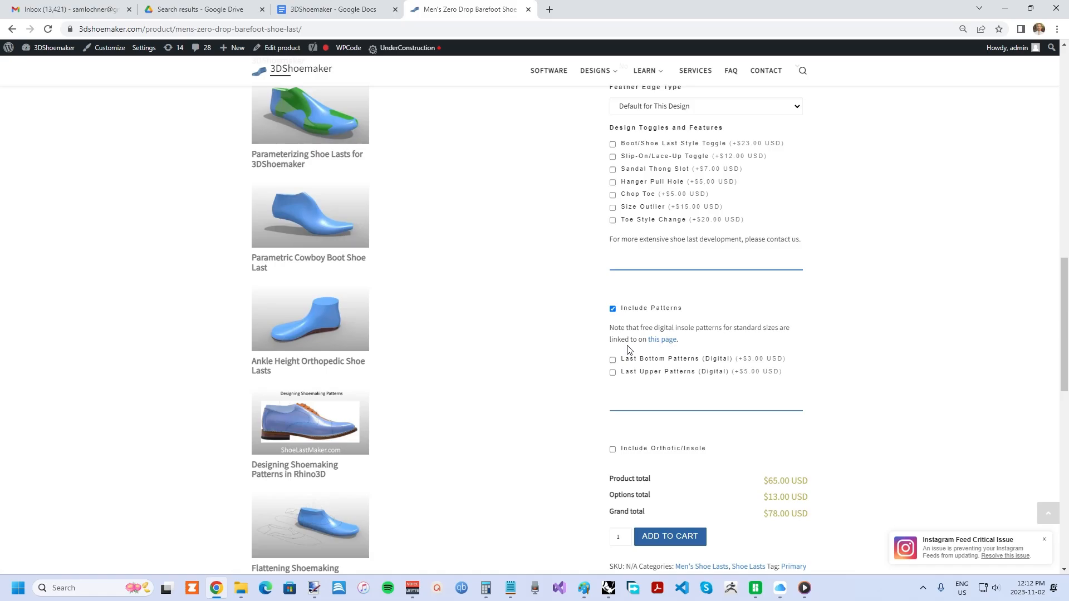
mouse_move(637, 365)
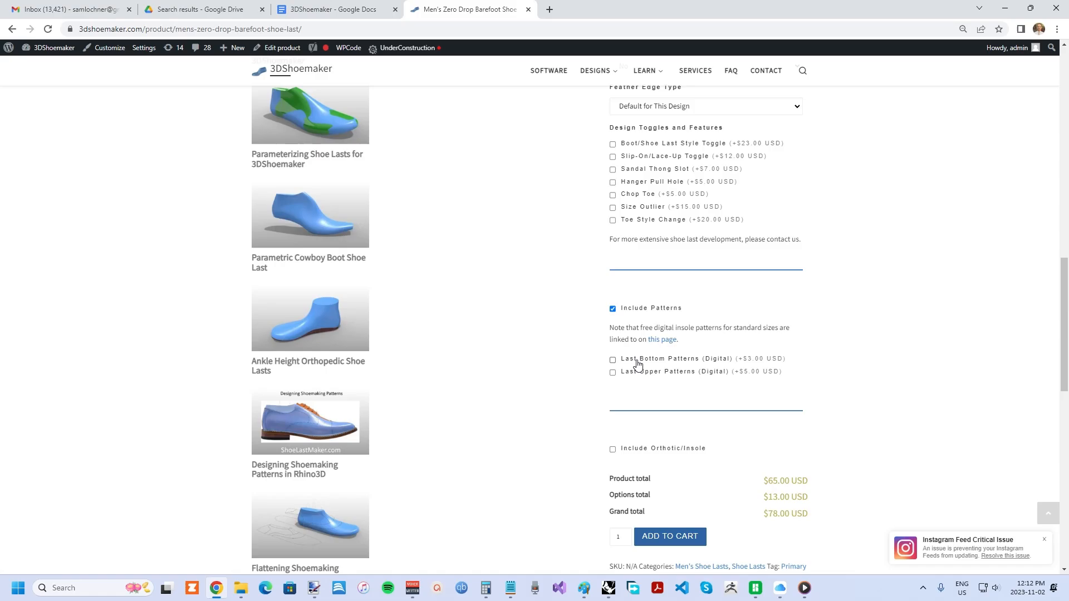
mouse_move(648, 324)
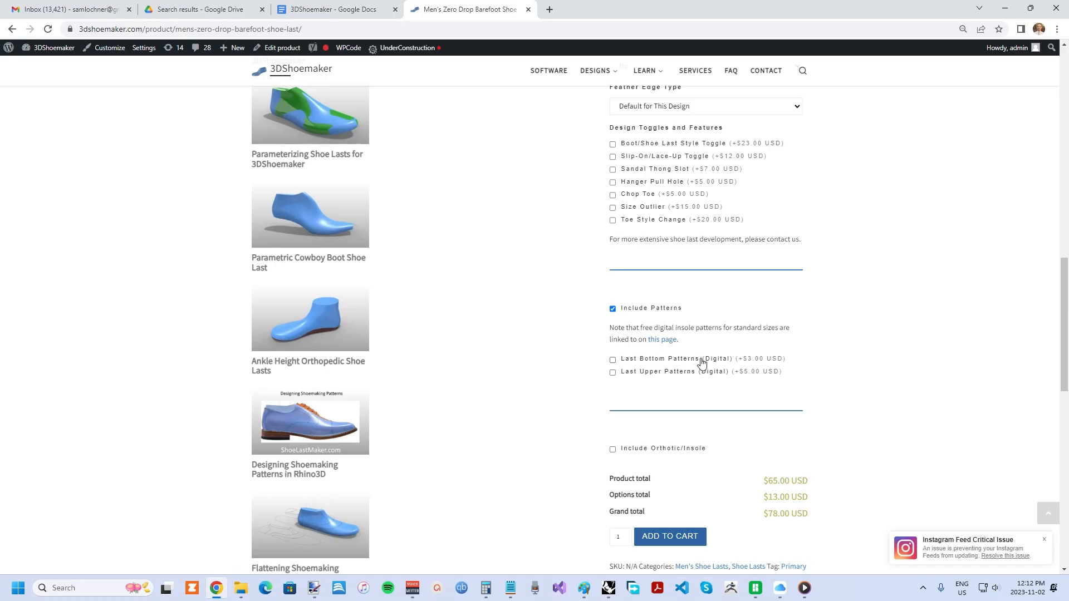
mouse_move(633, 366)
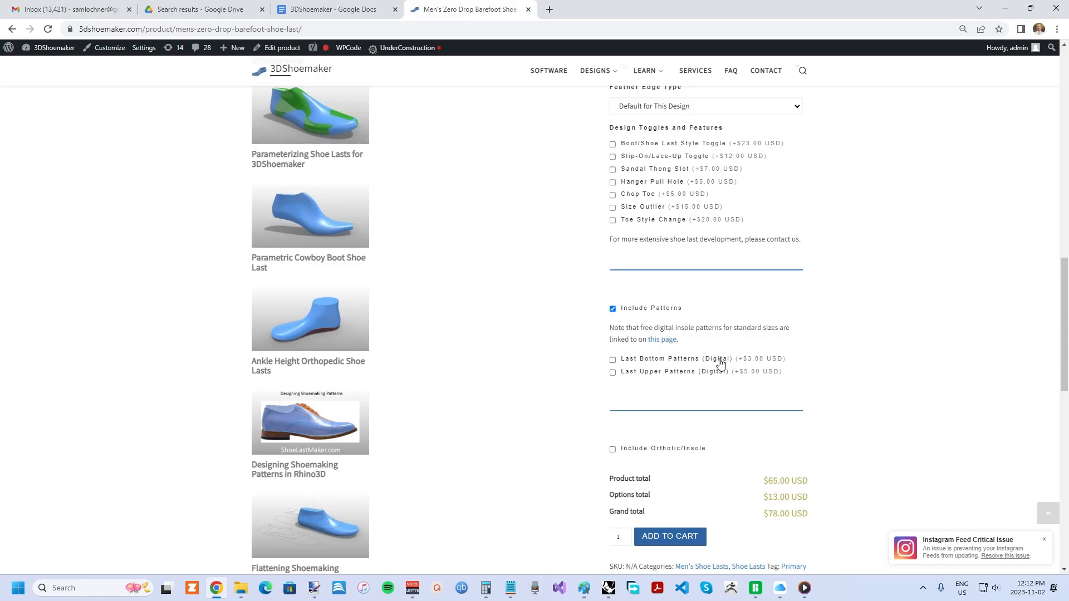
mouse_move(709, 369)
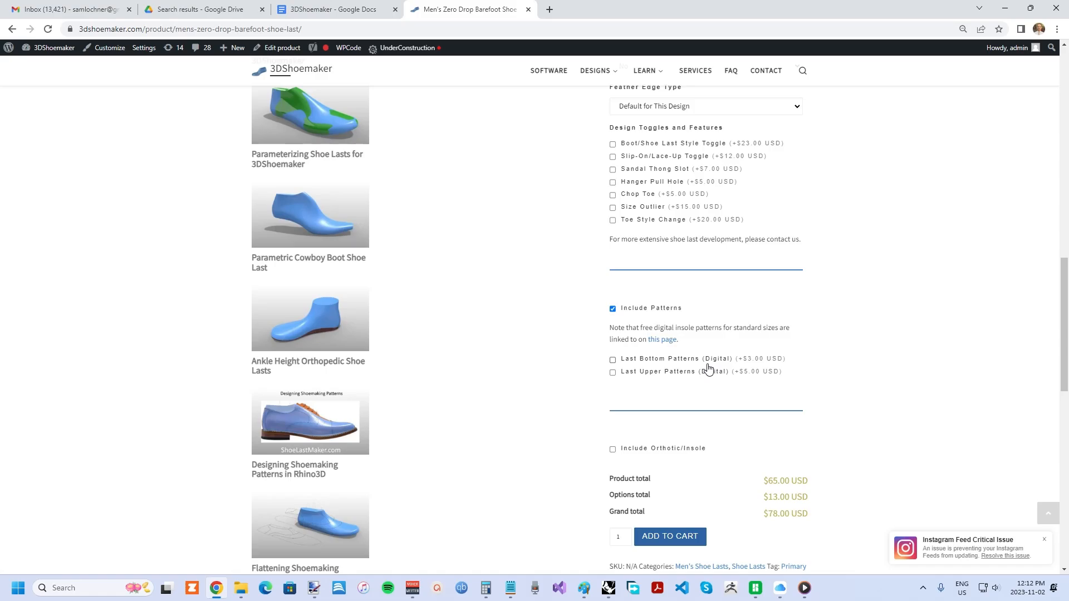
mouse_move(653, 366)
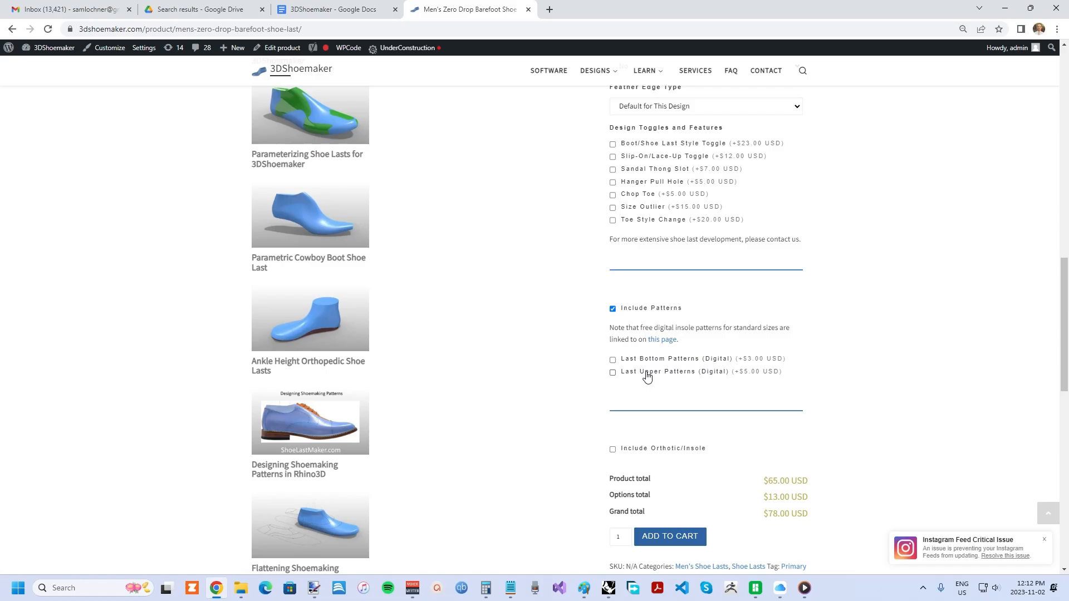
mouse_move(652, 364)
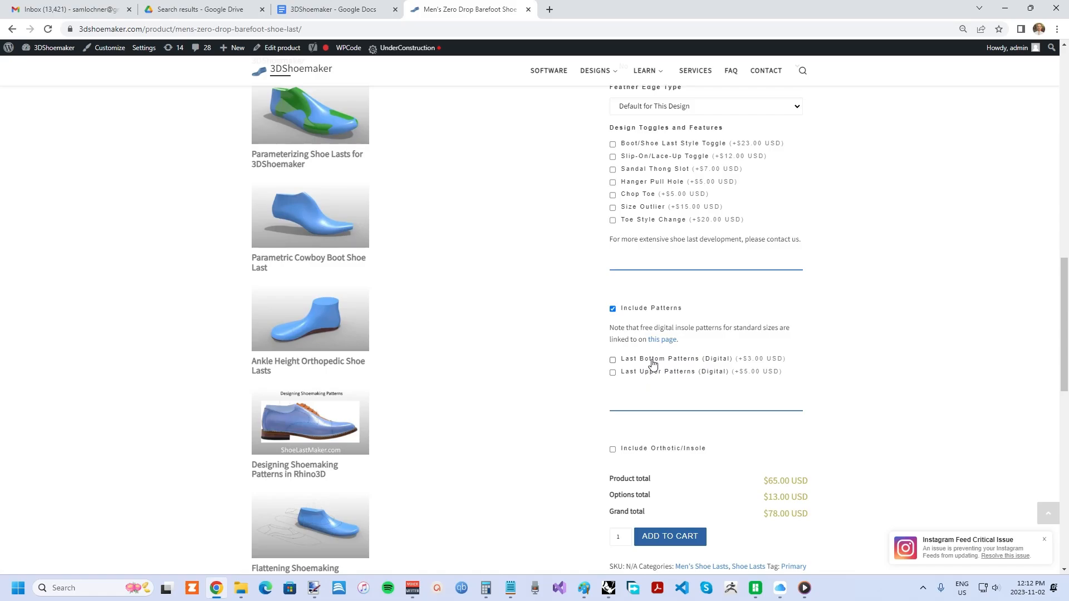
mouse_move(670, 356)
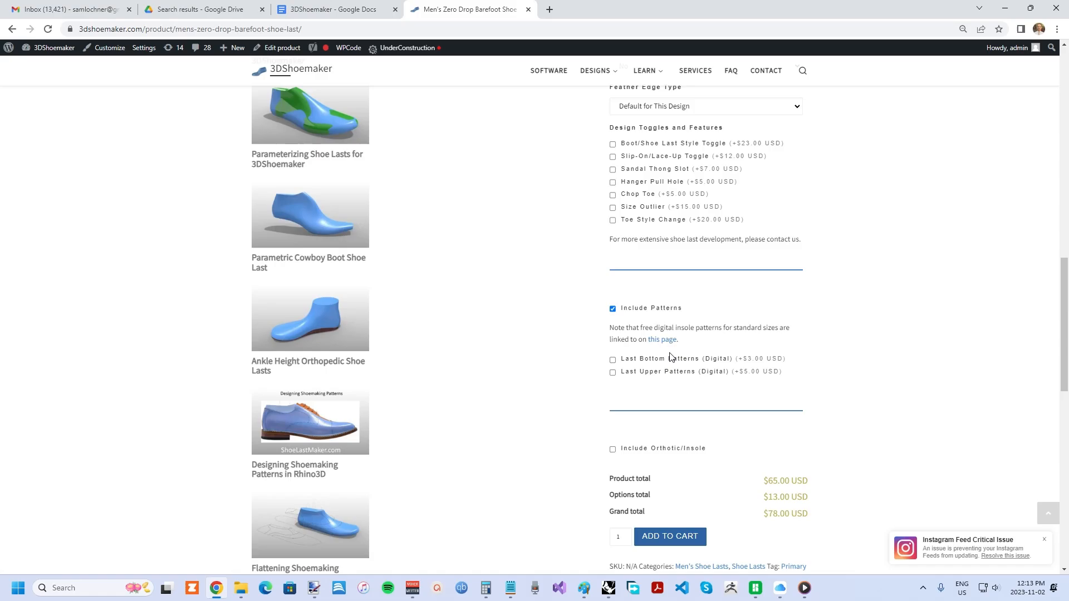
click(613, 360)
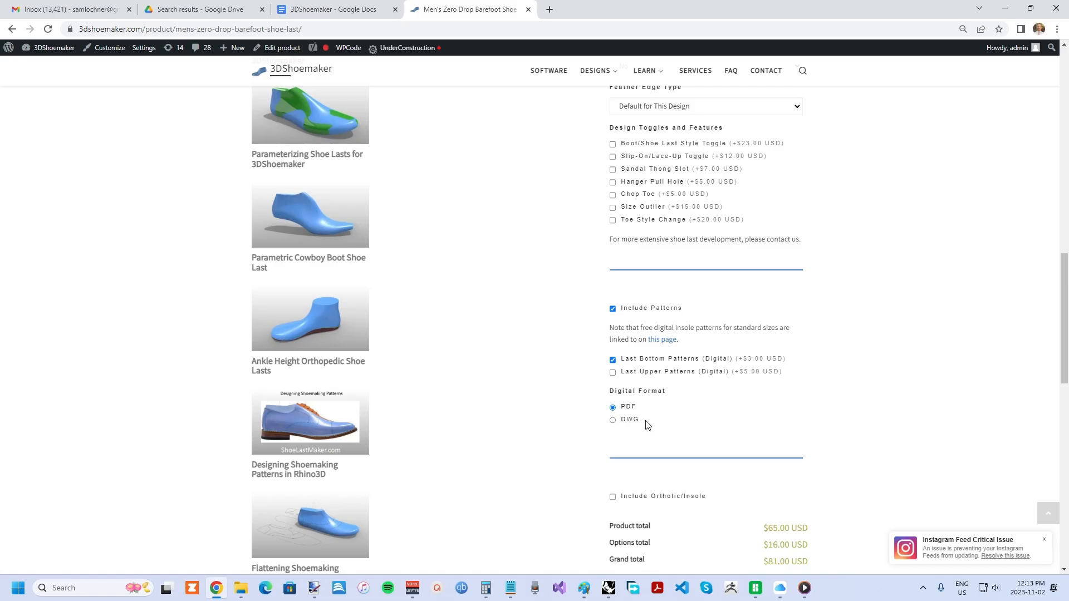
scroll(down, 3)
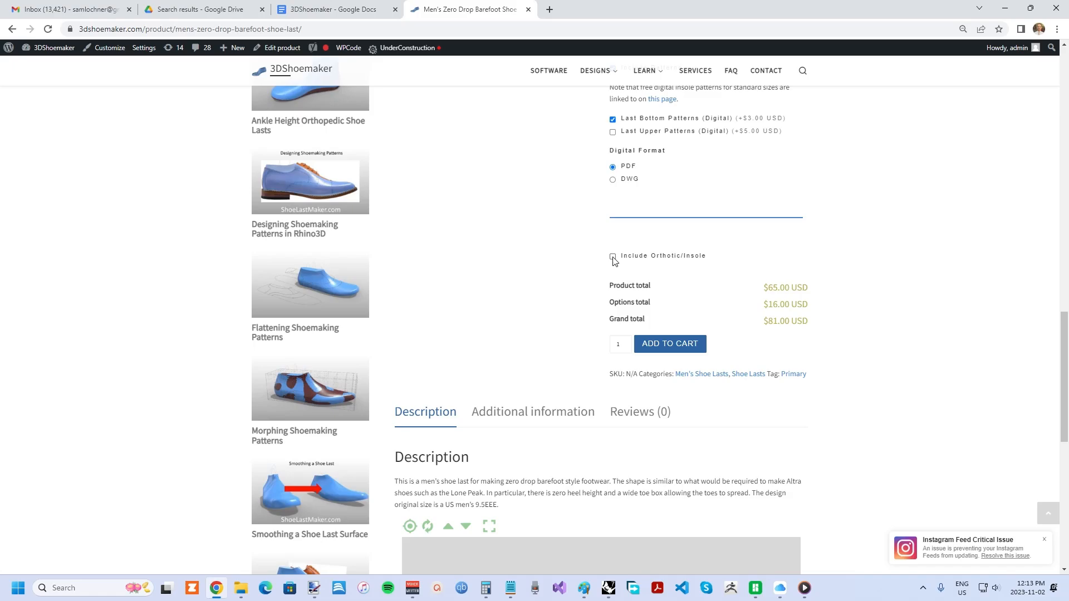
click(613, 257)
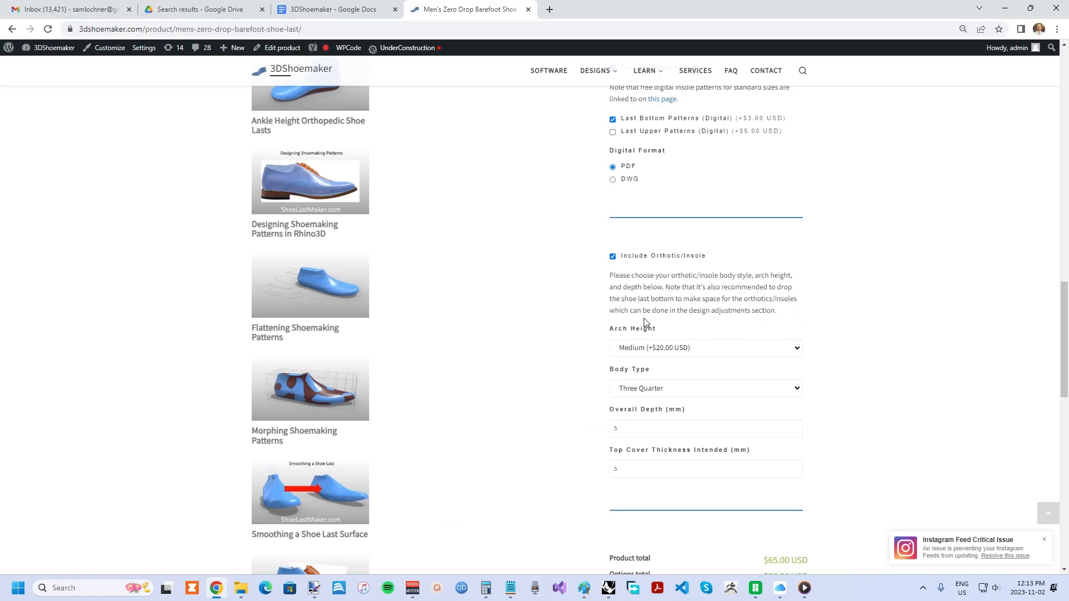
mouse_move(649, 351)
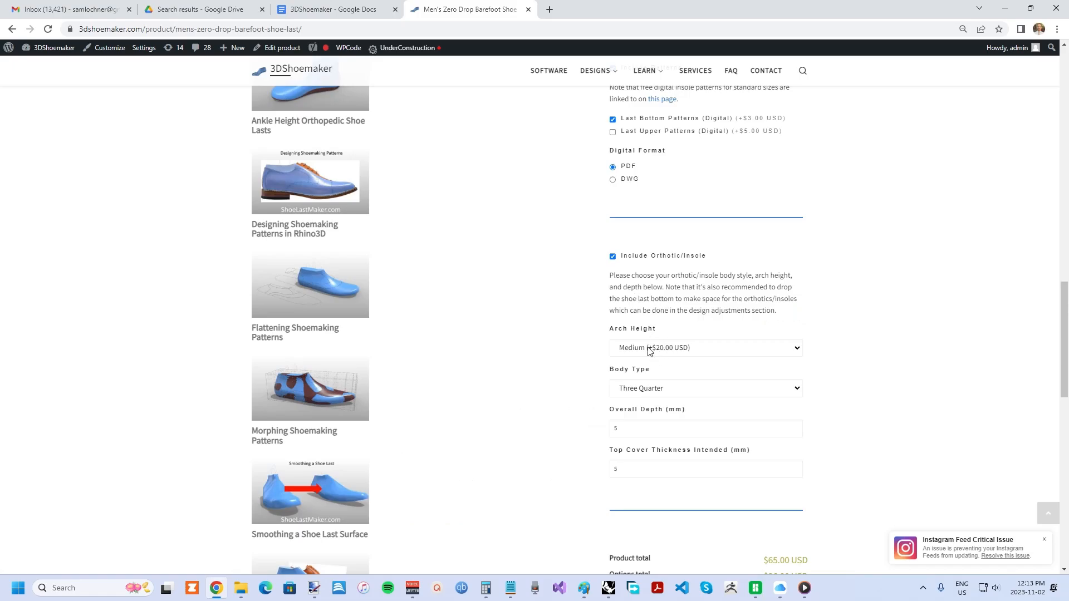
mouse_move(632, 334)
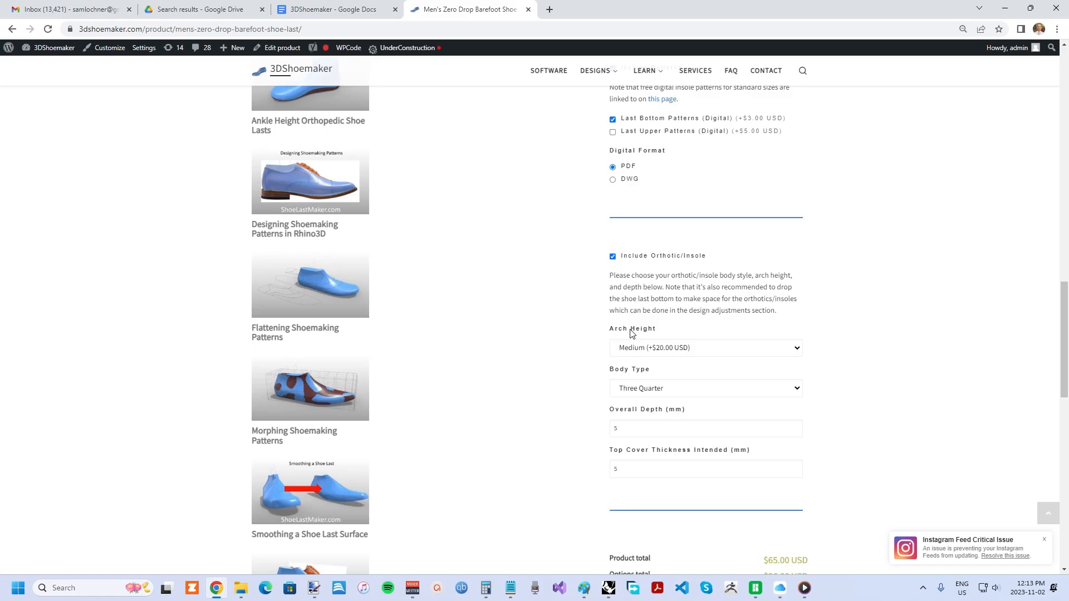
mouse_move(697, 301)
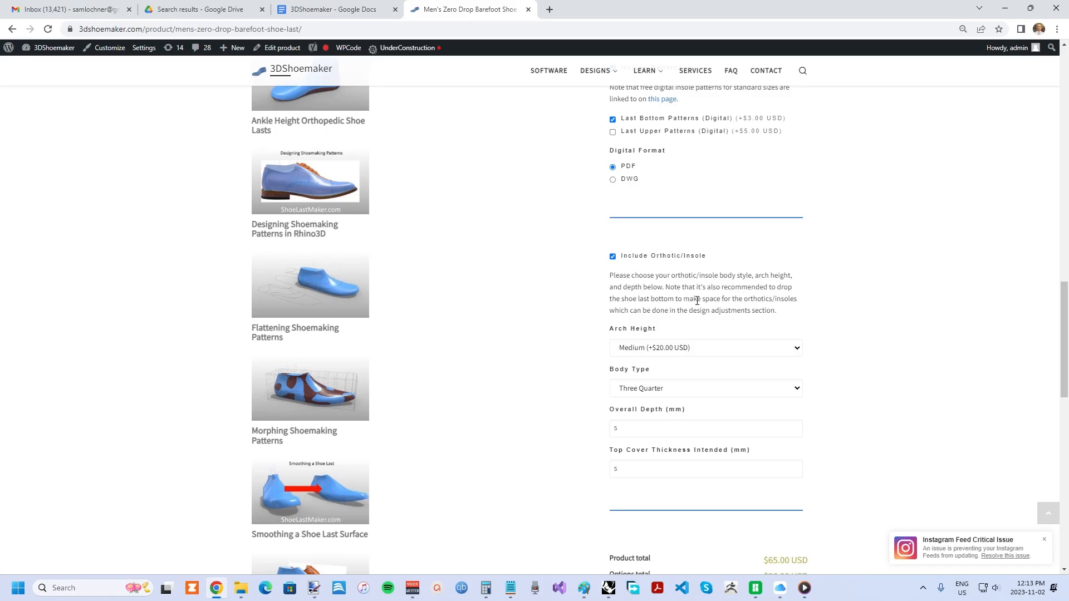
mouse_move(777, 322)
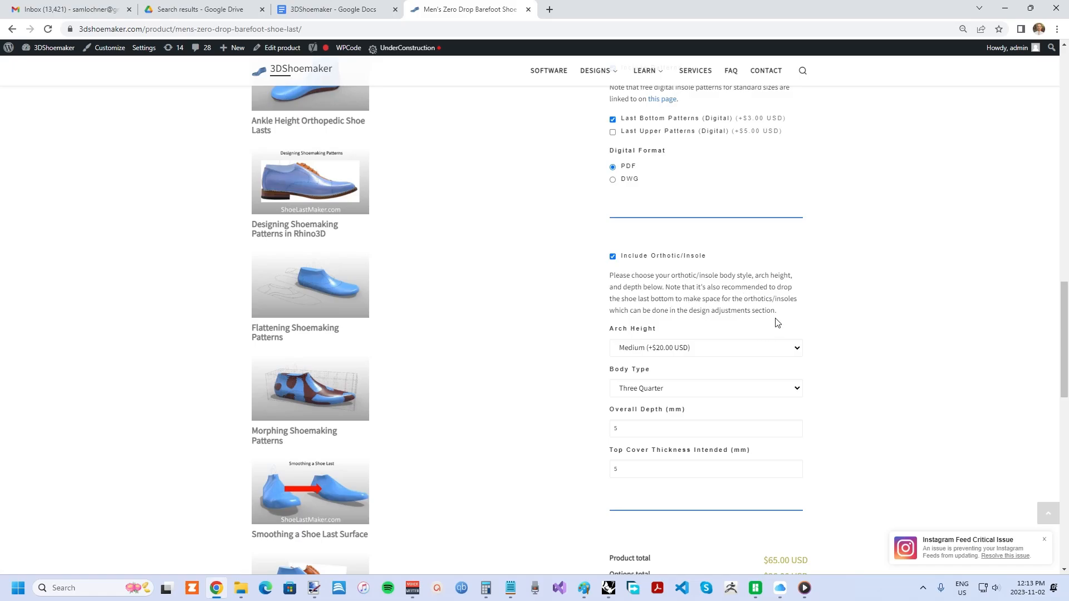
mouse_move(641, 346)
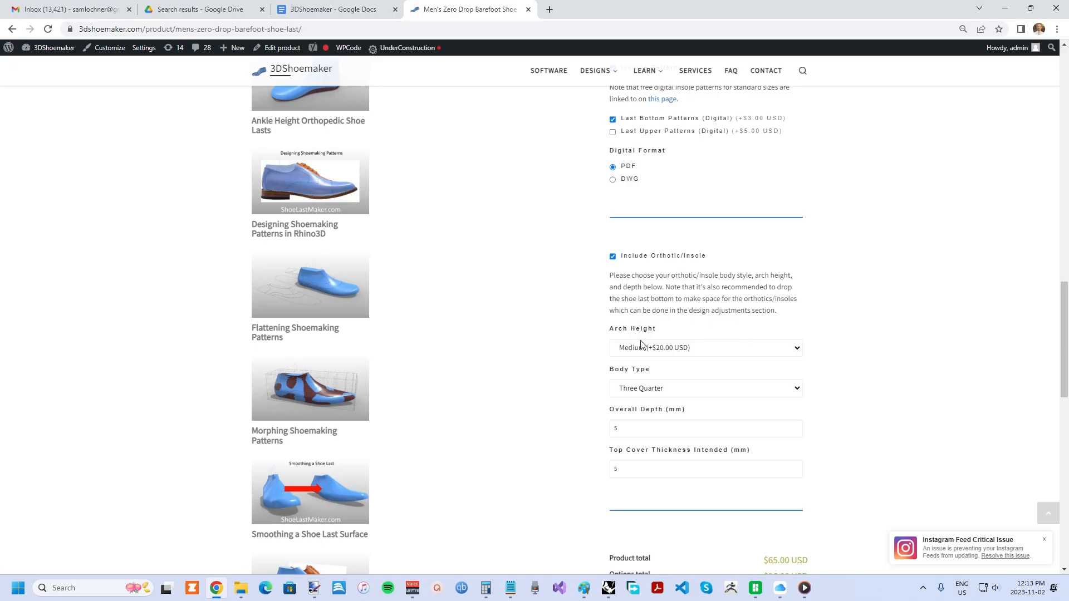
click(705, 348)
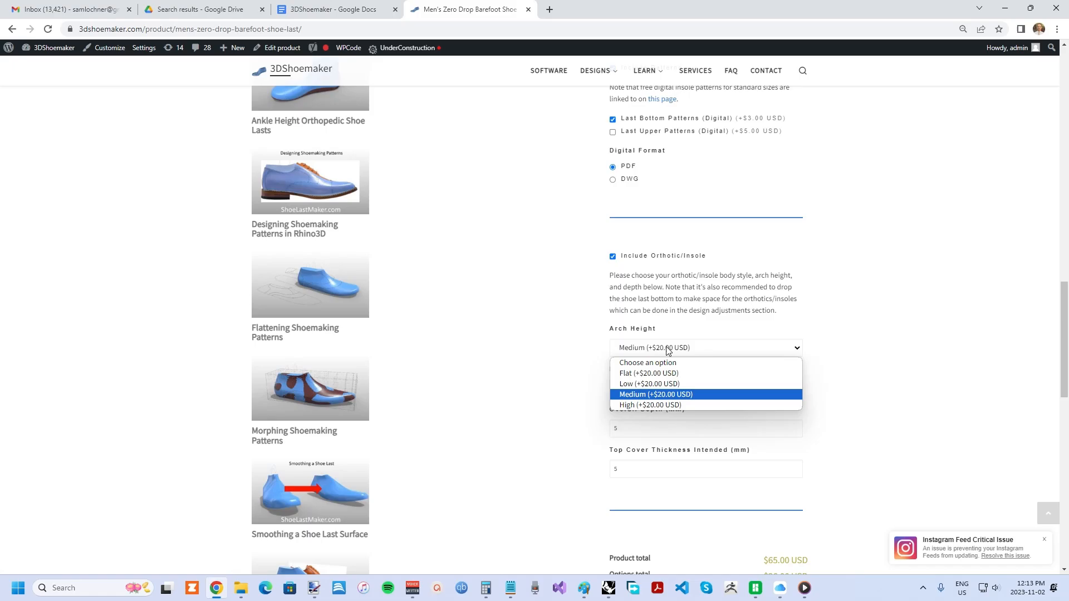
click(655, 394)
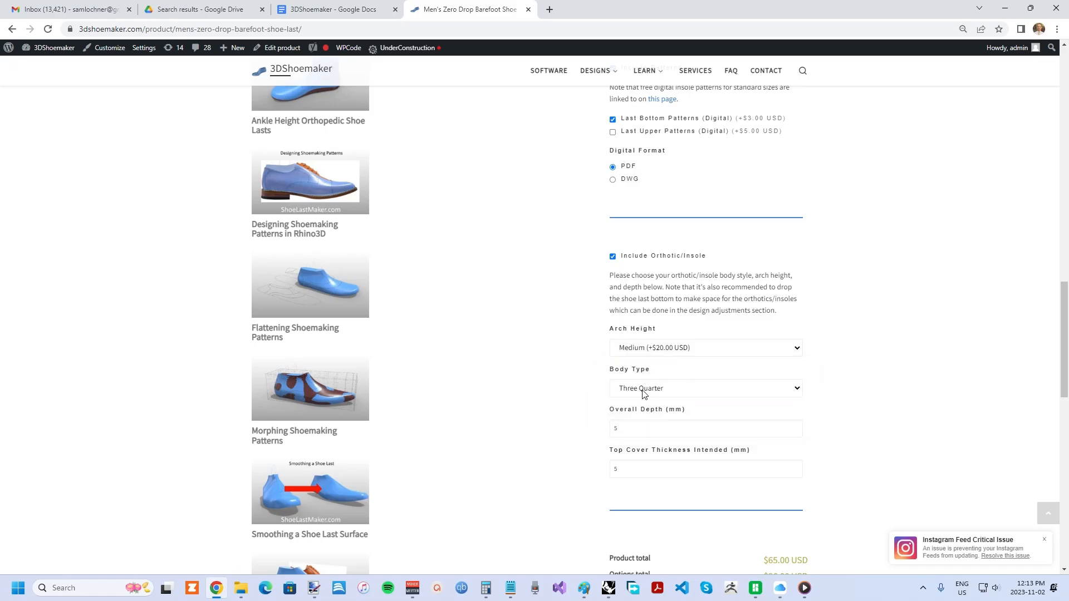
click(705, 389)
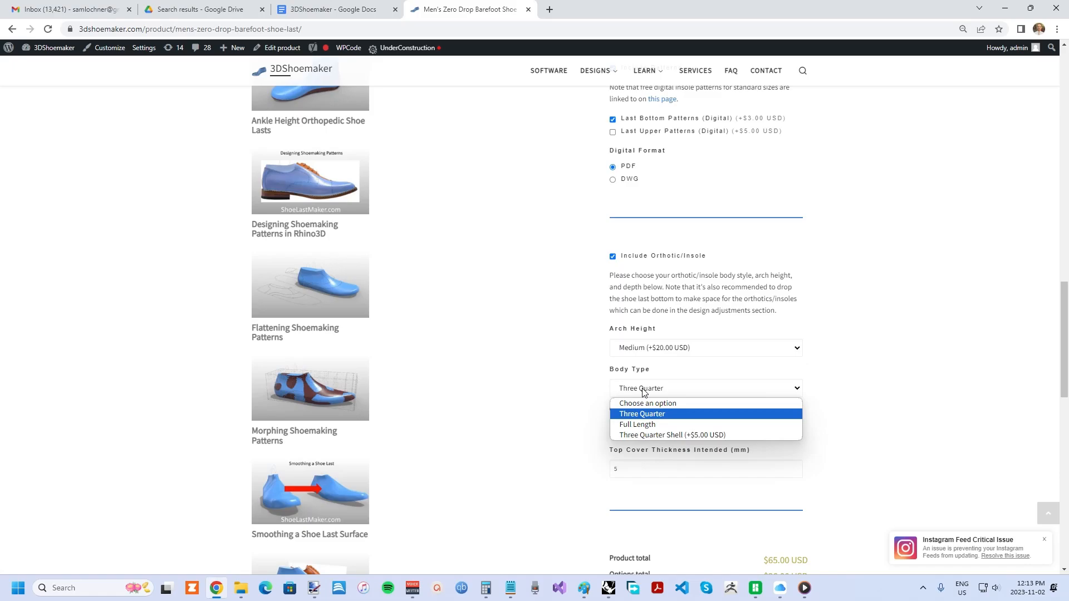
click(642, 414)
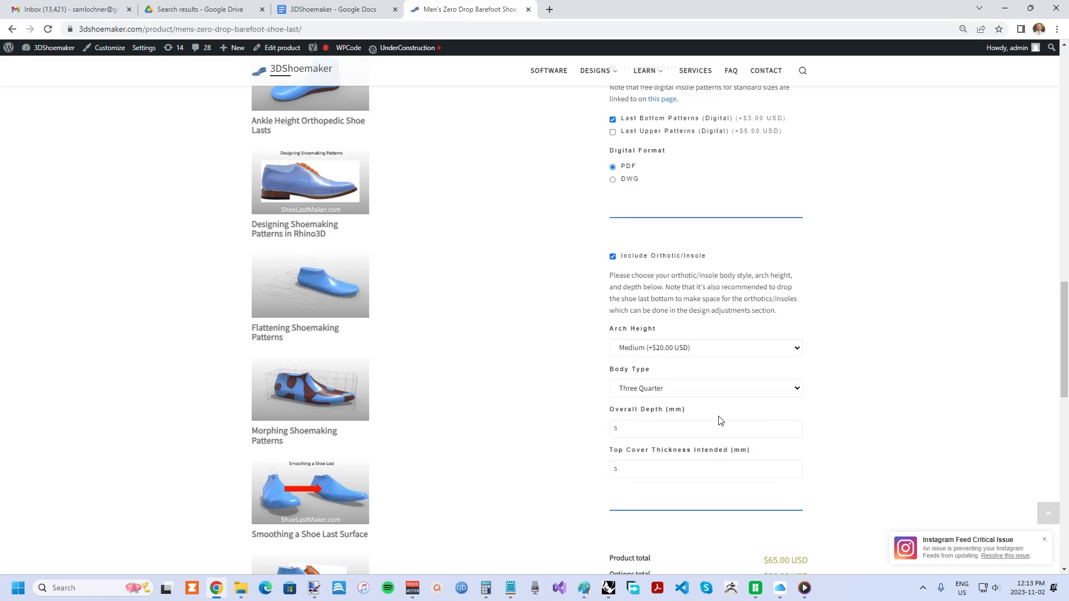
mouse_move(636, 463)
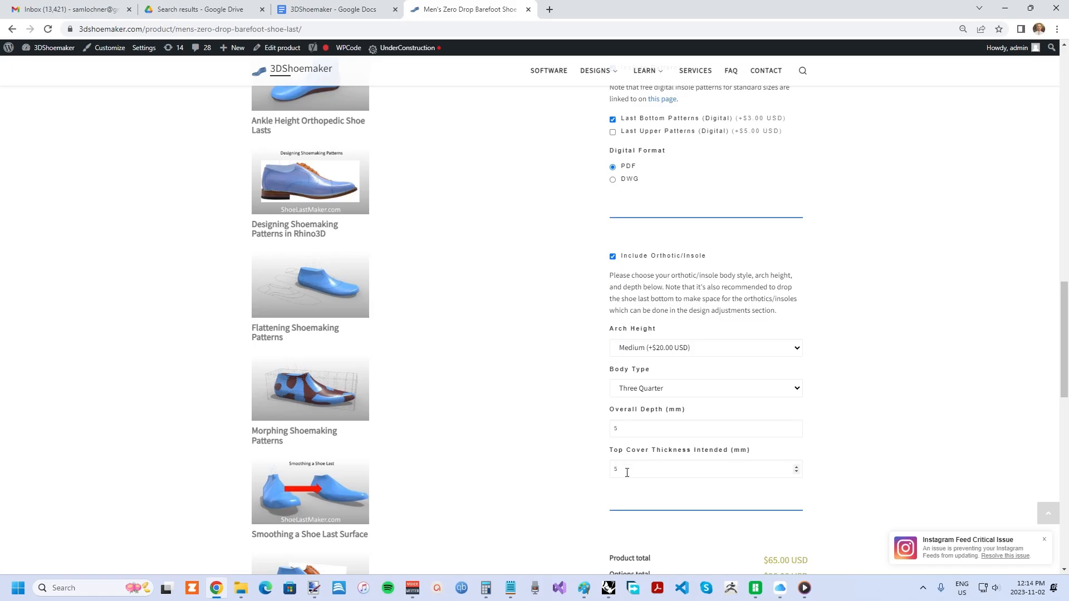
mouse_move(633, 454)
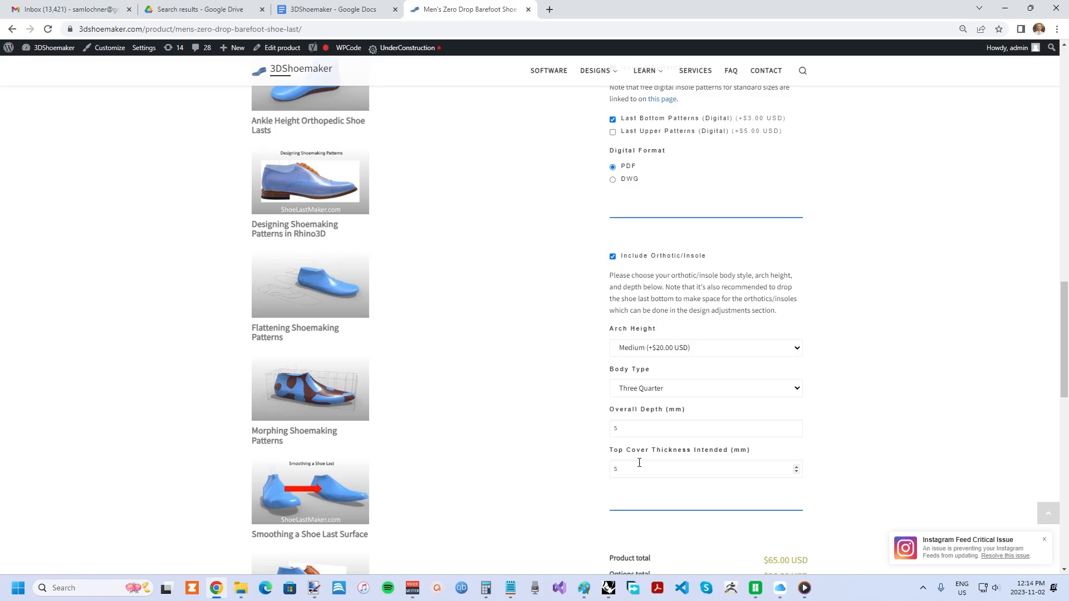
mouse_move(634, 469)
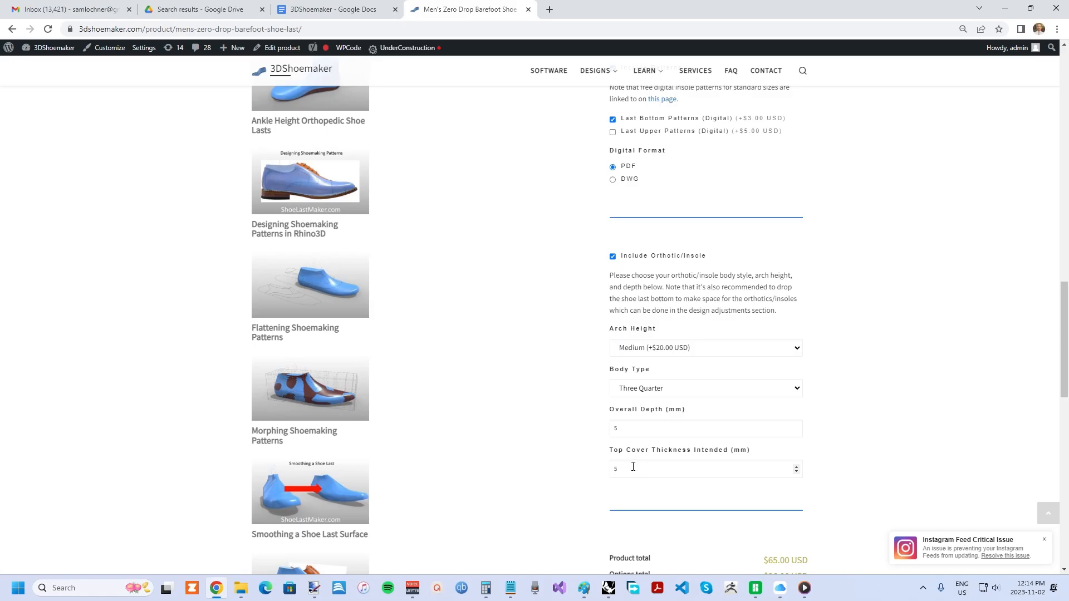
mouse_move(622, 470)
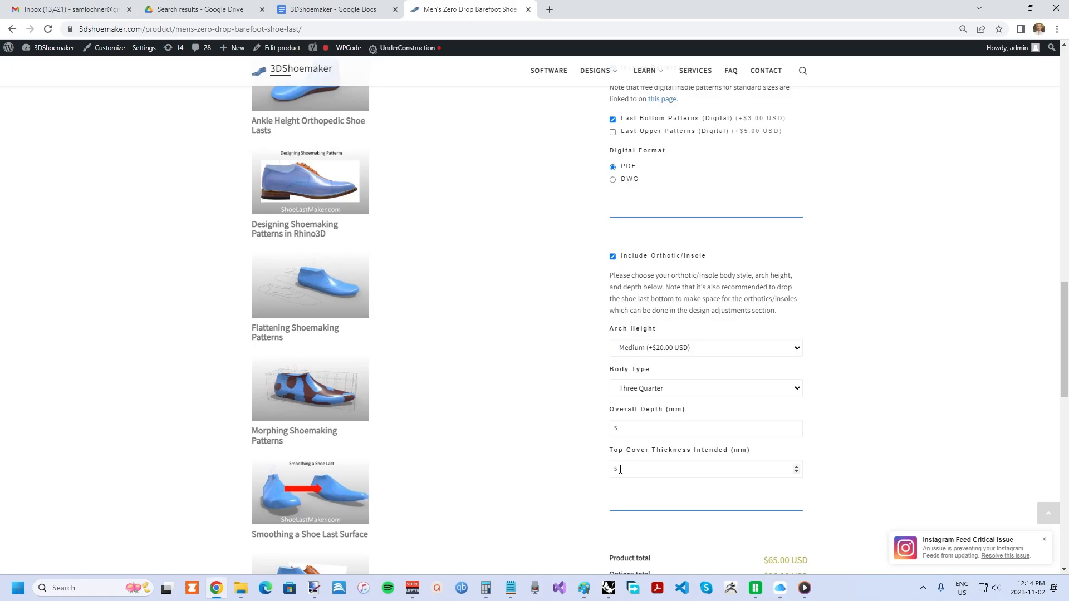
mouse_move(627, 467)
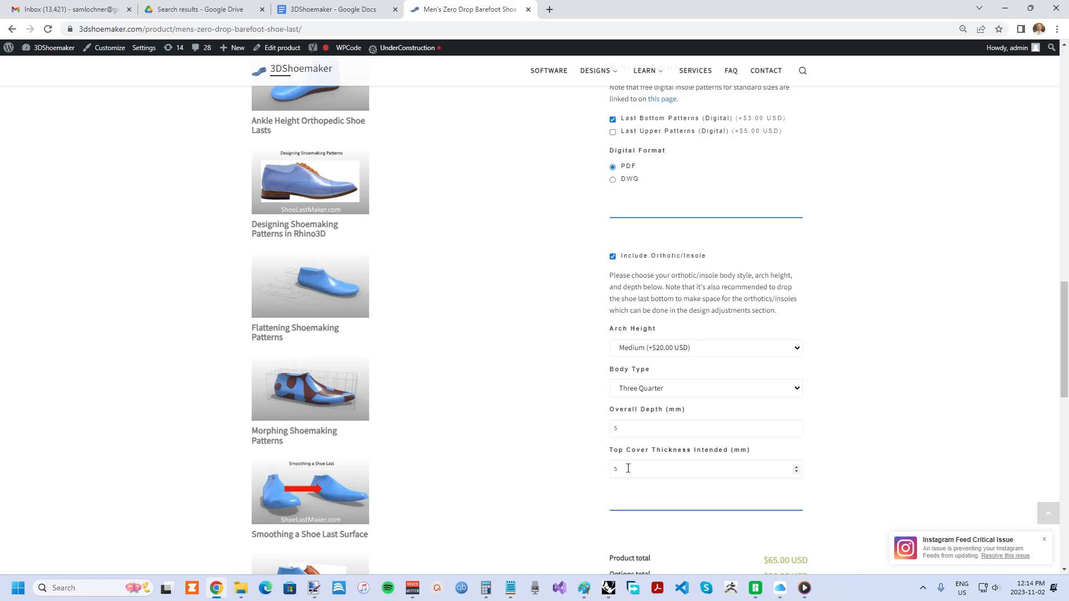
scroll(down, 3)
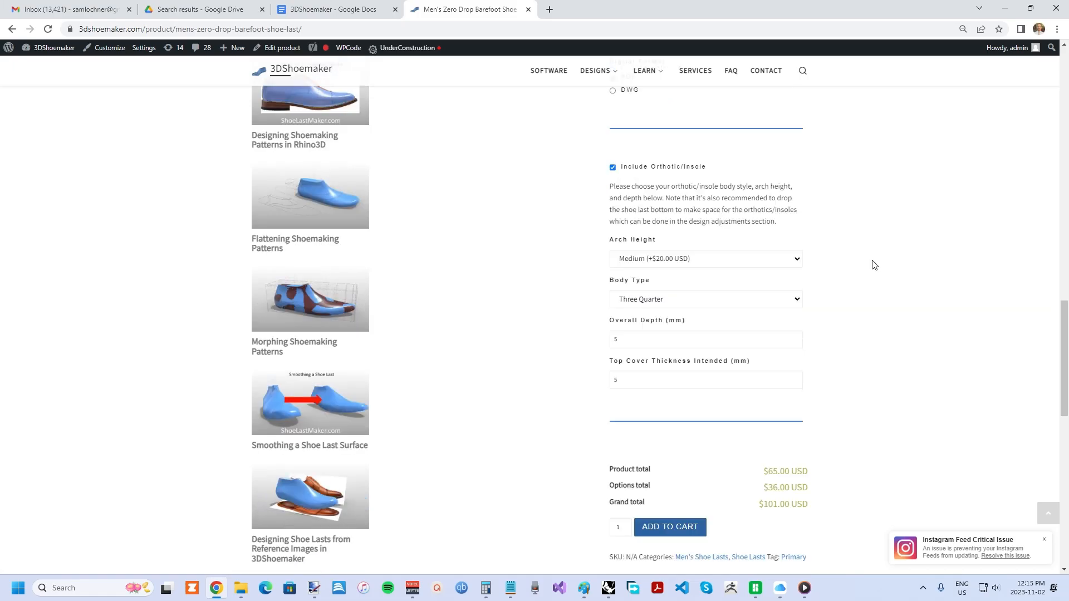
mouse_move(843, 242)
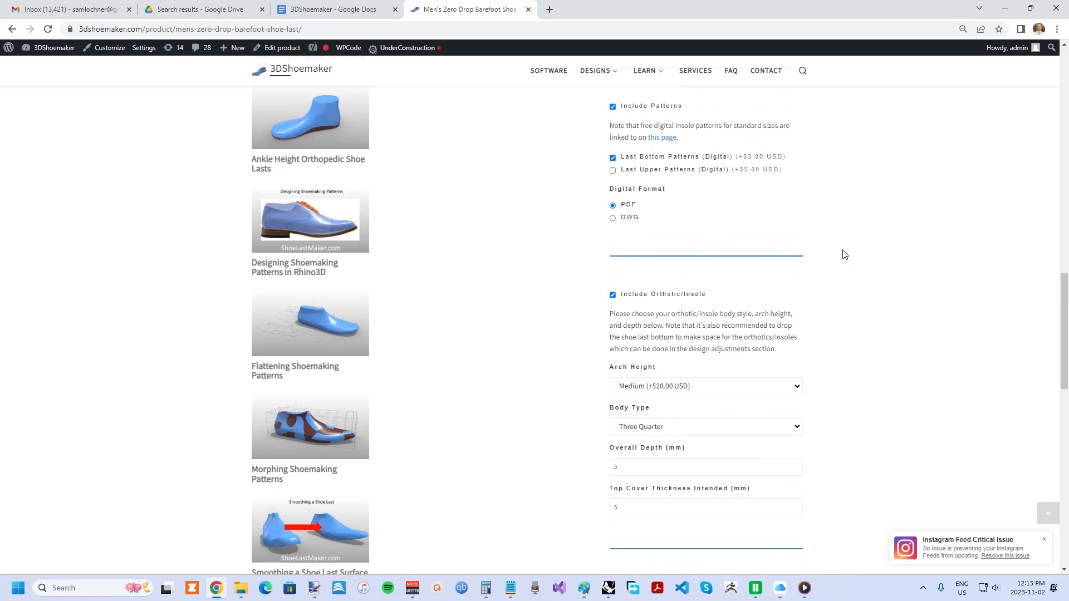
scroll(down, 3)
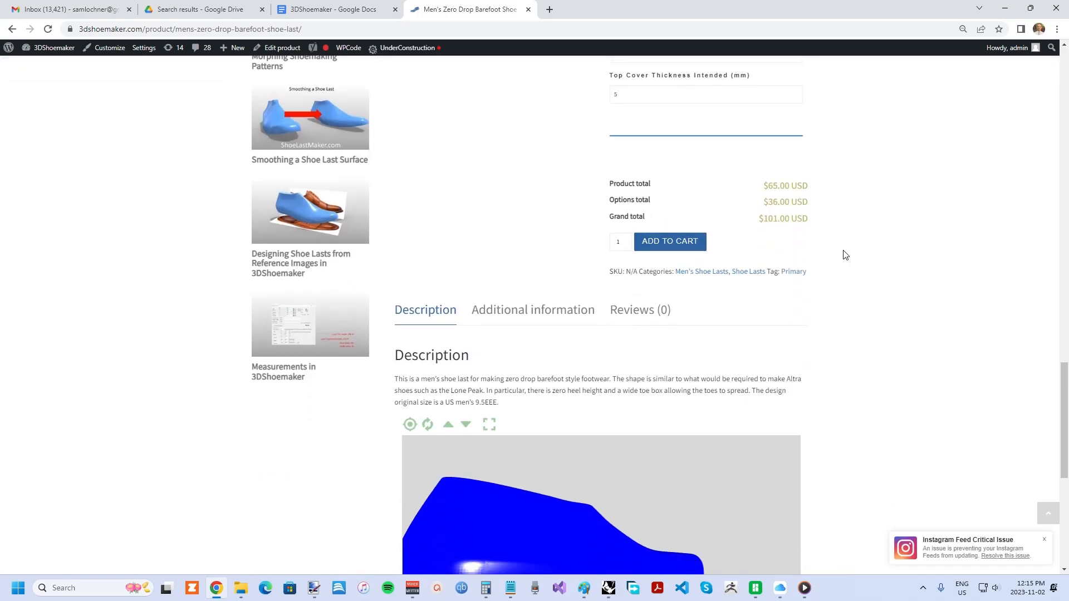
scroll(up, 3)
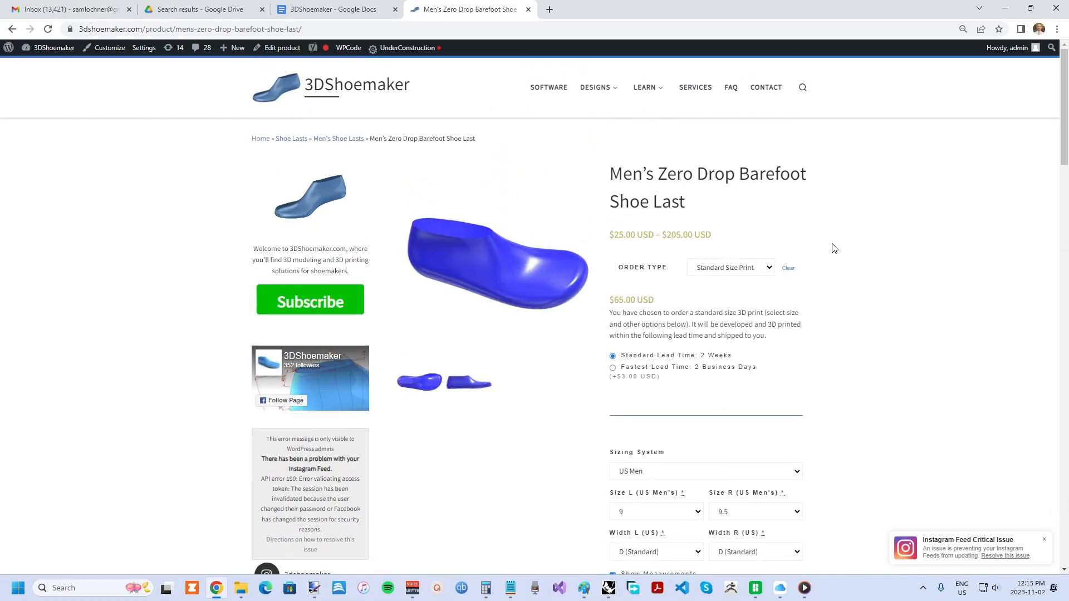
mouse_move(597, 142)
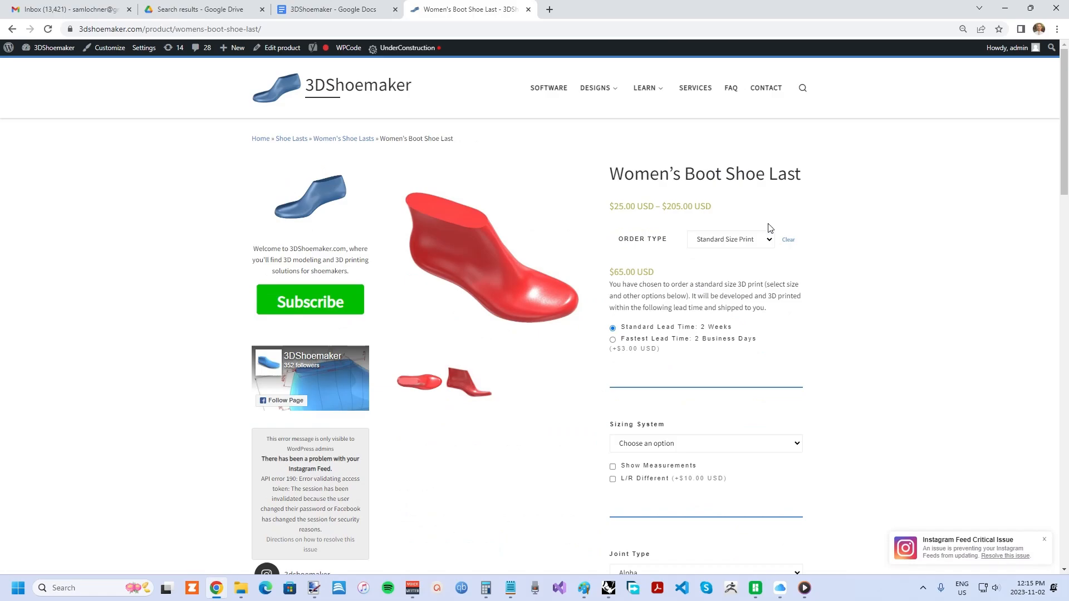
Include Matching Heels/Wedges/Platforms on the Women's Boot Shoe Last and try the Standard Heel.
scroll(down, 3)
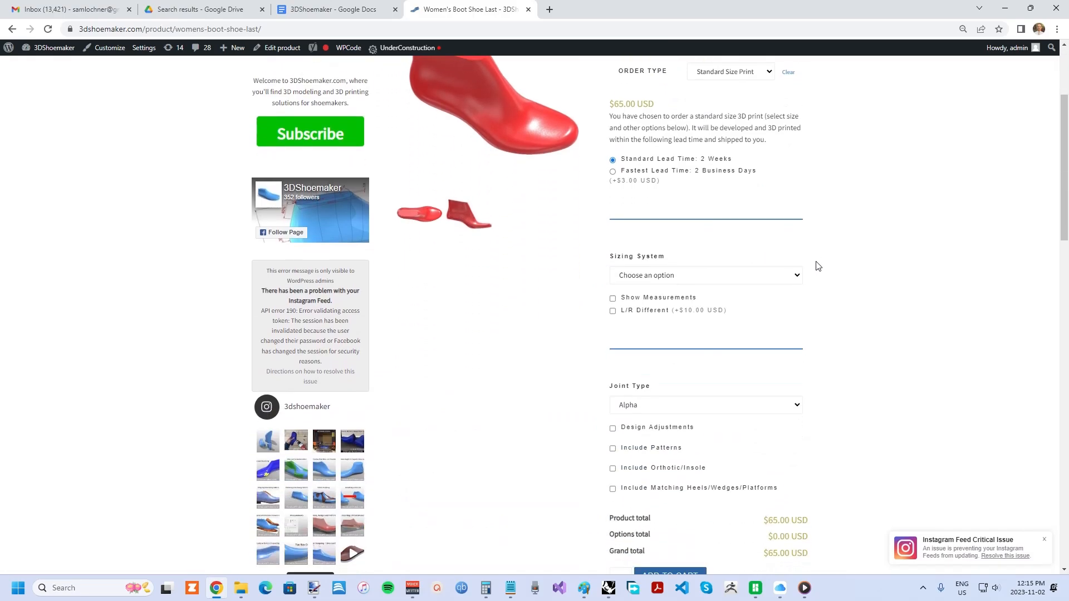
scroll(down, 3)
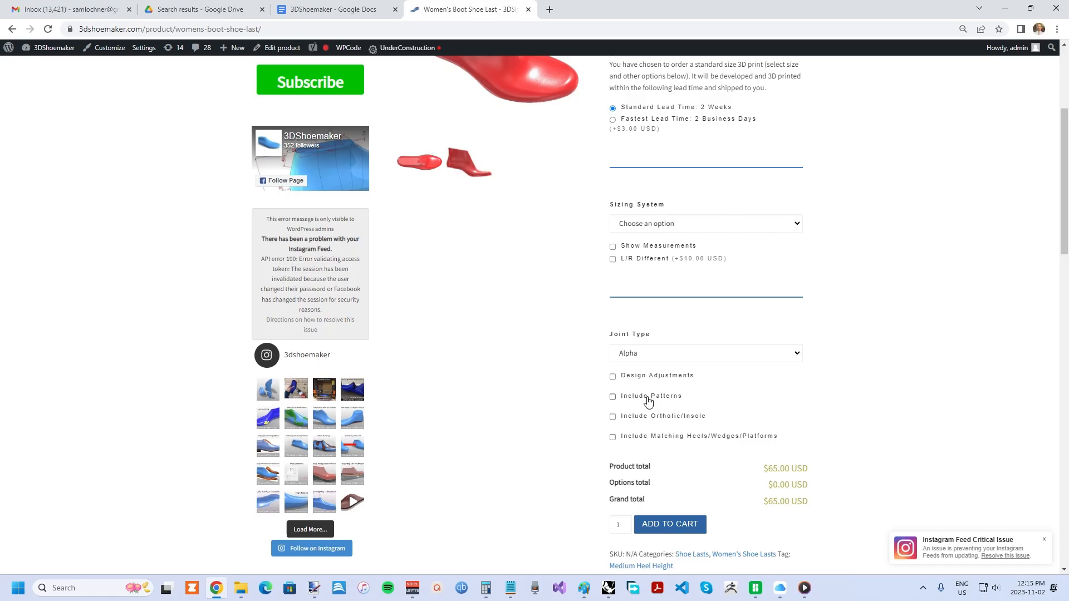
mouse_move(724, 442)
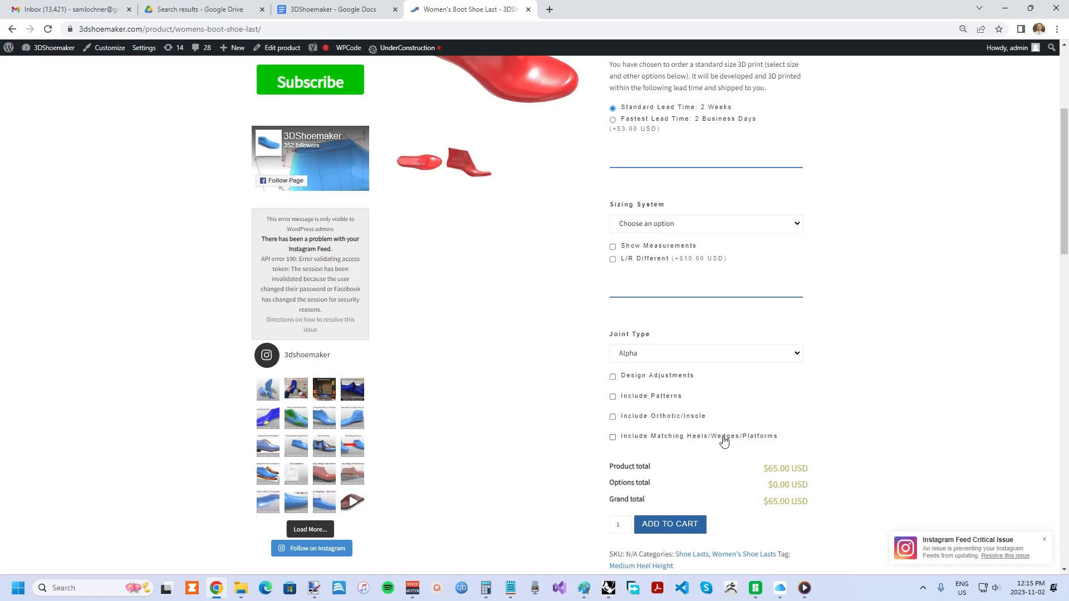
mouse_move(624, 442)
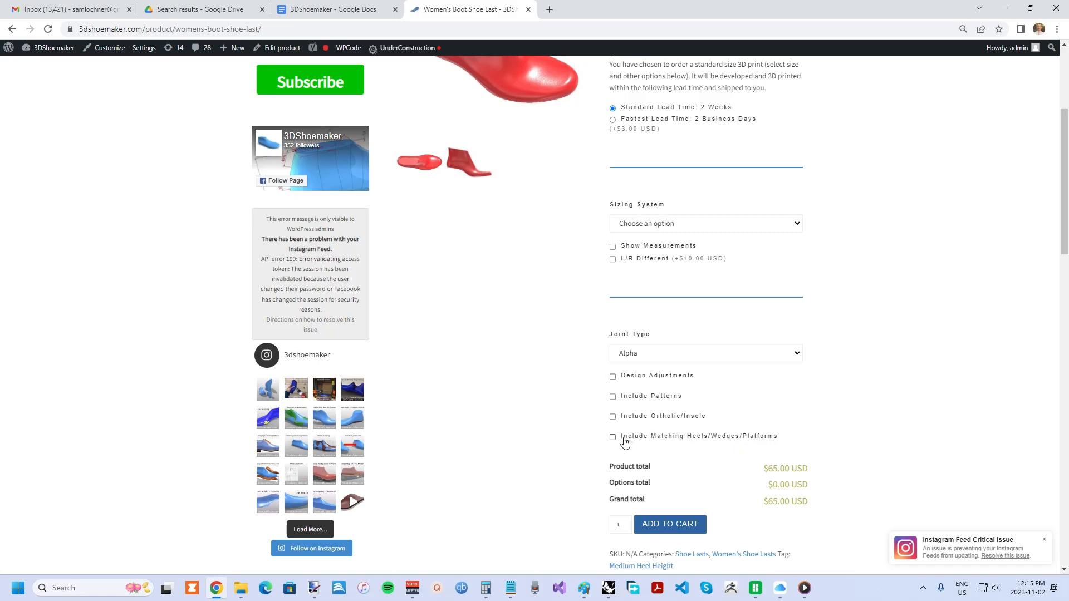
click(612, 436)
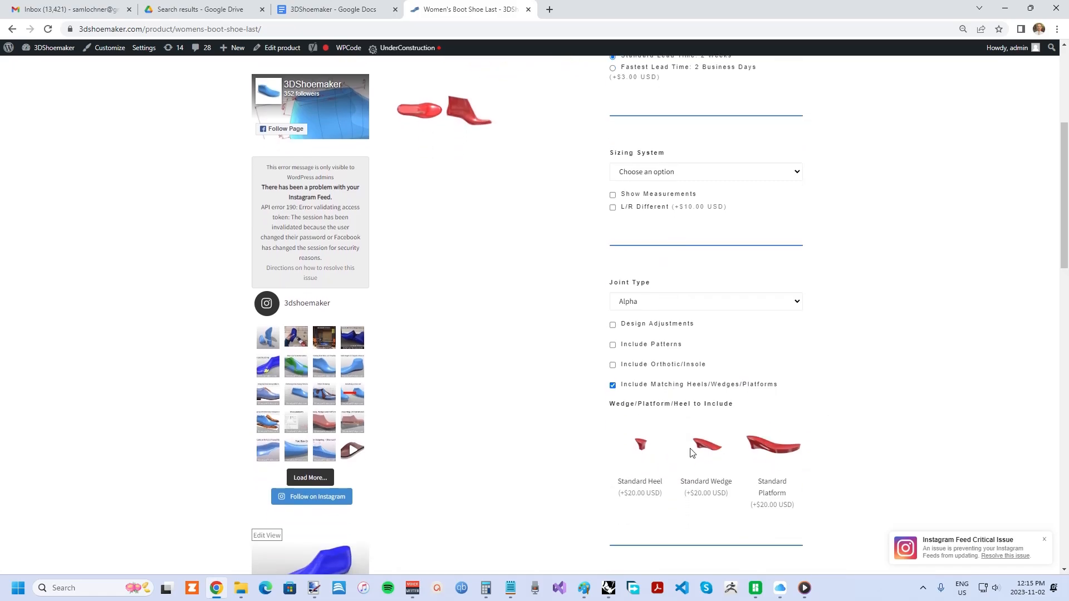
mouse_move(848, 415)
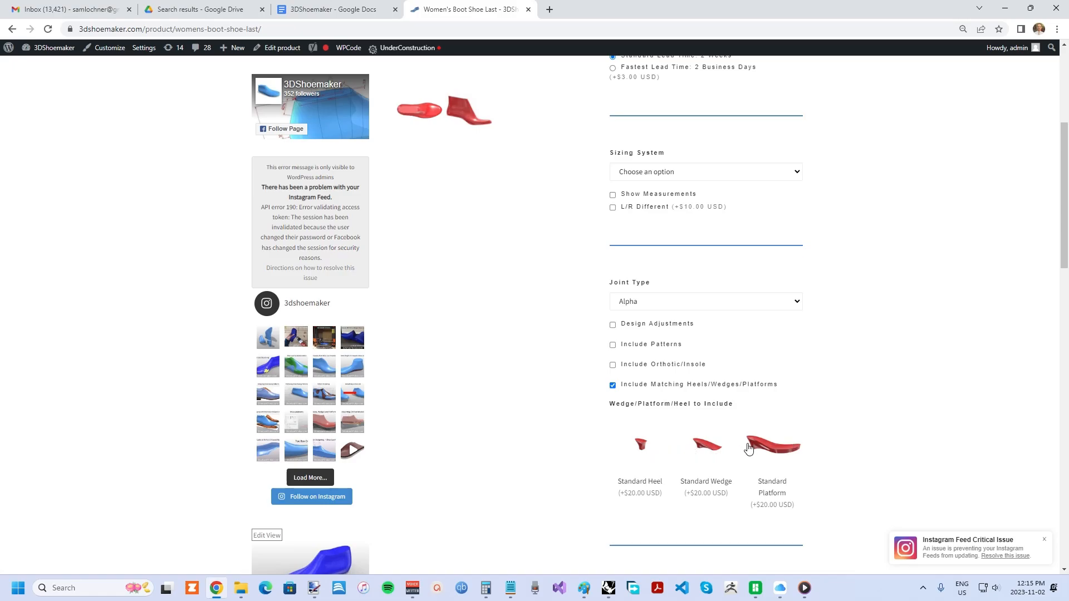
mouse_move(715, 448)
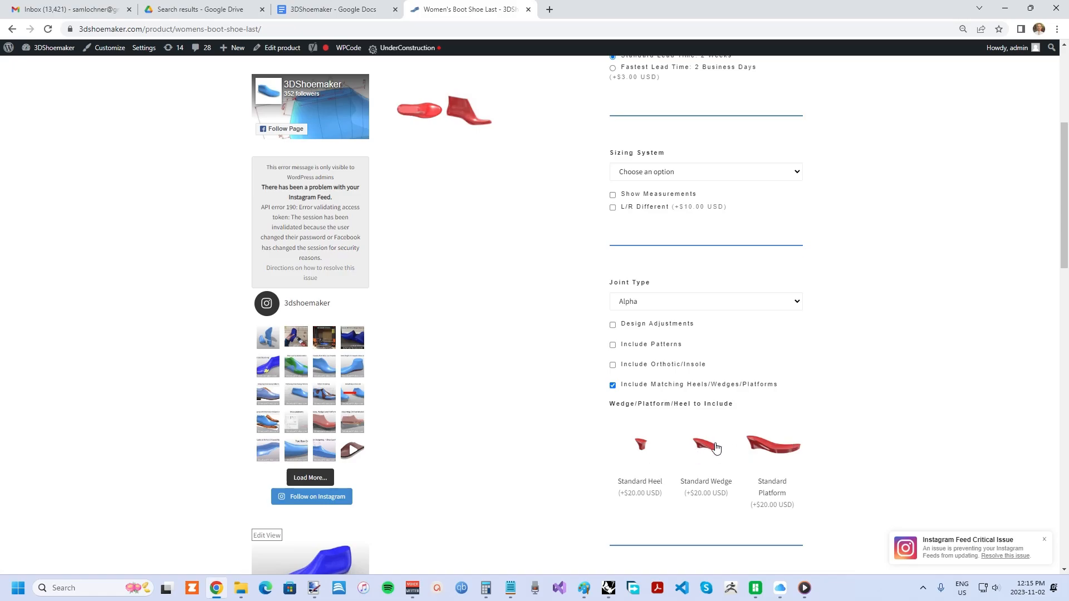
mouse_move(647, 457)
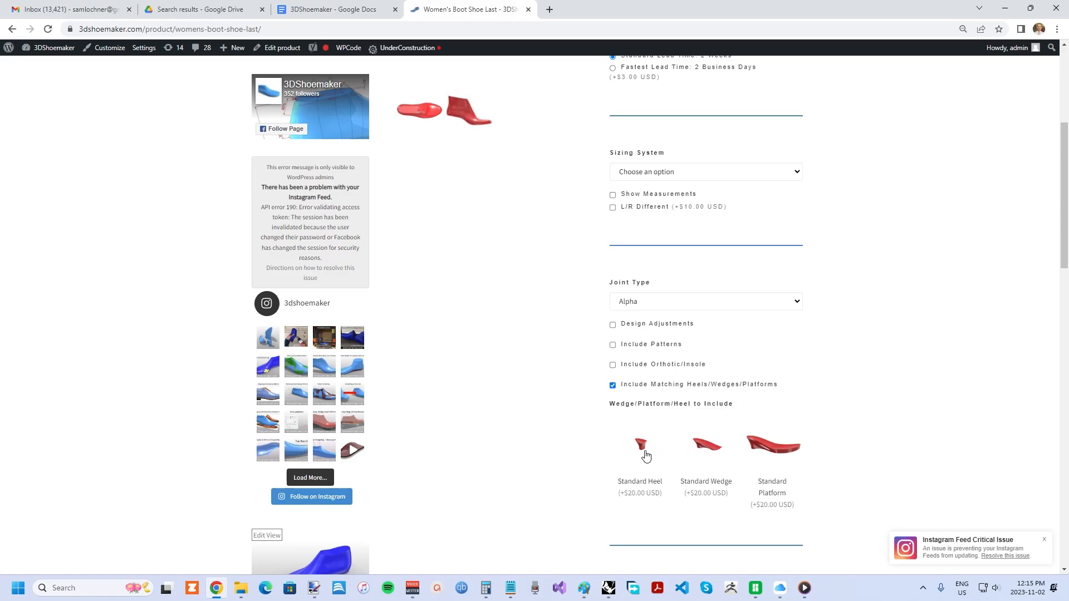
mouse_move(642, 450)
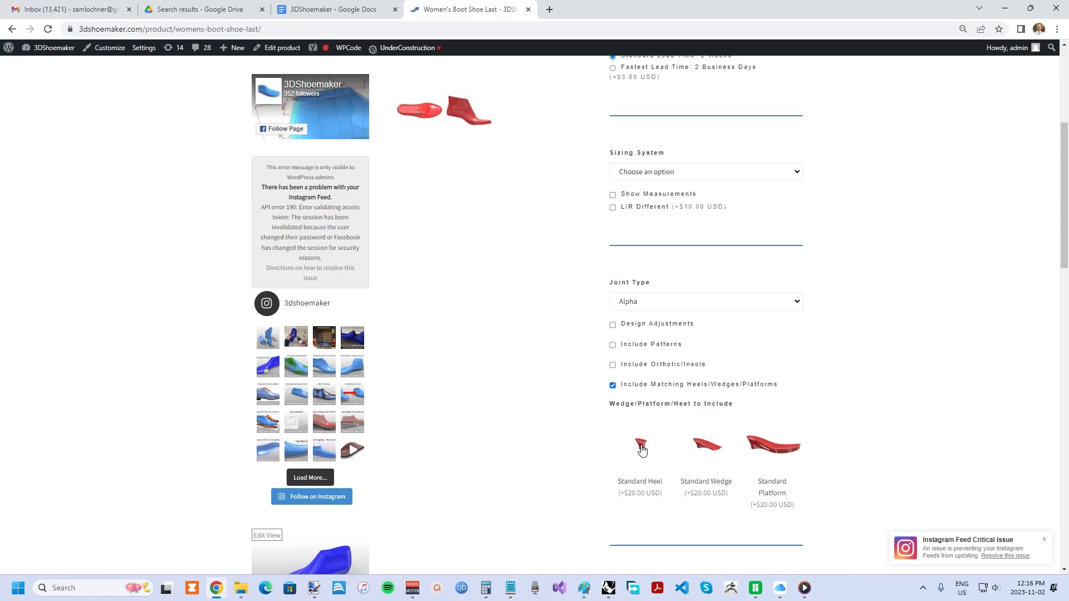
click(641, 449)
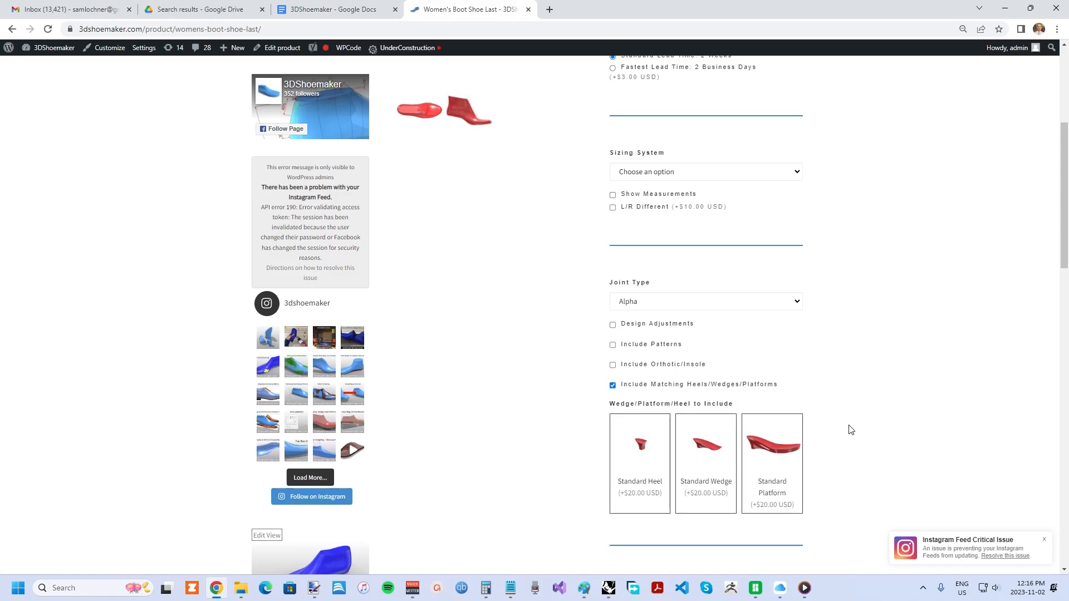
mouse_move(633, 452)
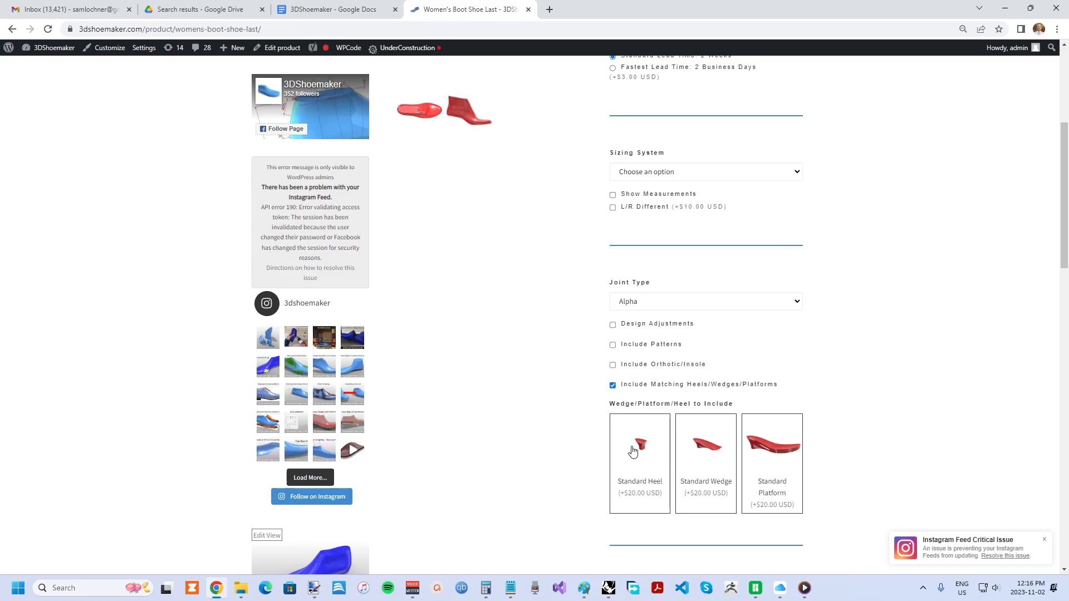
mouse_move(862, 423)
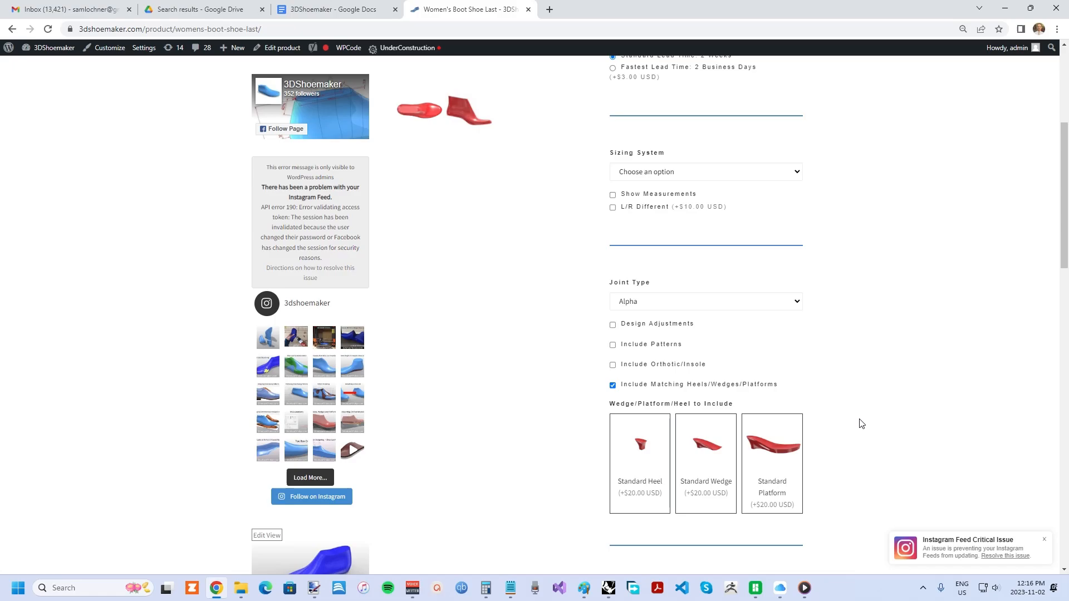
scroll(up, 3)
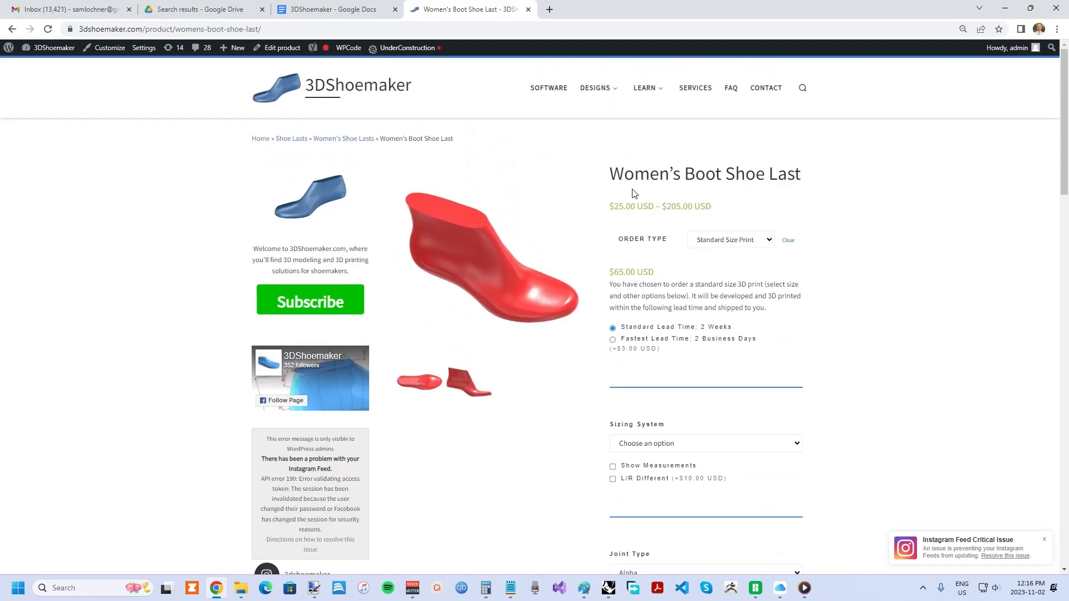
click(596, 88)
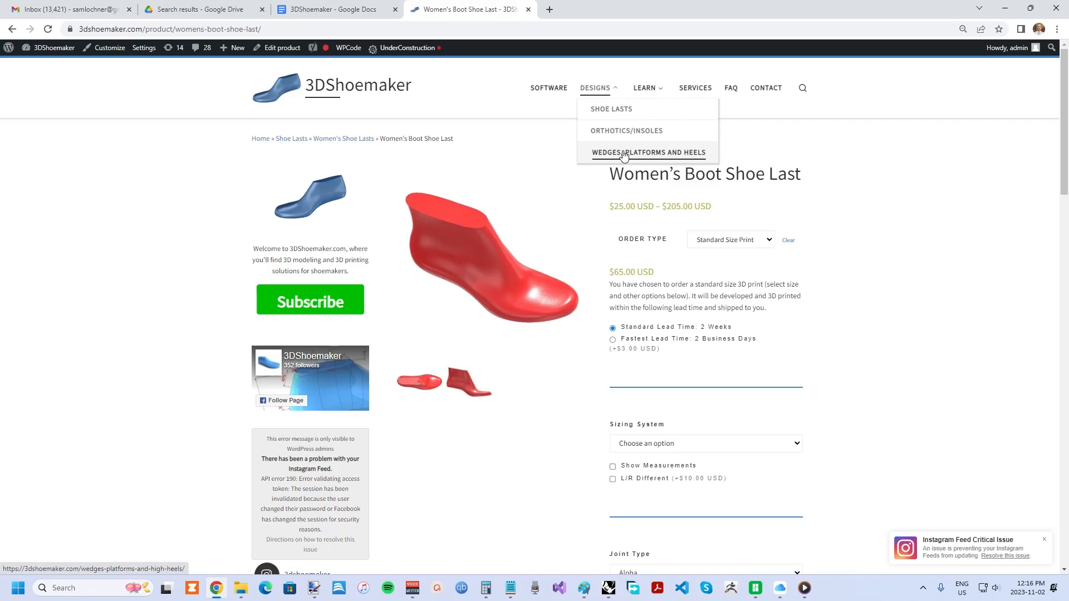
mouse_move(490, 303)
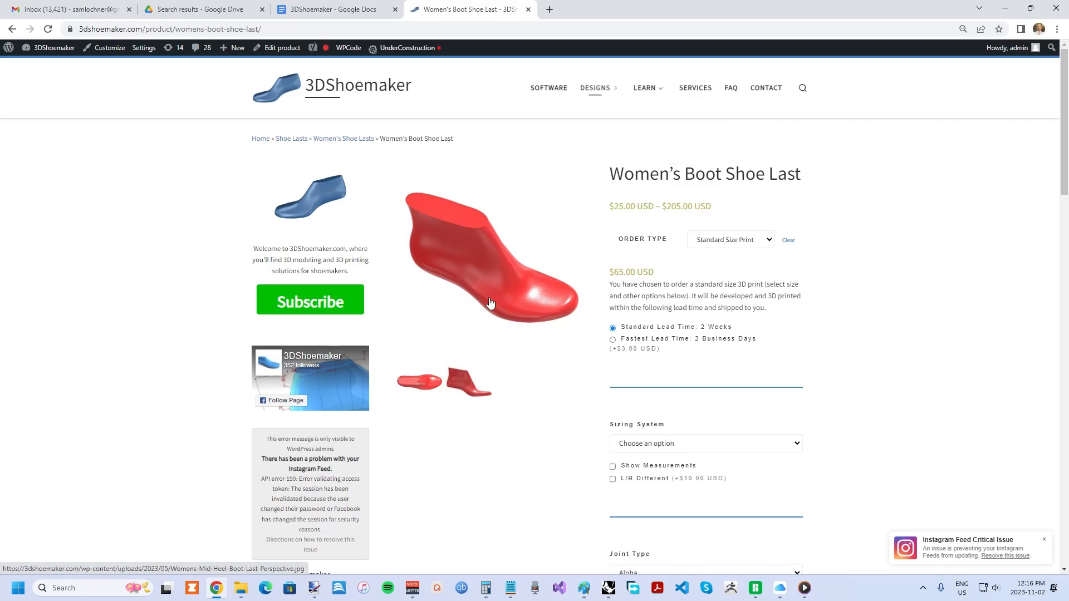
scroll(down, 3)
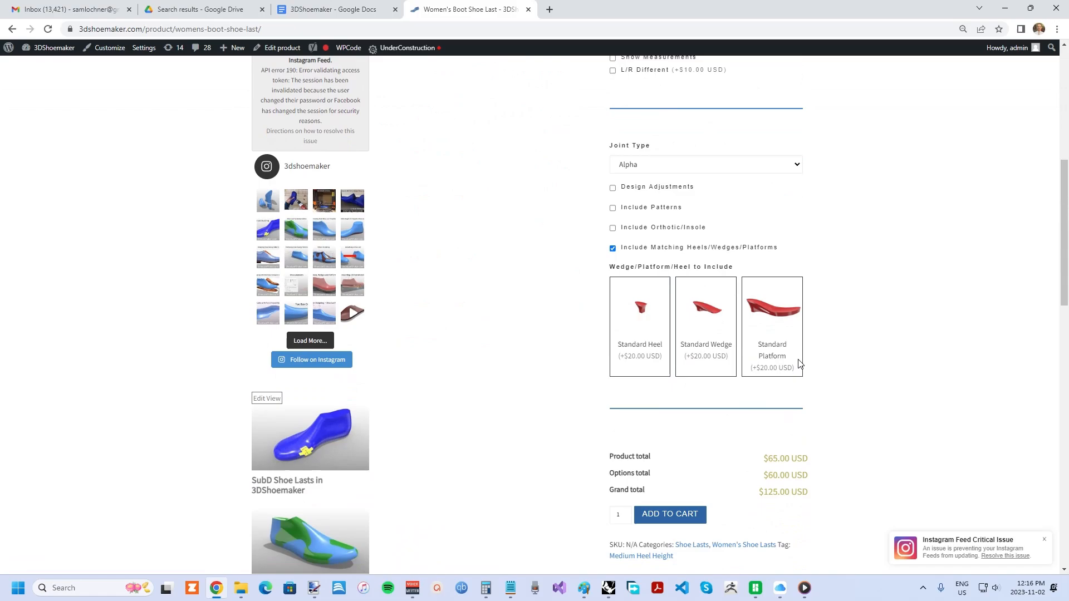
mouse_move(796, 357)
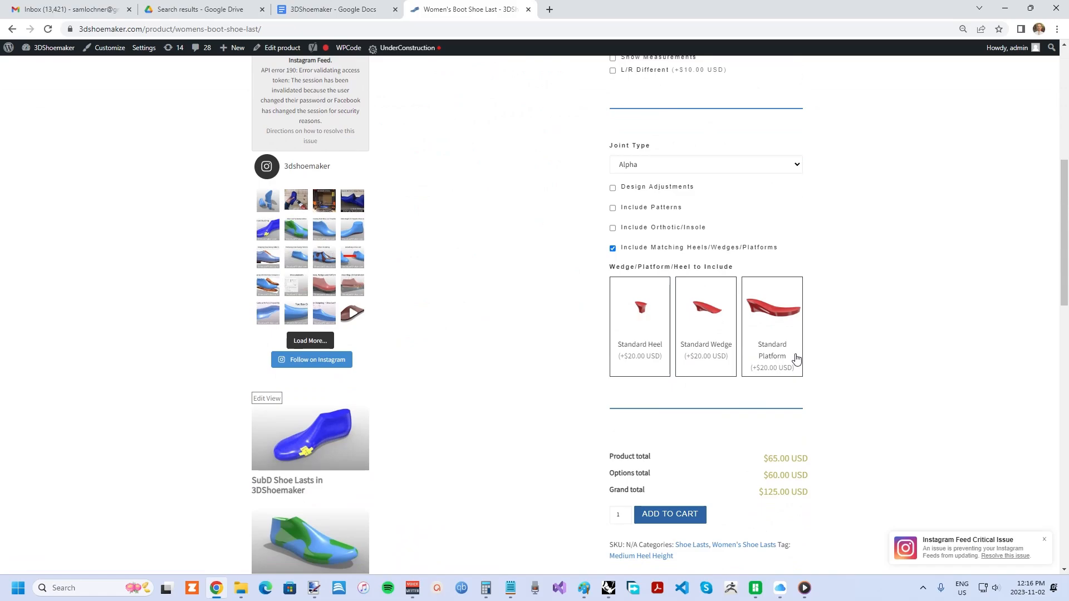
mouse_move(790, 352)
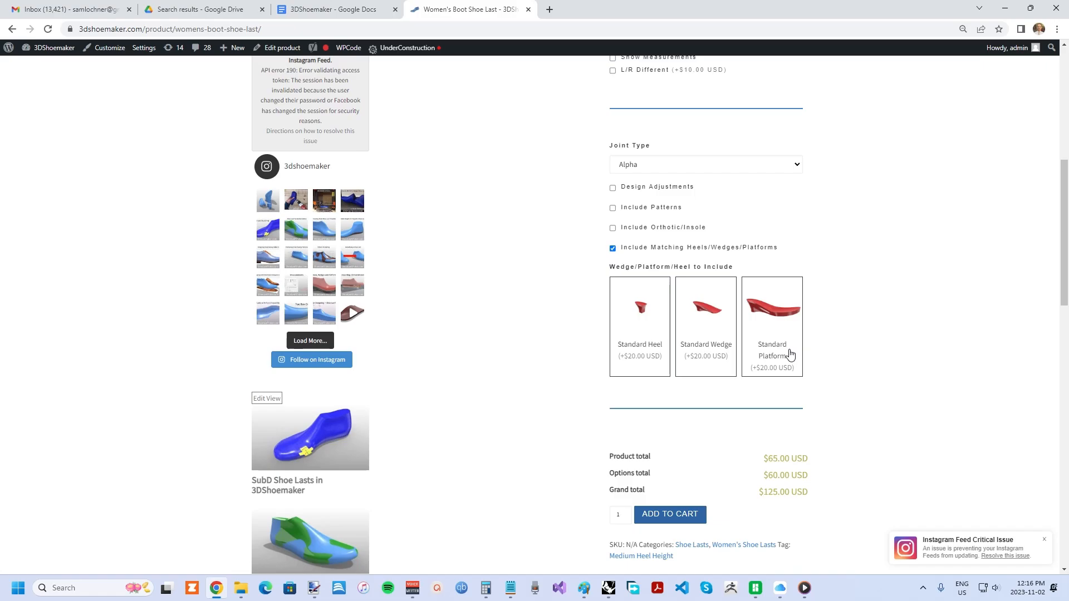
mouse_move(832, 320)
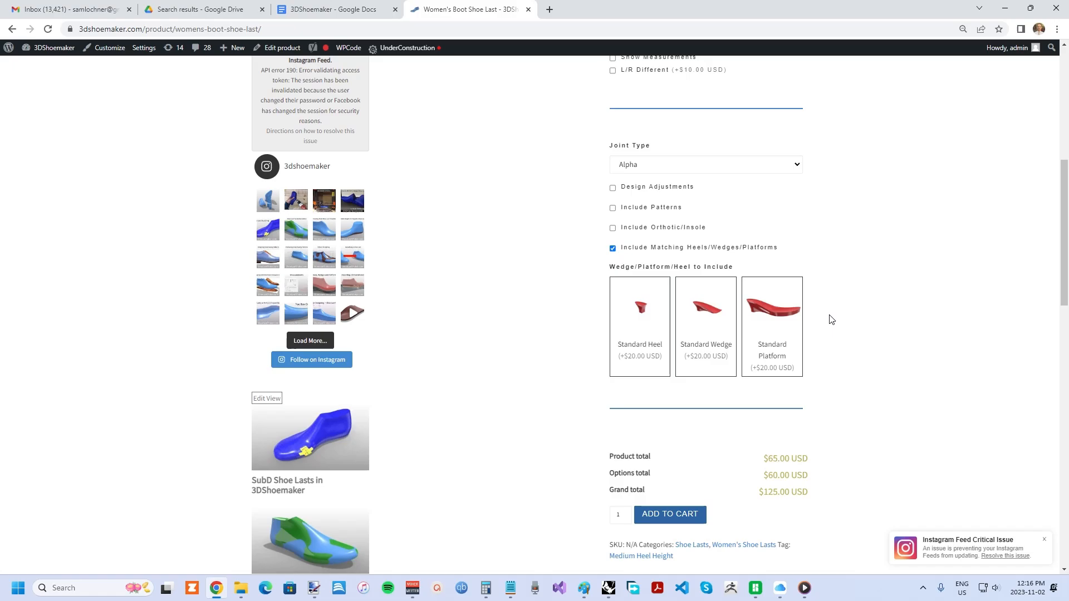
mouse_move(840, 299)
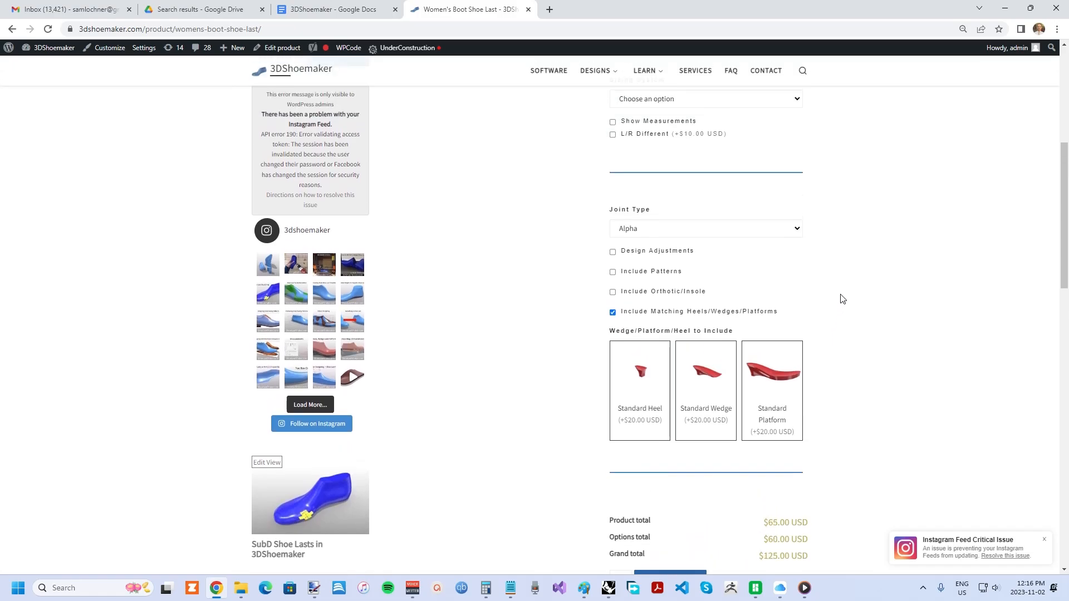
mouse_move(644, 295)
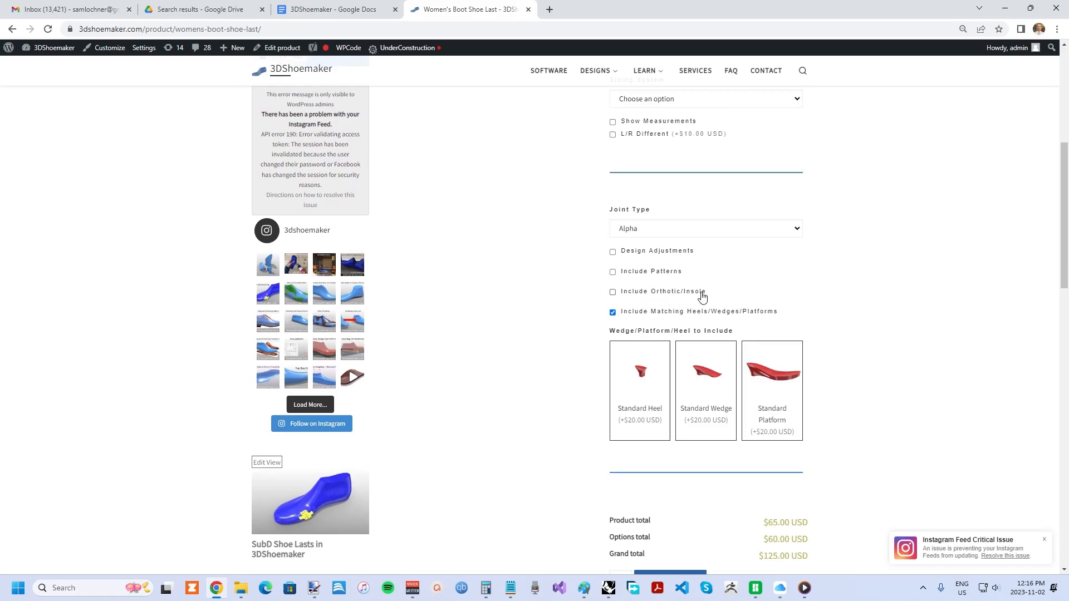
mouse_move(643, 295)
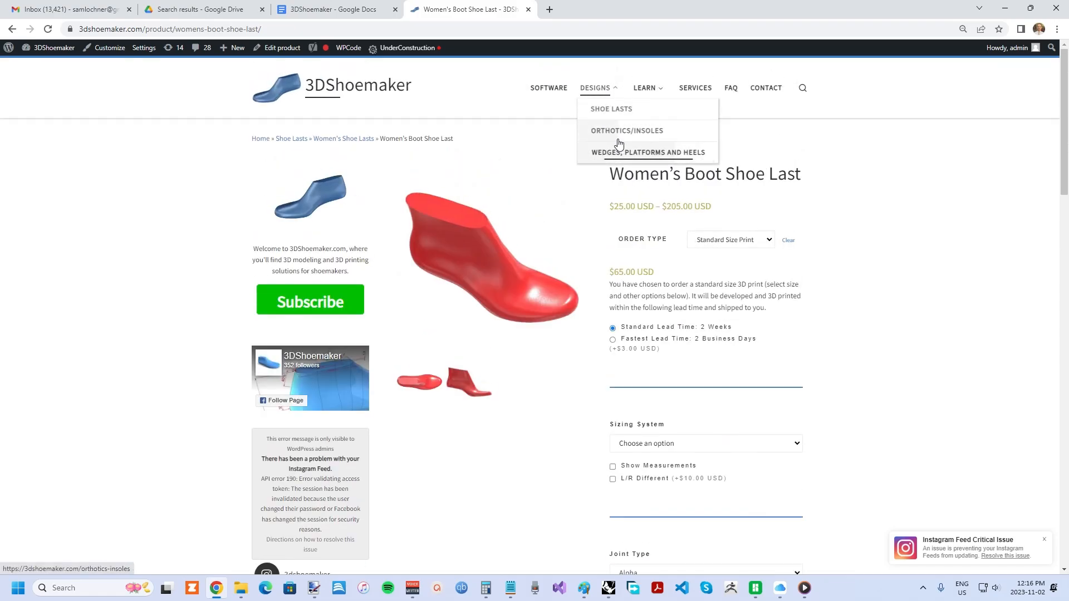
mouse_move(626, 134)
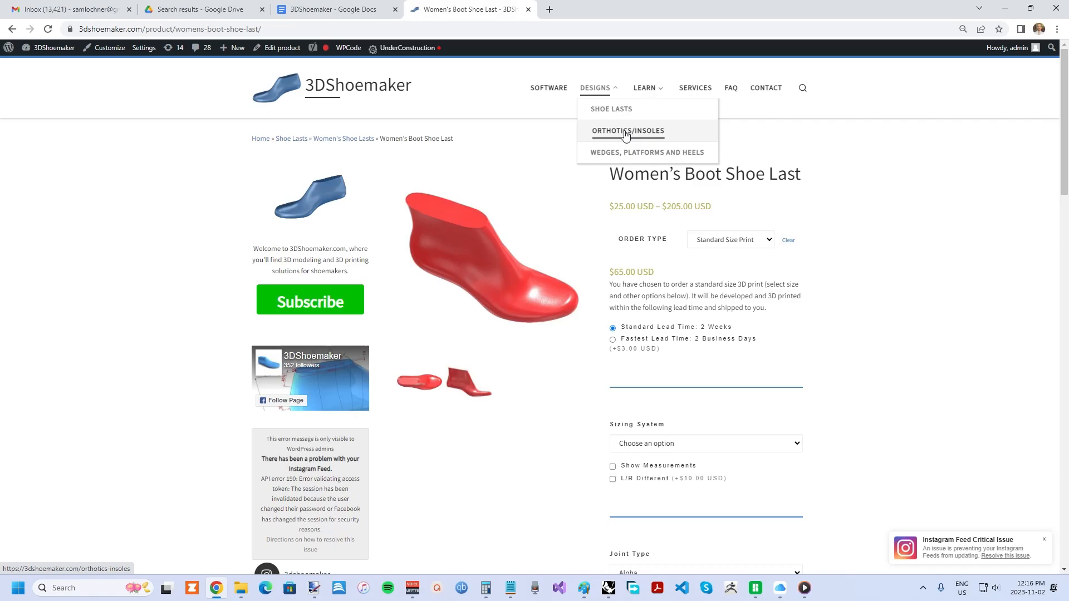
mouse_move(834, 249)
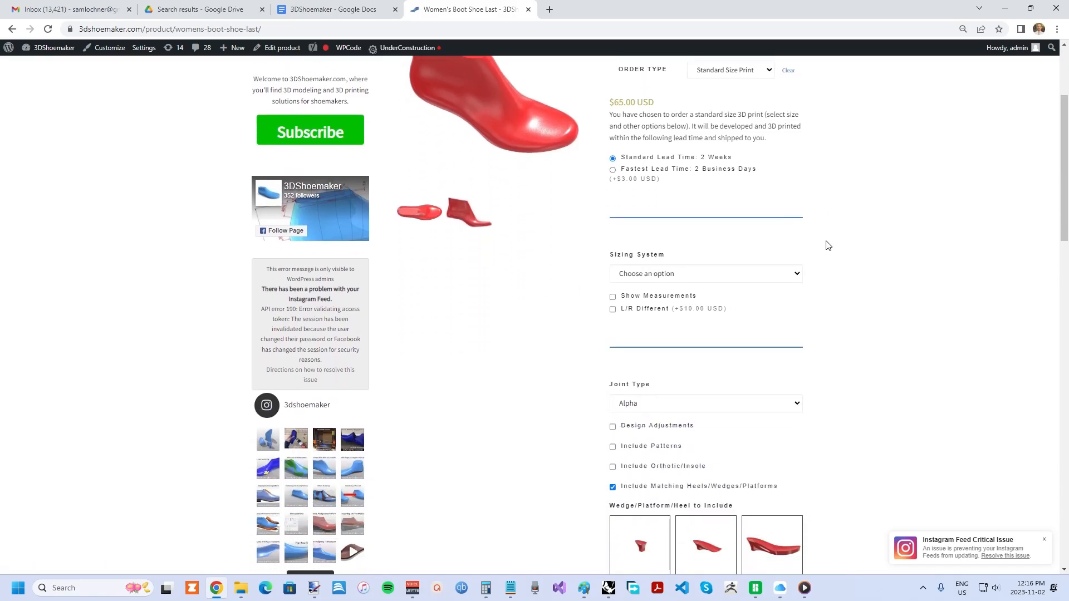
scroll(down, 3)
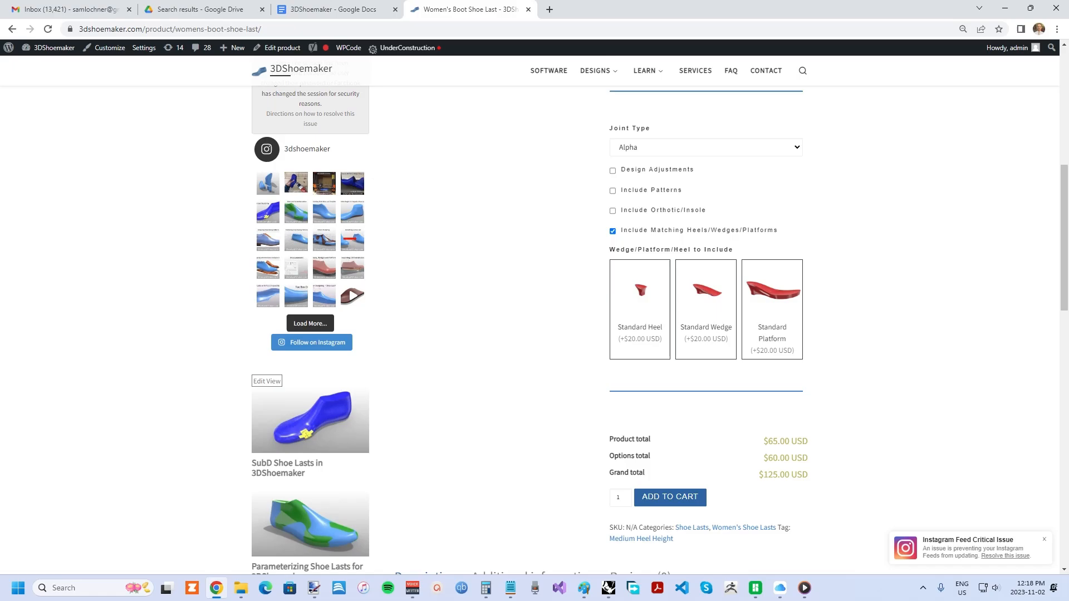
mouse_move(852, 261)
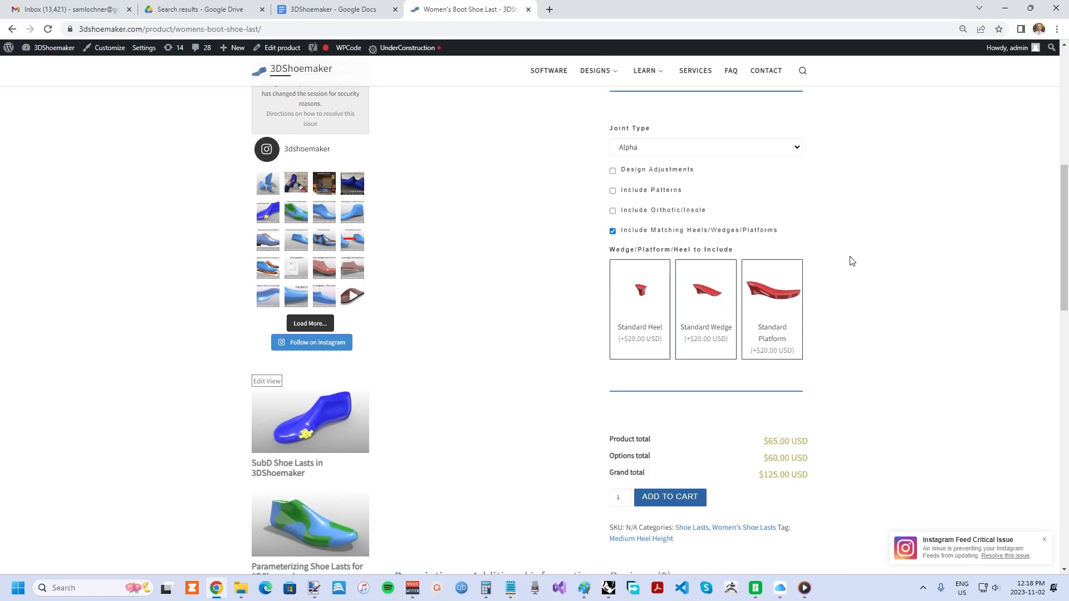
mouse_move(854, 257)
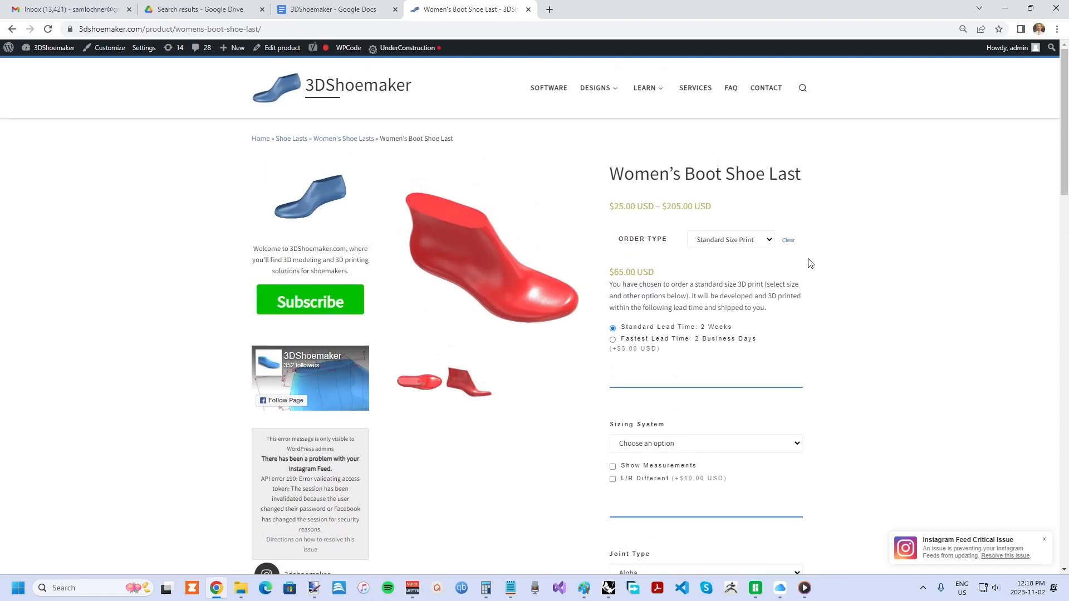
mouse_move(795, 255)
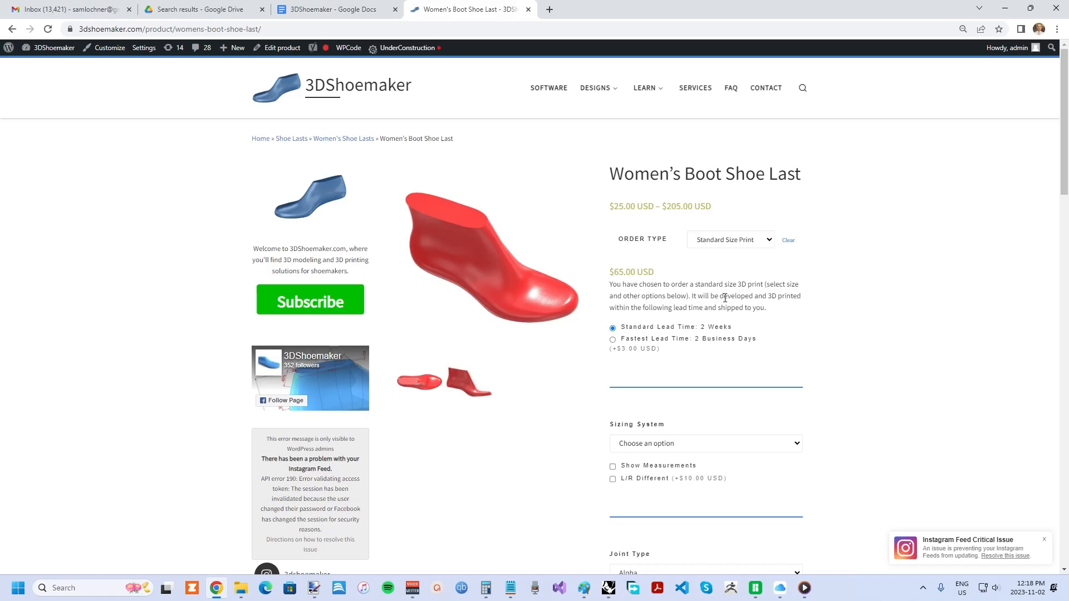
mouse_move(801, 281)
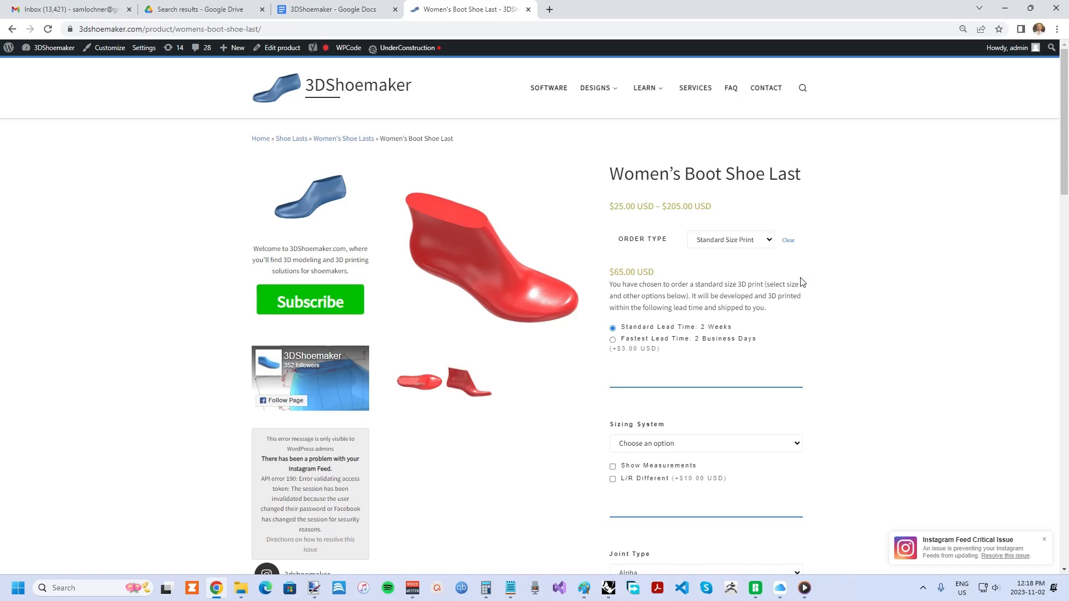
scroll(down, 3)
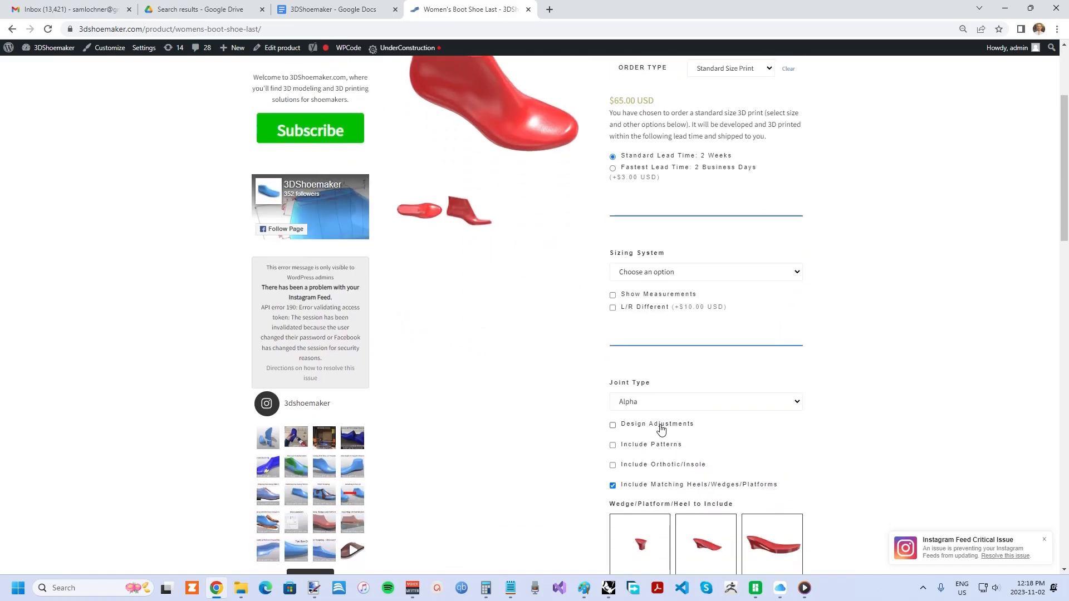
mouse_move(666, 425)
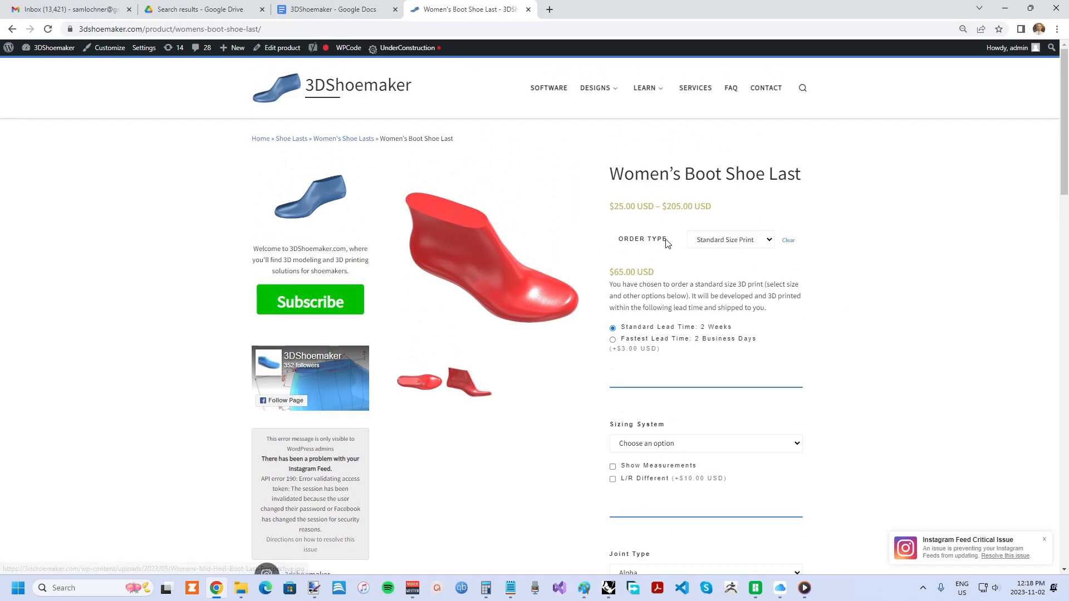
mouse_move(790, 322)
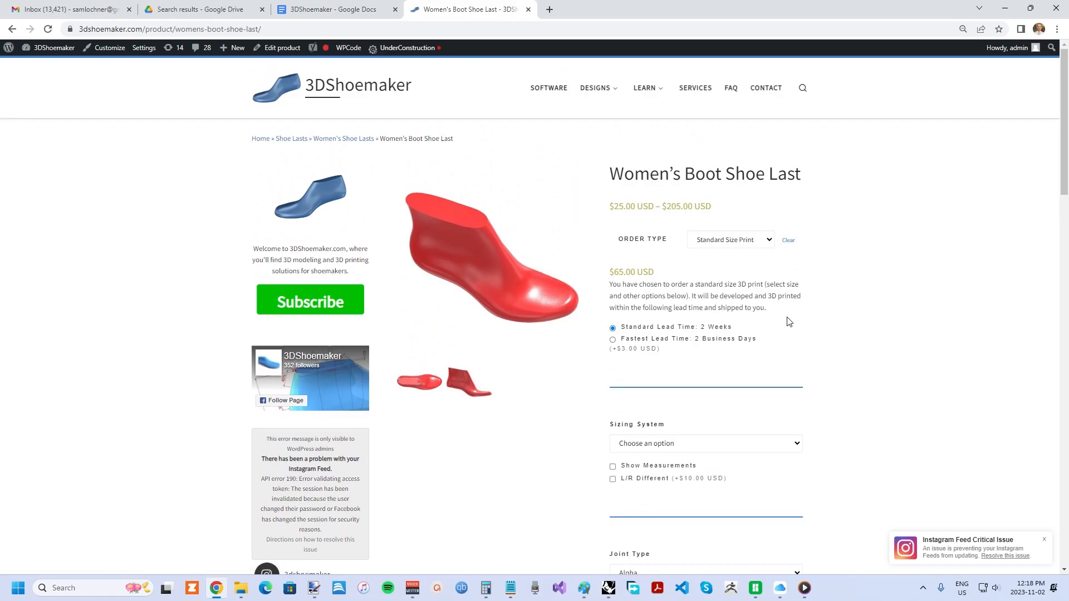
click(595, 88)
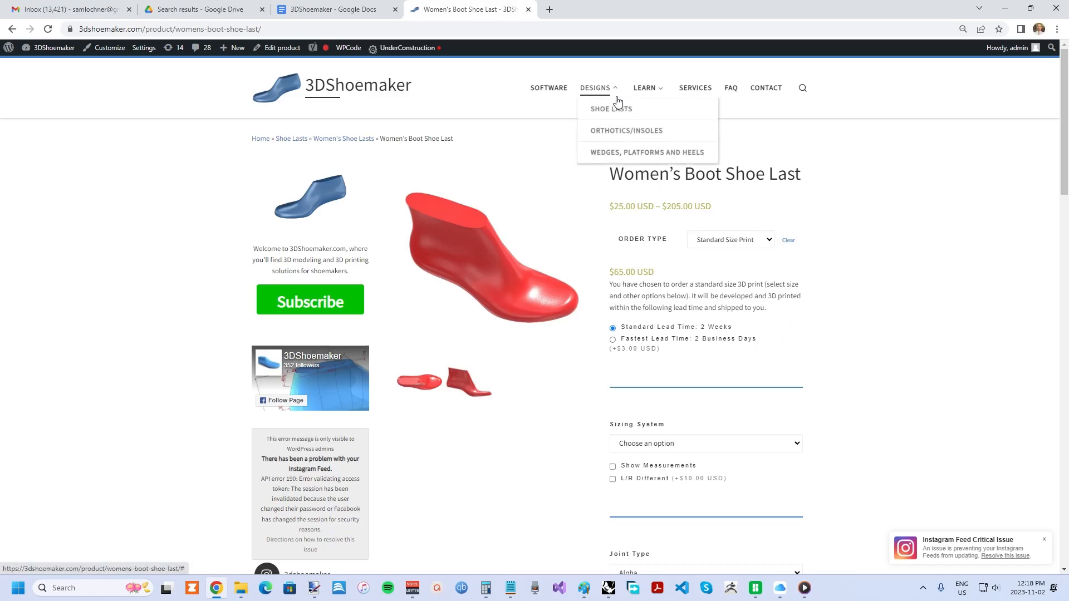
mouse_move(689, 95)
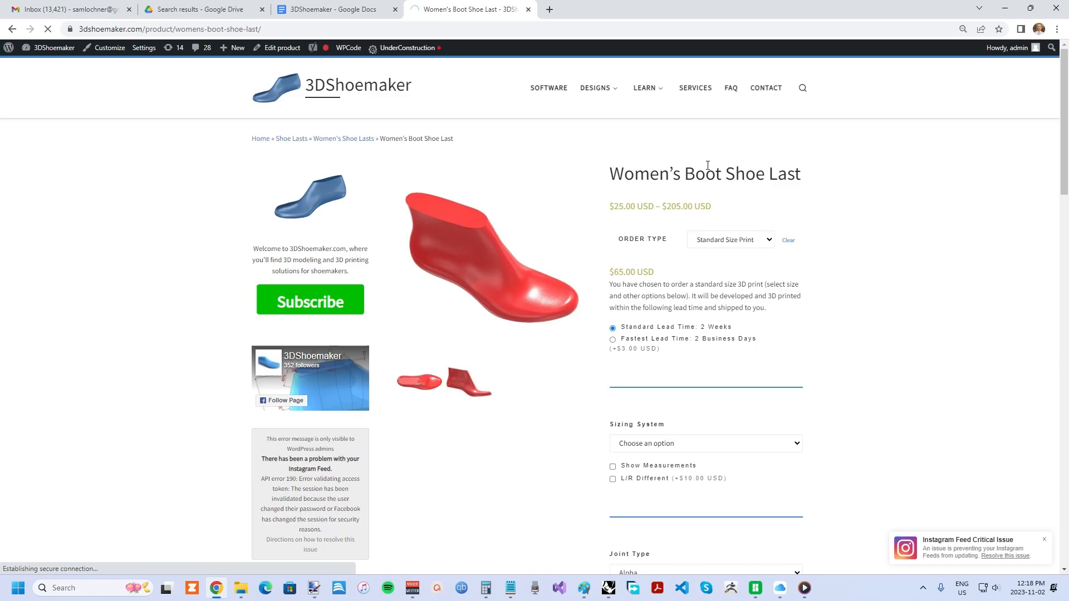
Browse the Developed Women's Shoe Last options, priced $35.00–$205.00 with a last reference field.
click(696, 88)
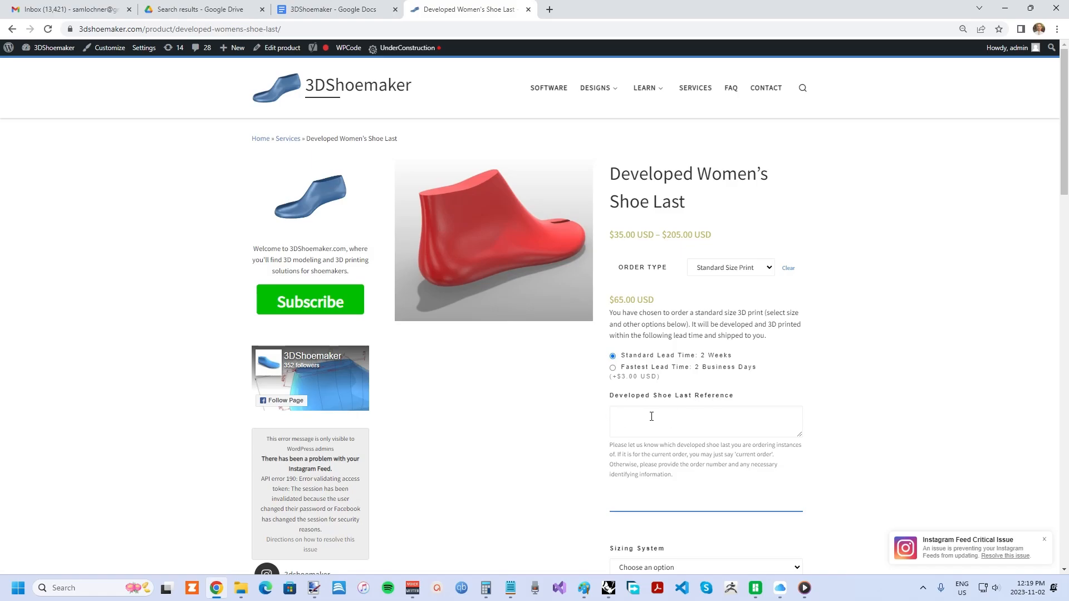
scroll(down, 3)
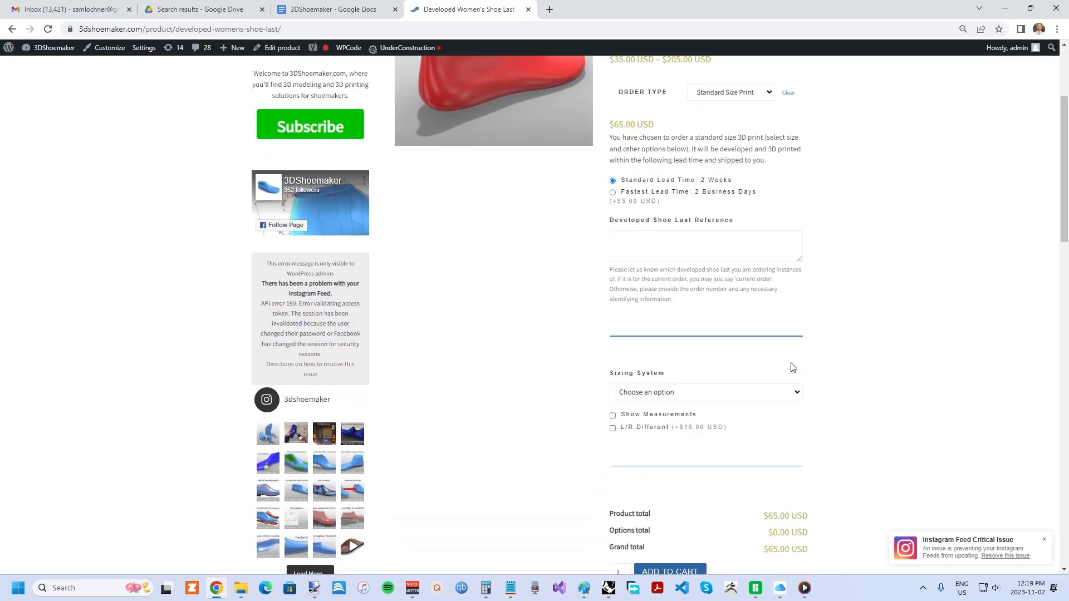
scroll(down, 3)
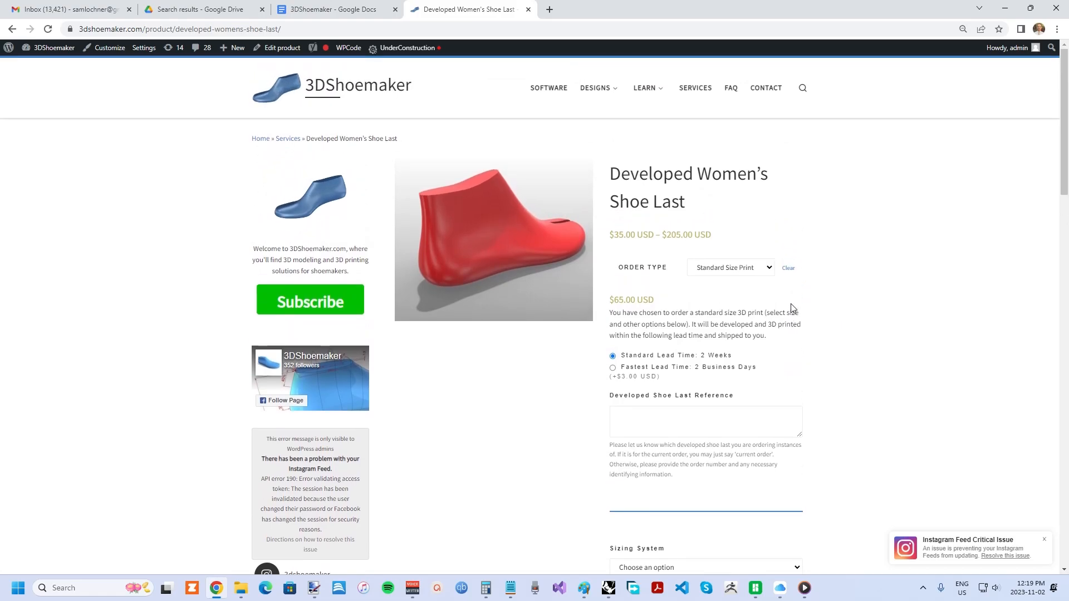
scroll(down, 3)
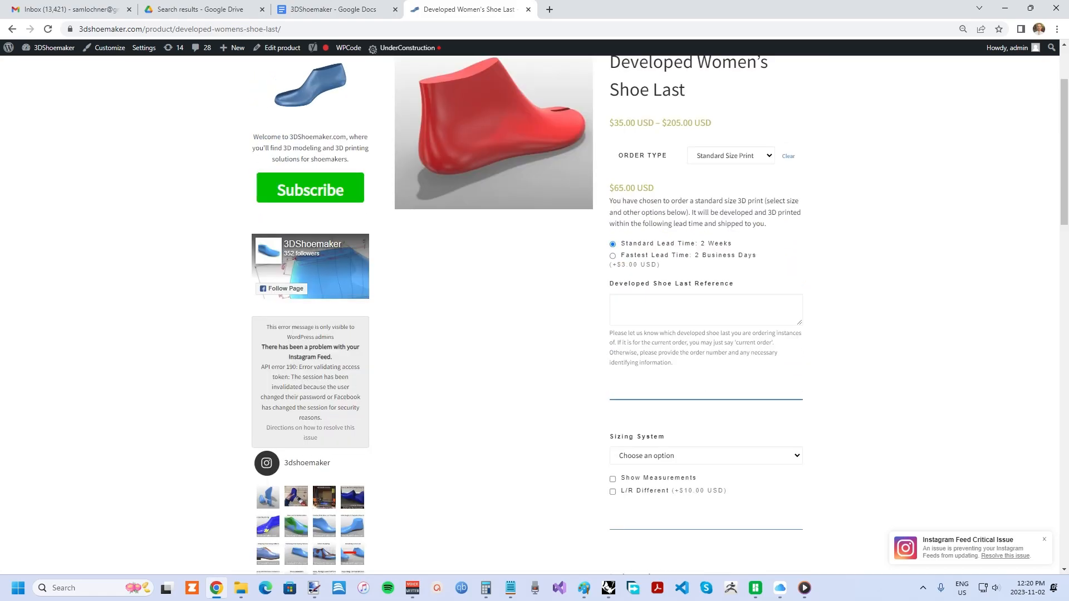
mouse_move(794, 279)
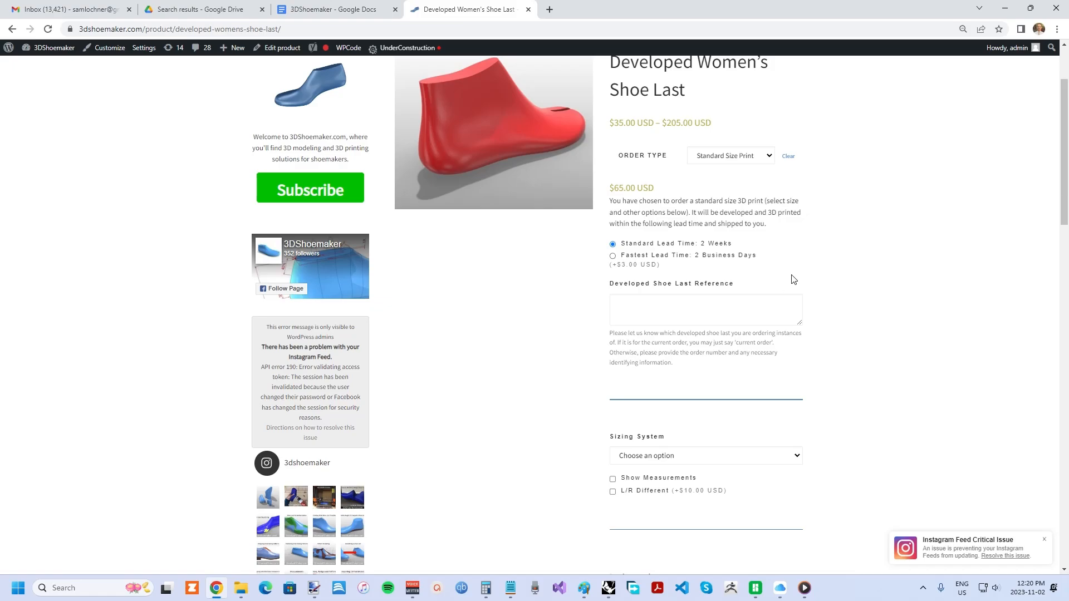
mouse_move(790, 253)
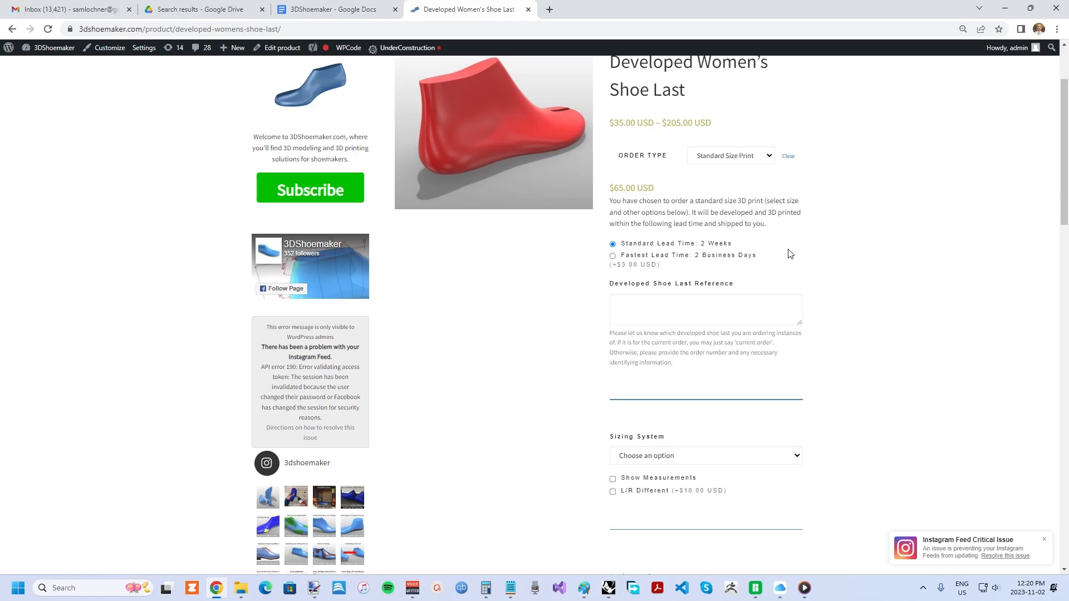
scroll(down, 3)
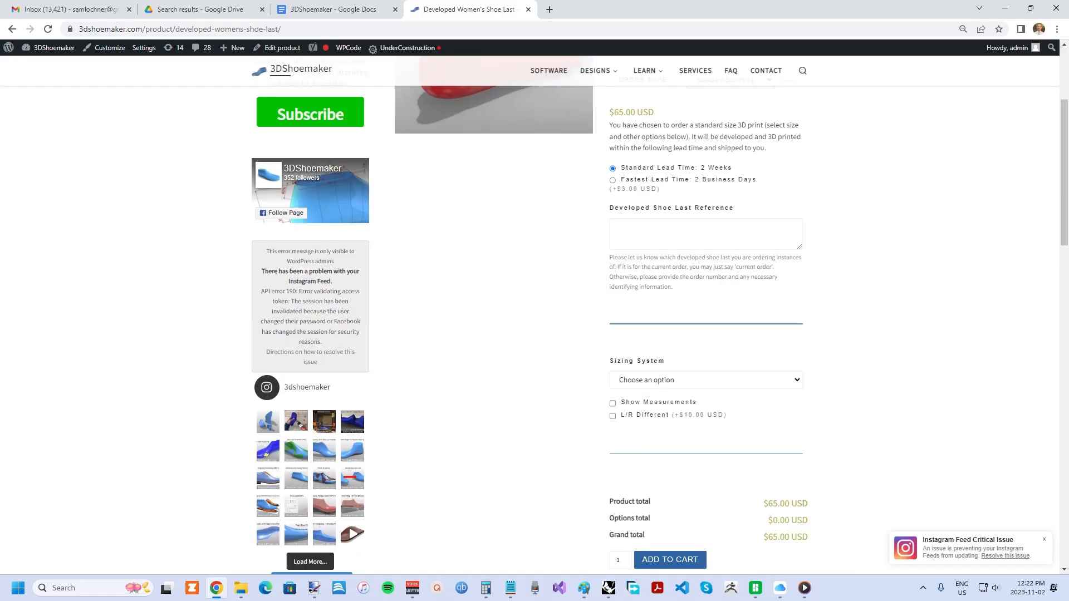